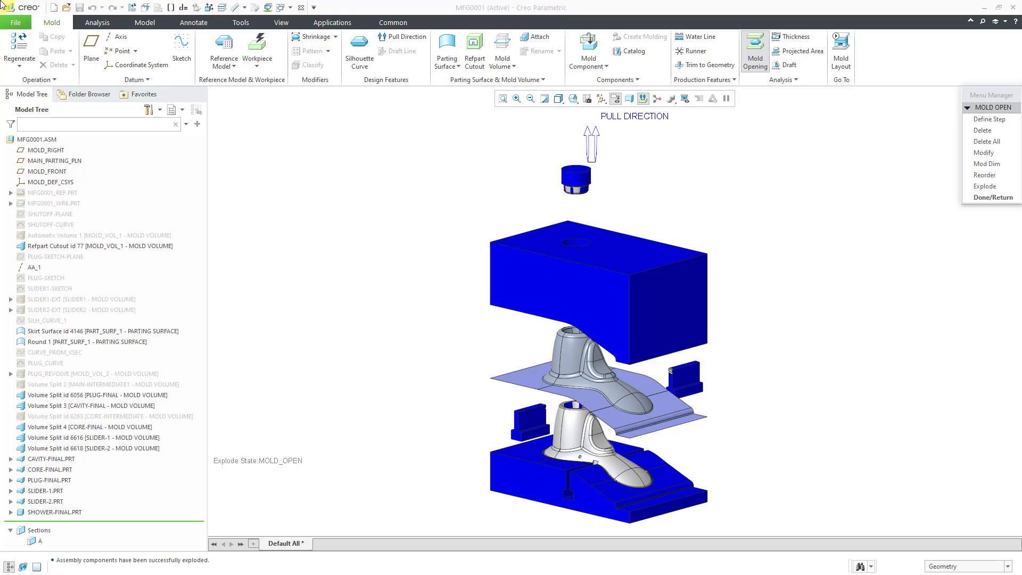
pyautogui.moveTo(332, 22)
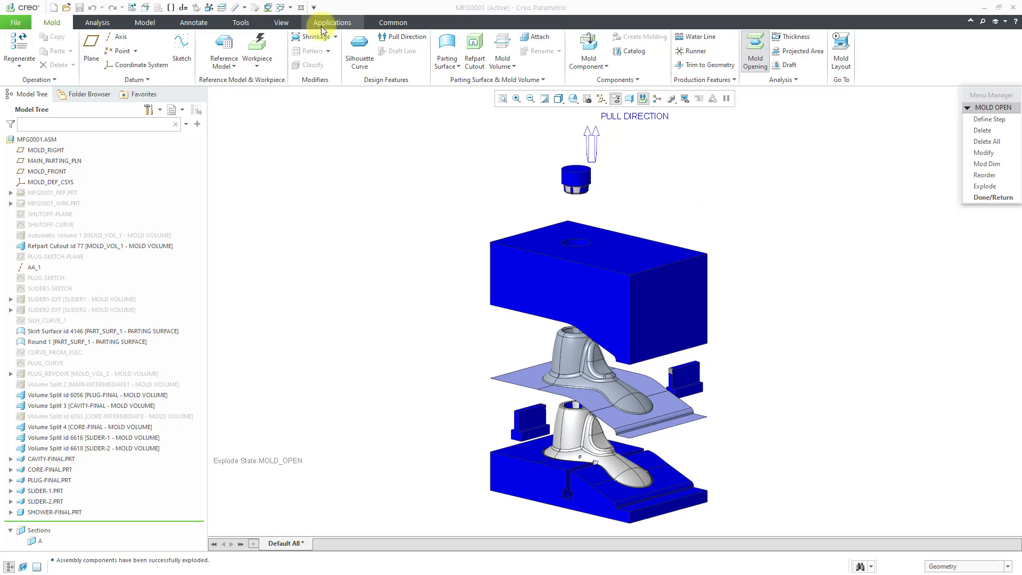
# Step: Switch to the 71010-MOLD-CASTING.ASM window using the Windows switcher
pyautogui.click(281, 7)
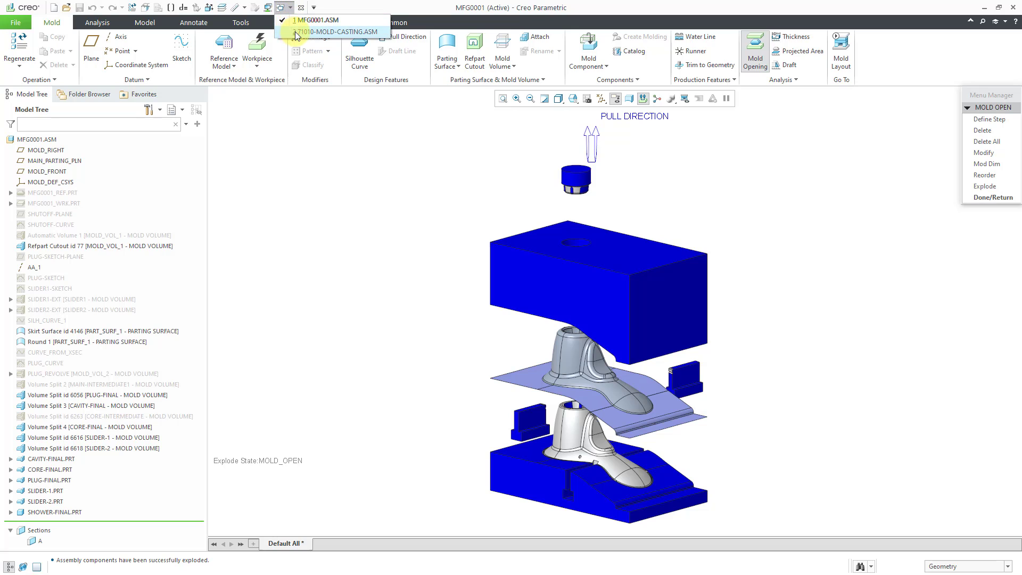
pyautogui.click(337, 31)
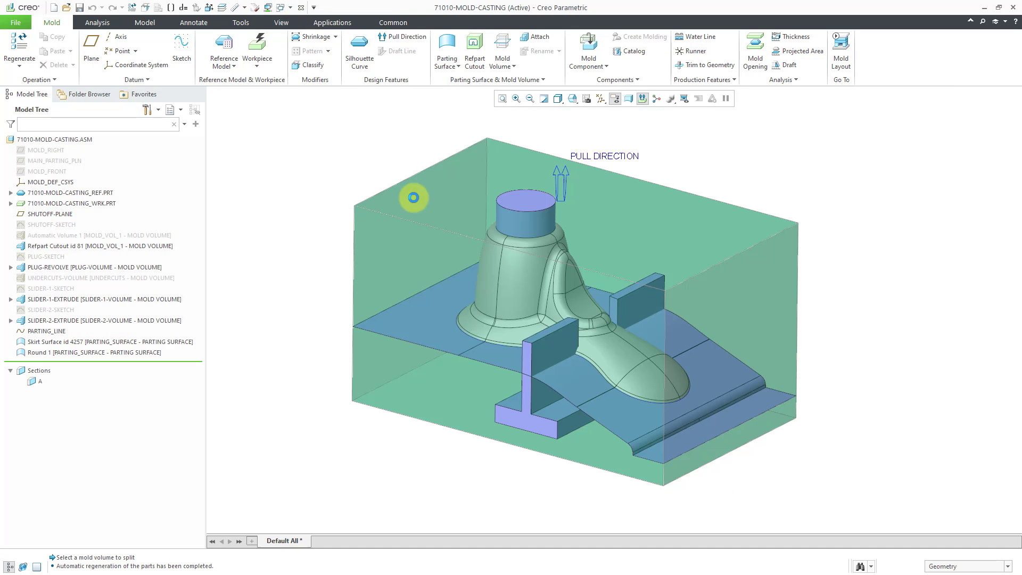
pyautogui.moveTo(373, 144)
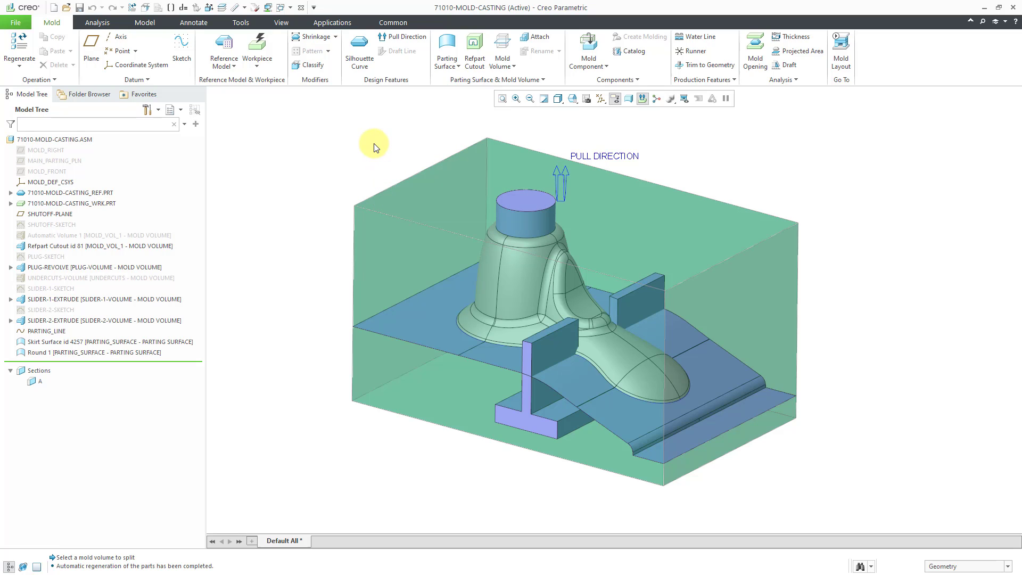
pyautogui.moveTo(374, 165)
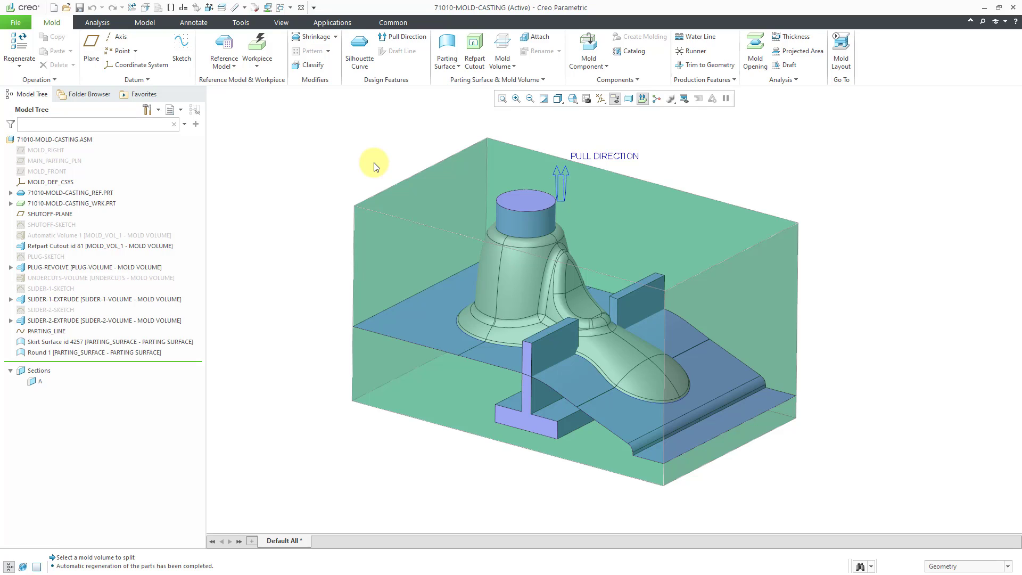
pyautogui.moveTo(347, 162)
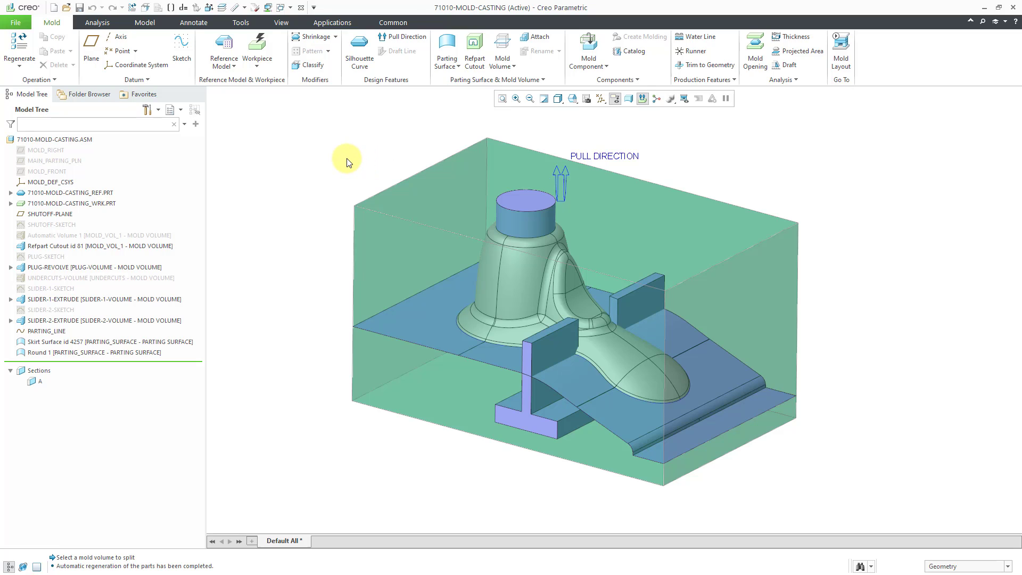
pyautogui.moveTo(83, 210)
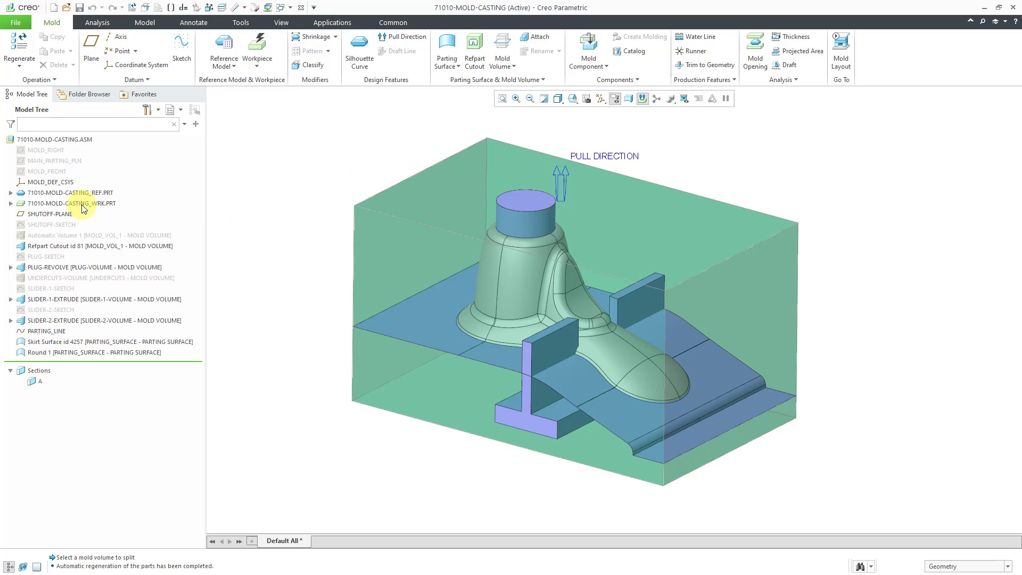
# Step: Hide 71010-MOLD-CASTING_WRK.PRT, then briefly show and re-hide Automatic Volume 1
pyautogui.click(70, 203)
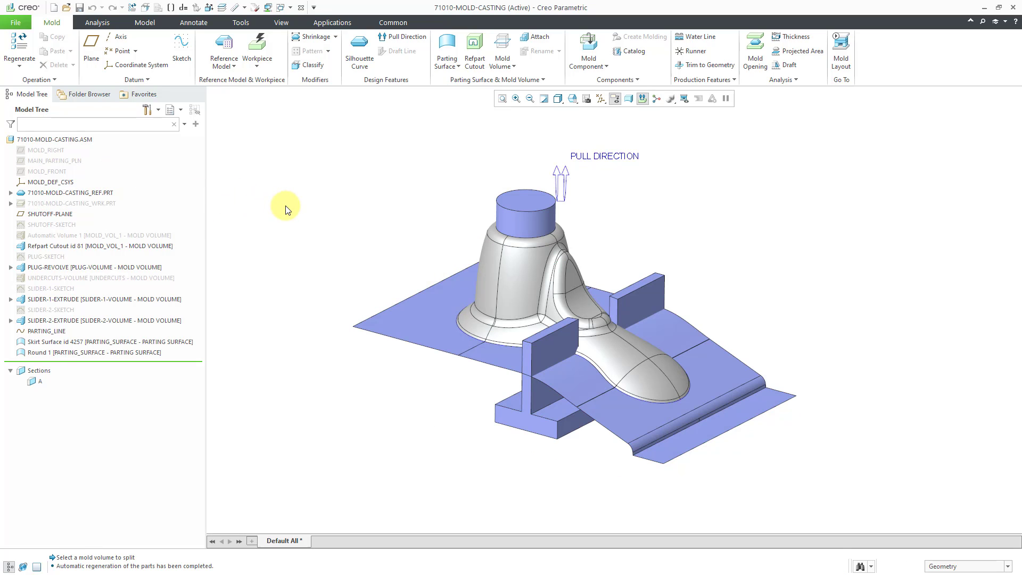
pyautogui.moveTo(110, 237)
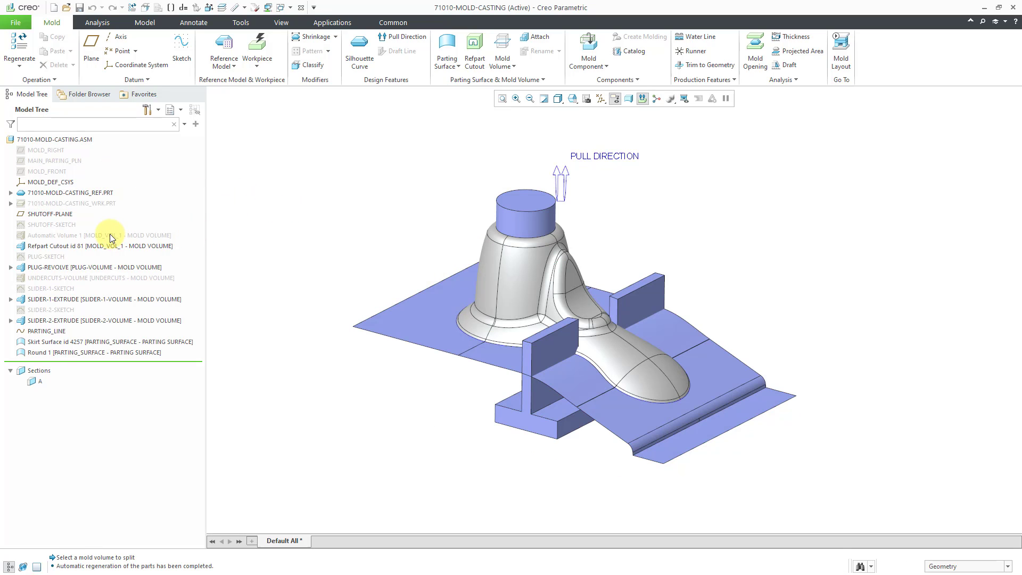
pyautogui.click(98, 234)
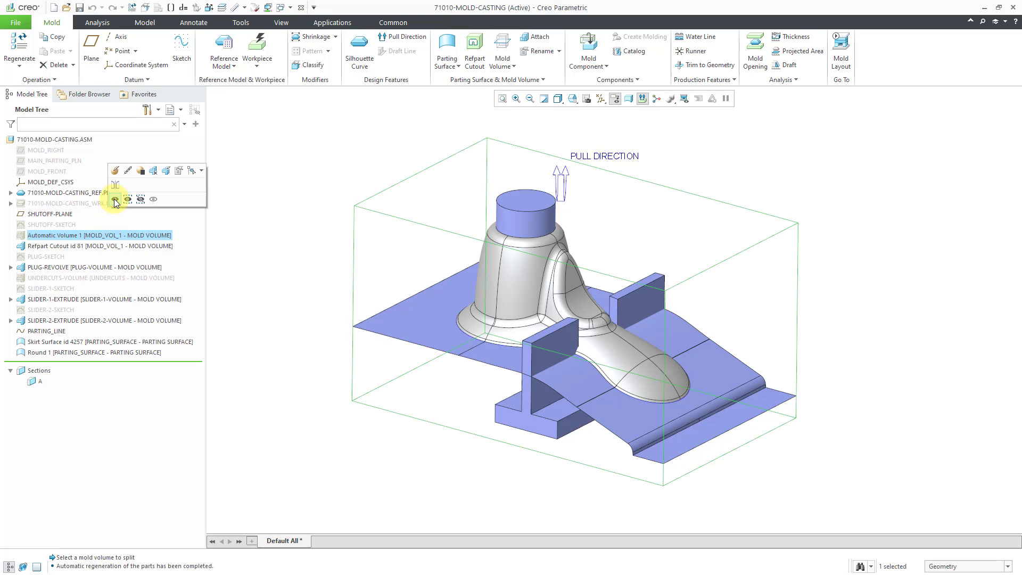
pyautogui.click(115, 199)
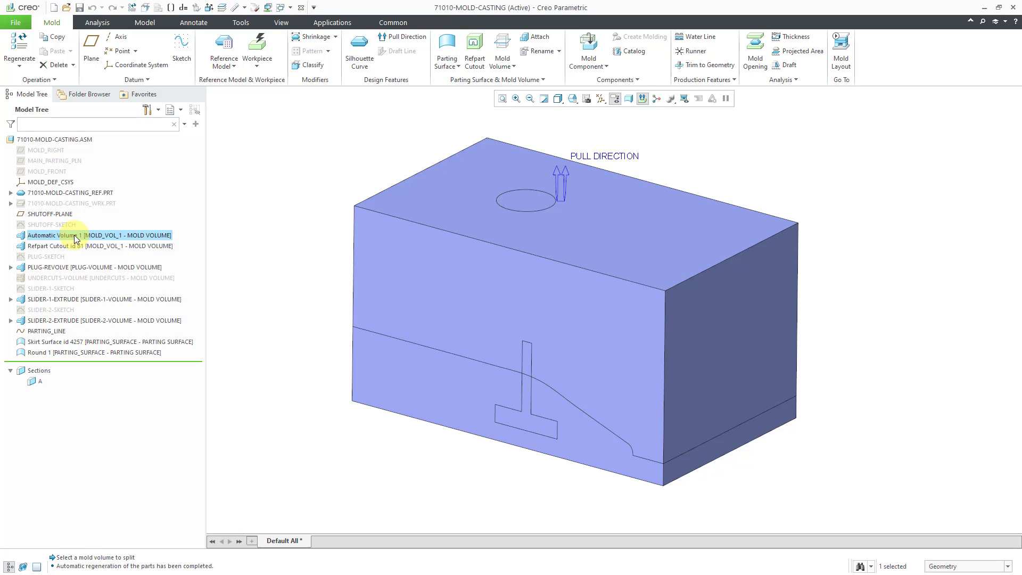
pyautogui.rightClick(74, 235)
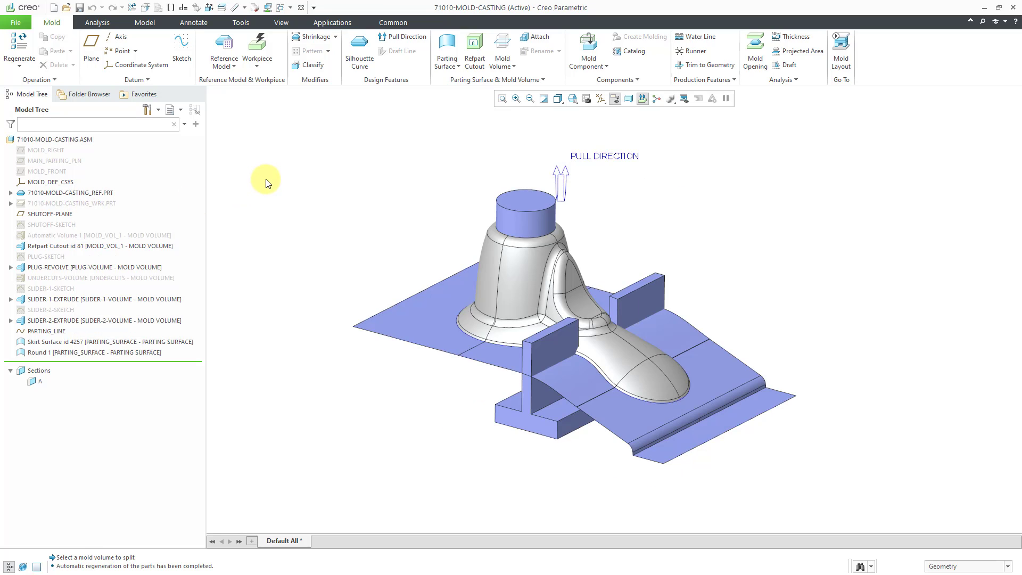
pyautogui.moveTo(358, 170)
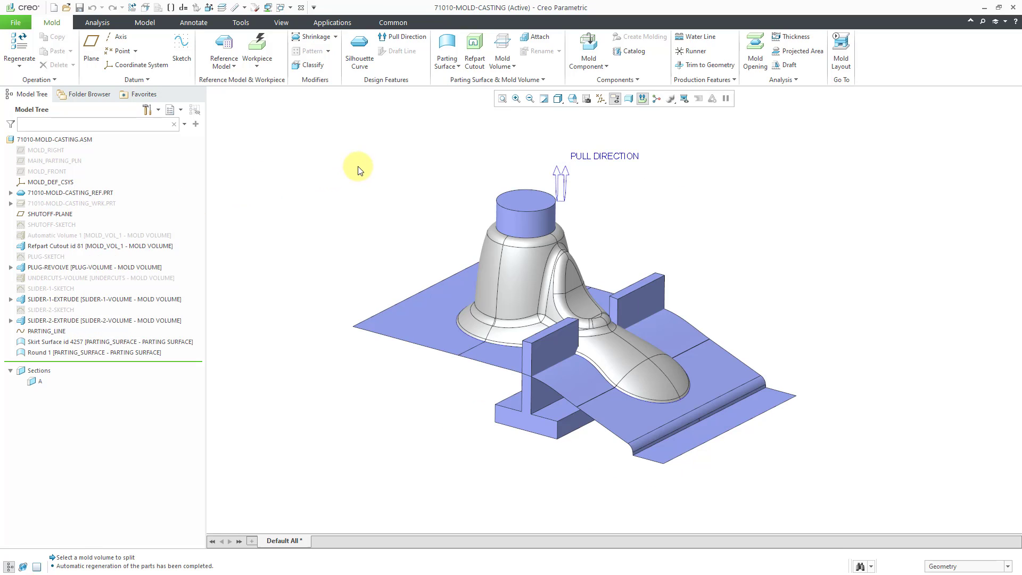
pyautogui.click(501, 47)
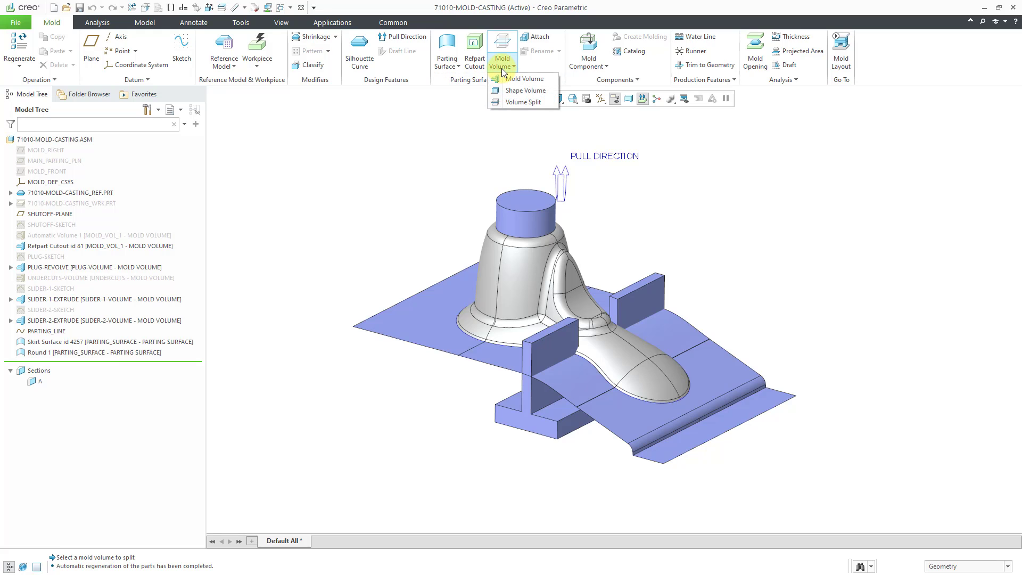
pyautogui.moveTo(558, 109)
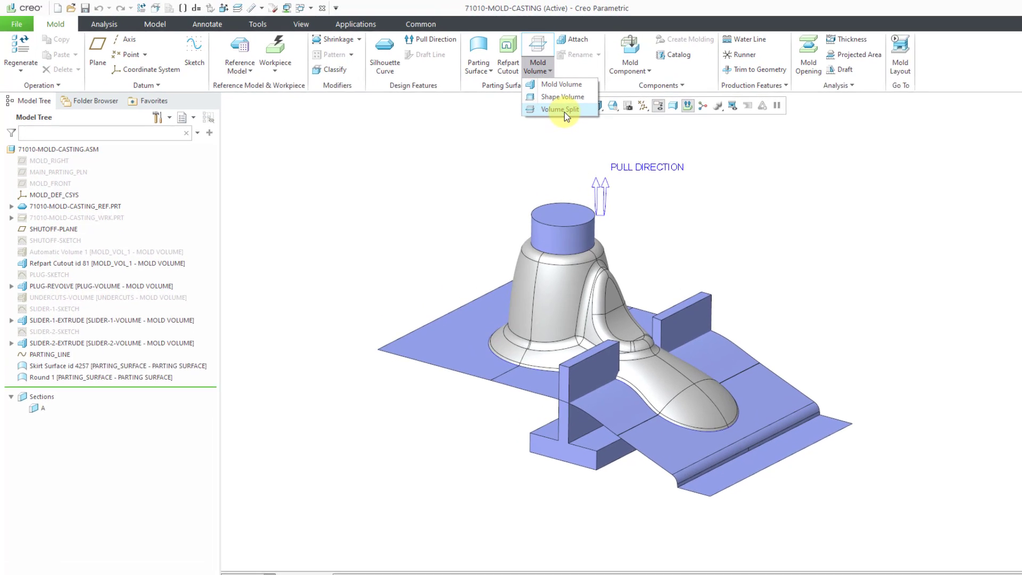
pyautogui.moveTo(587, 115)
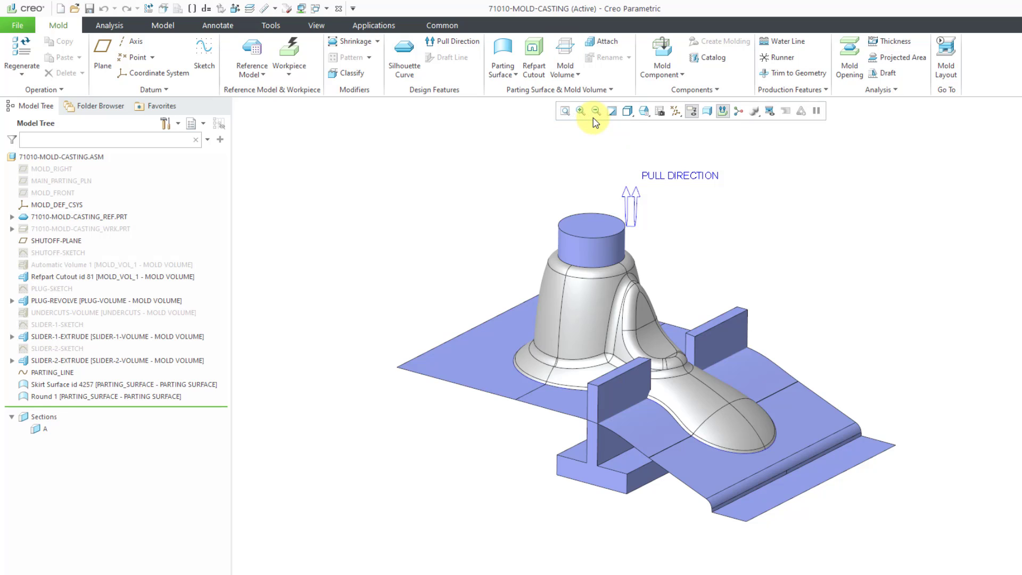
# Step: Start a Volume Split feature from the Mold Volume group
pyautogui.click(564, 57)
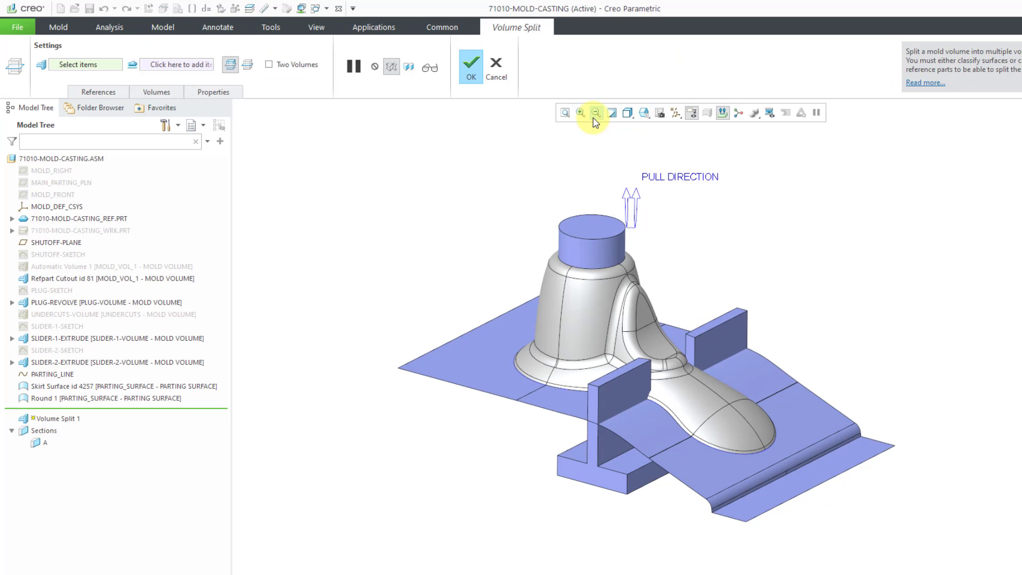
pyautogui.moveTo(108, 60)
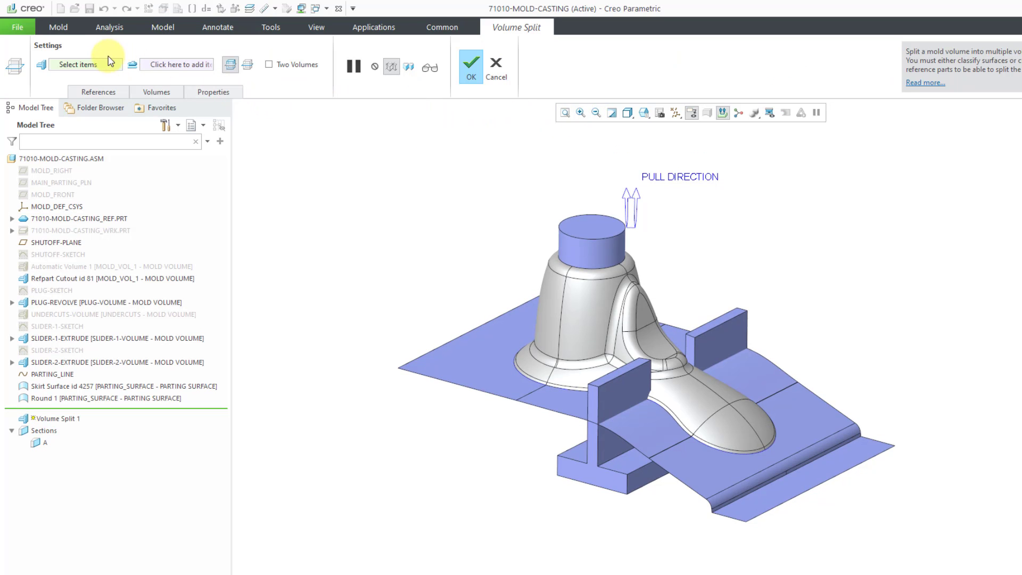
pyautogui.moveTo(84, 64)
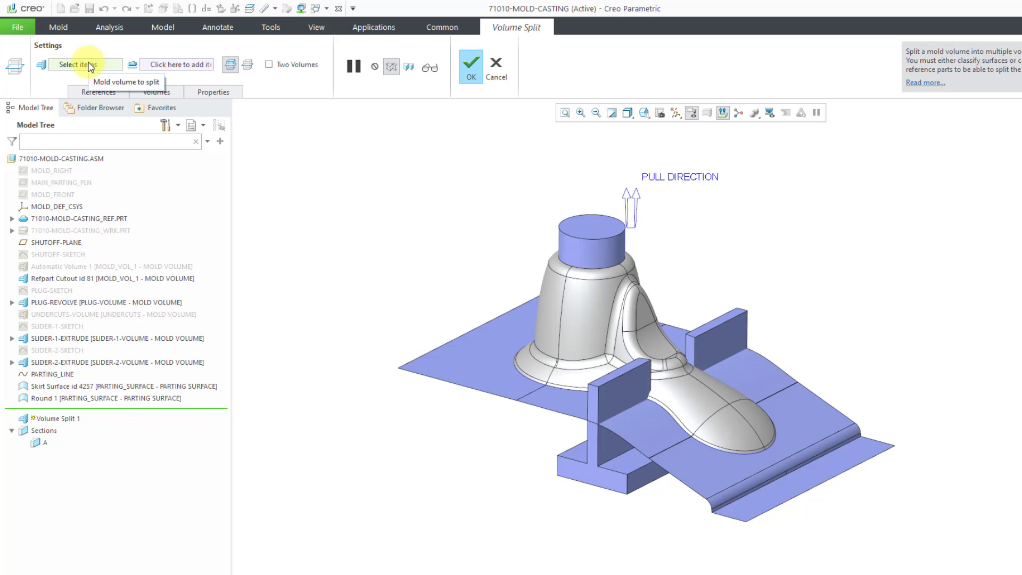
pyautogui.moveTo(149, 281)
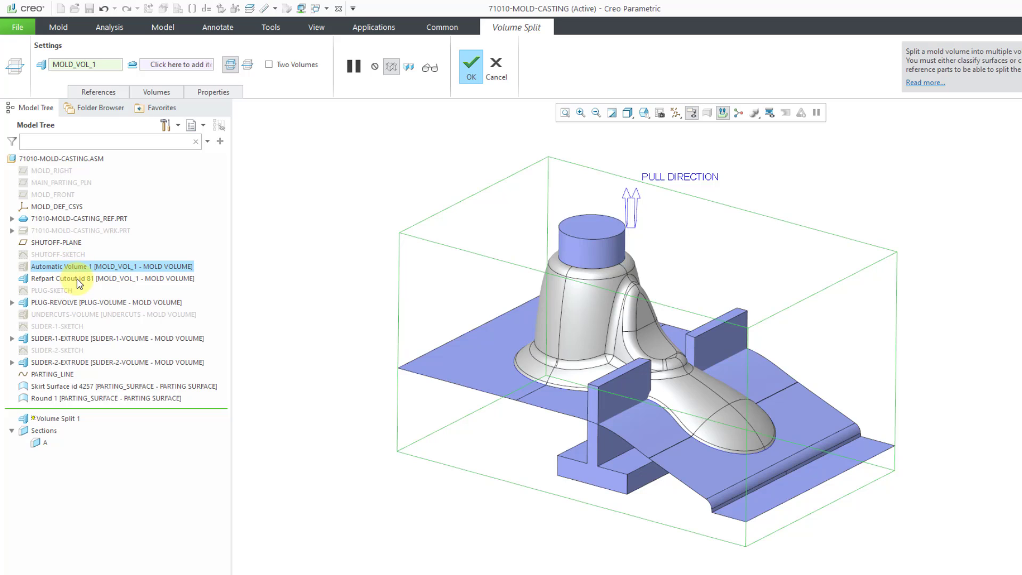
pyautogui.moveTo(280, 201)
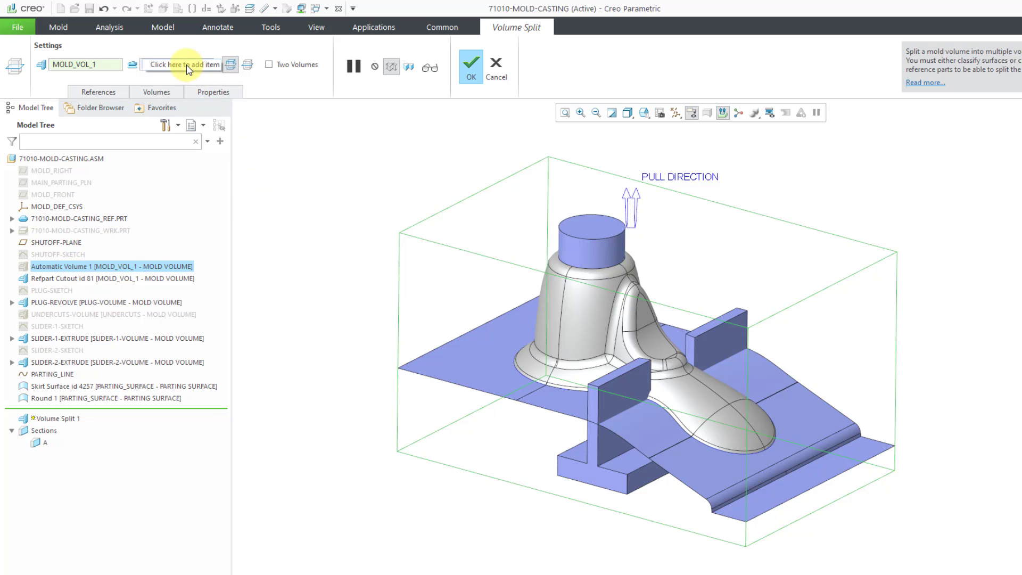
pyautogui.moveTo(185, 64)
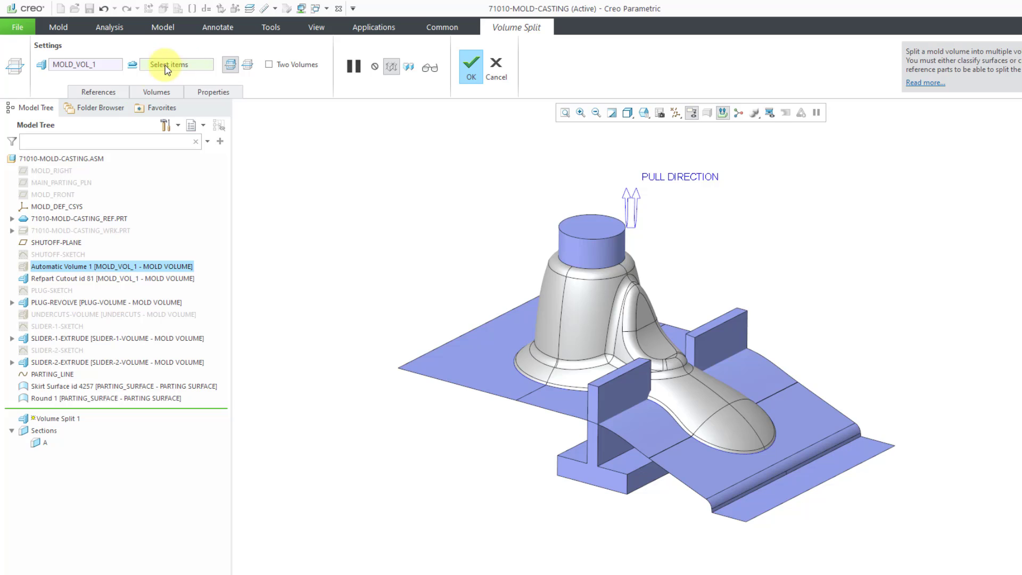
# Step: Collect the PLUG-REVOLVE volume quilt as the split surface for MOLD_VOL_1
pyautogui.click(97, 91)
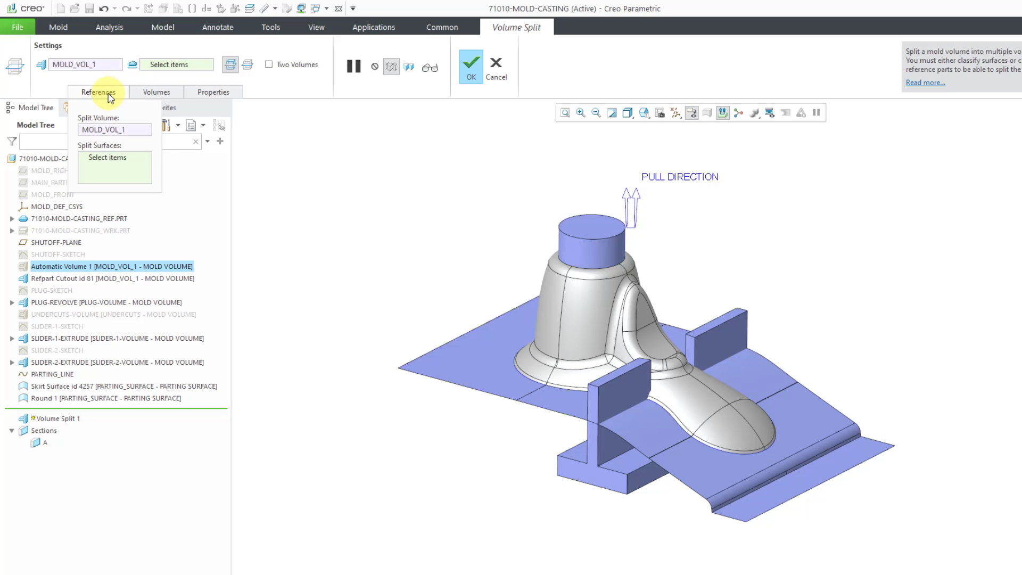
pyautogui.rightClick(291, 133)
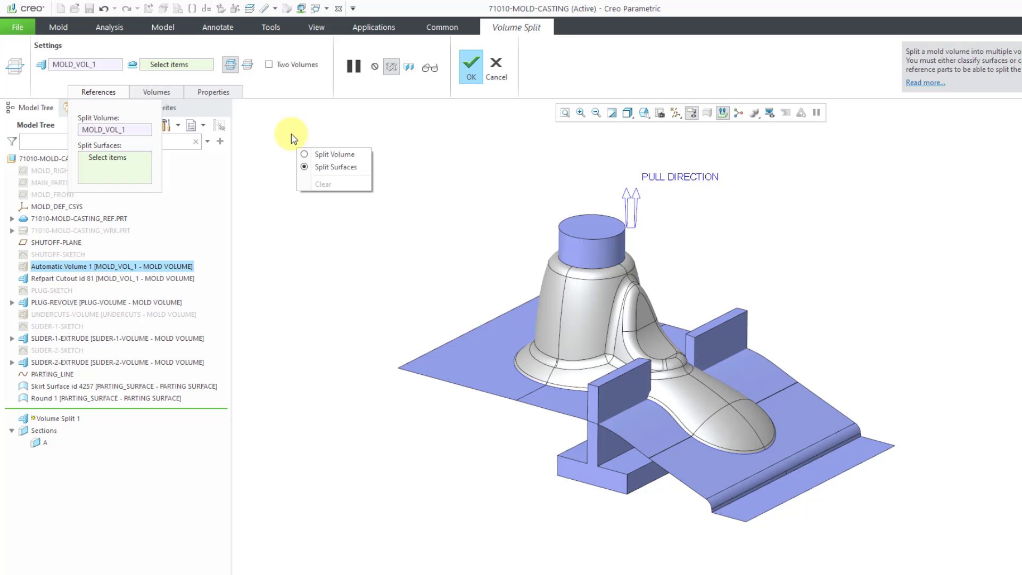
pyautogui.click(289, 136)
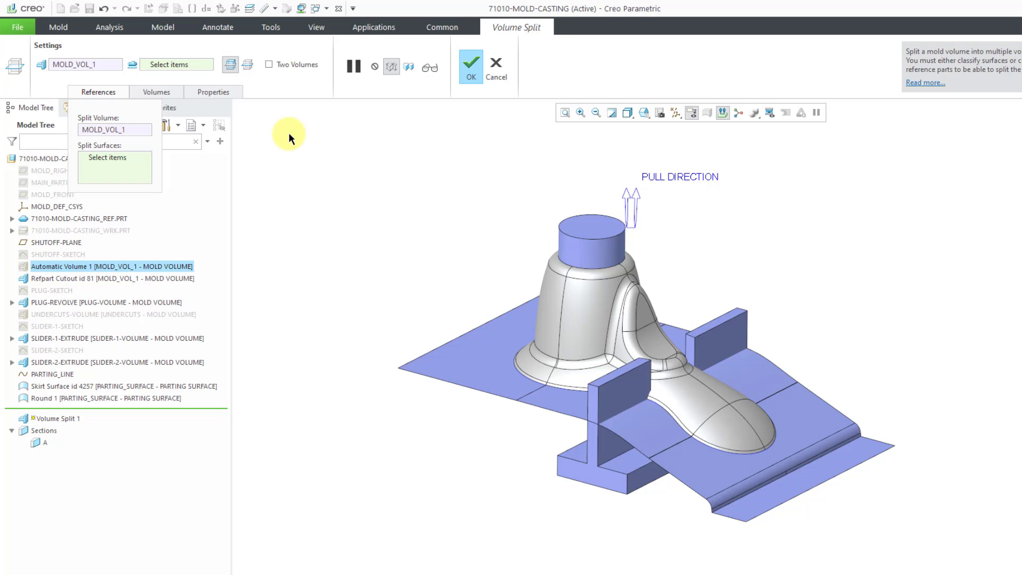
pyautogui.moveTo(290, 136)
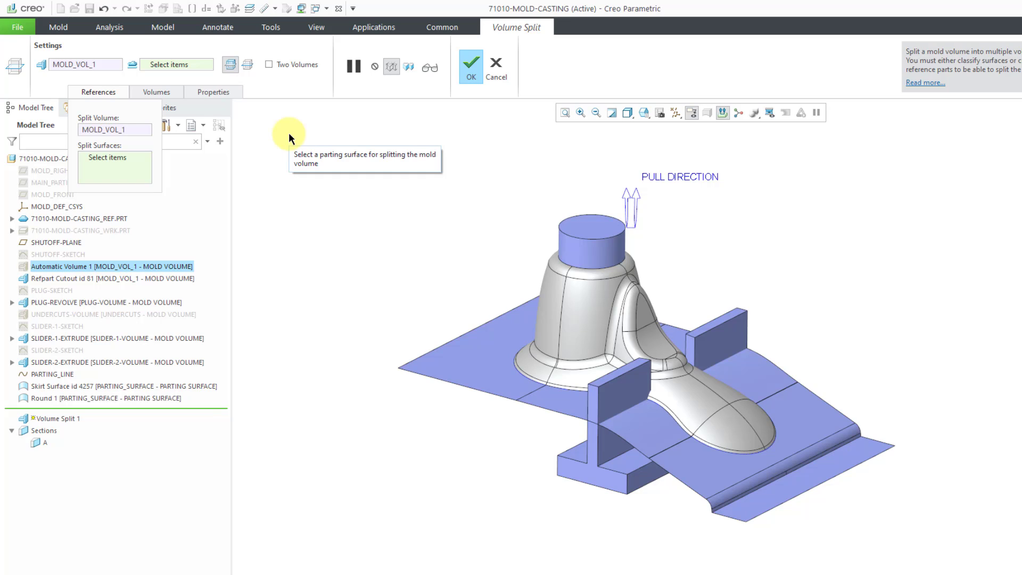
pyautogui.moveTo(292, 140)
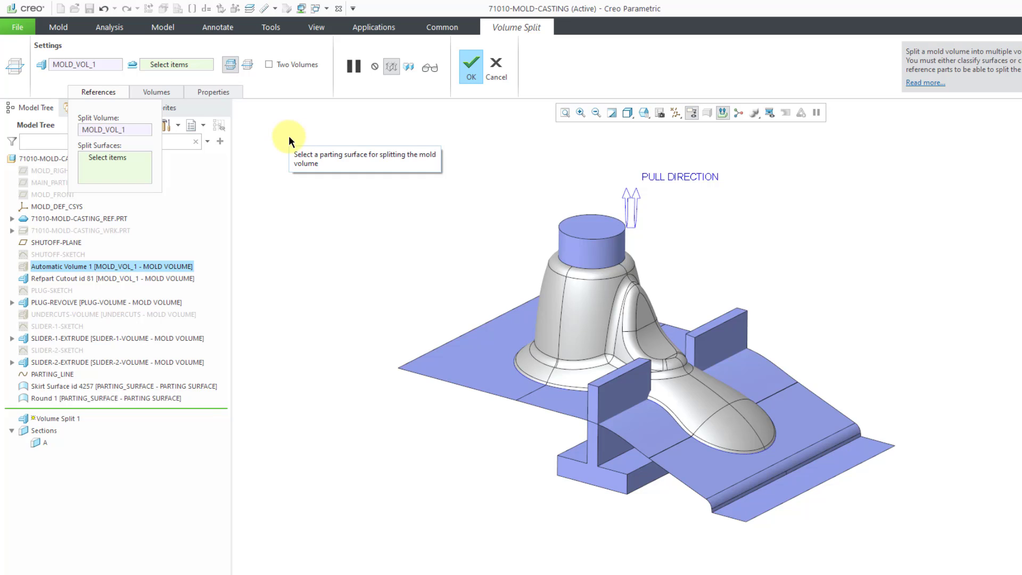
pyautogui.moveTo(110, 308)
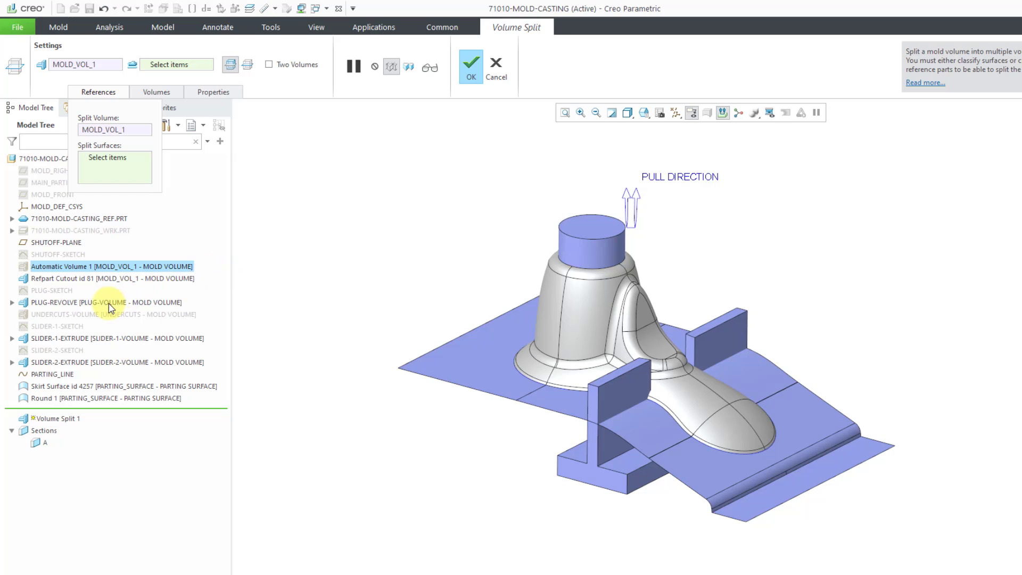
pyautogui.click(91, 302)
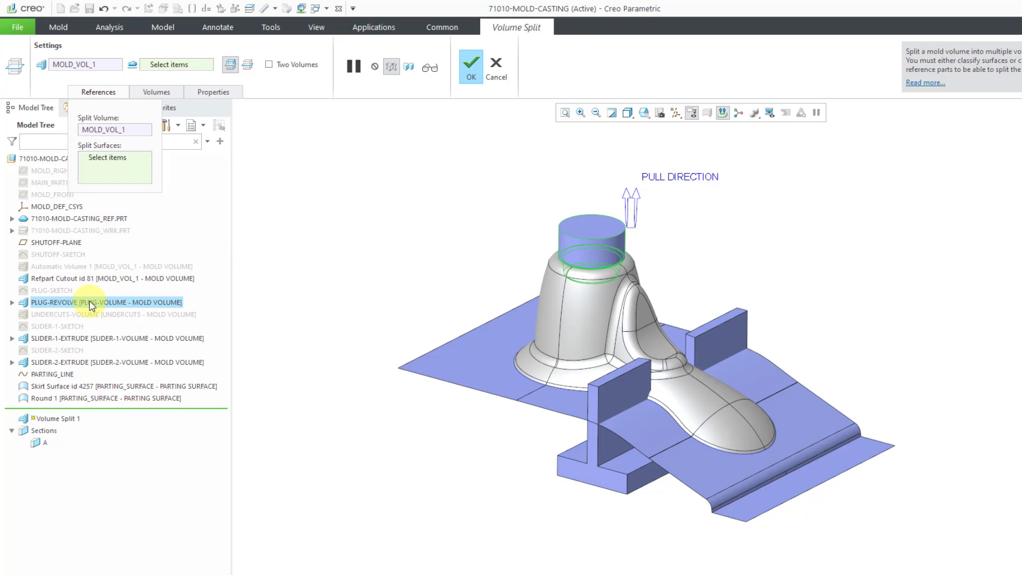
pyautogui.moveTo(504, 118)
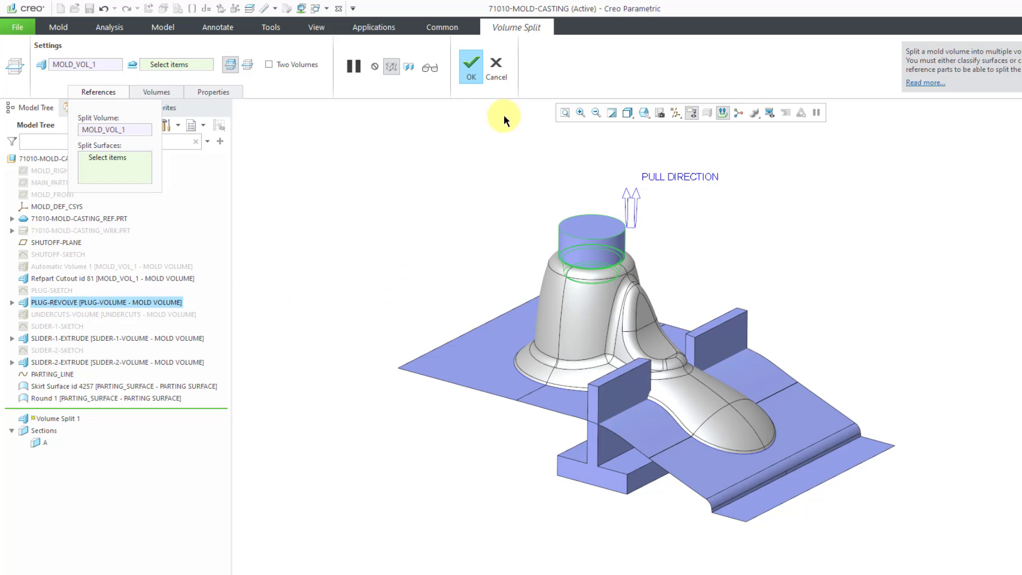
pyautogui.moveTo(563, 241)
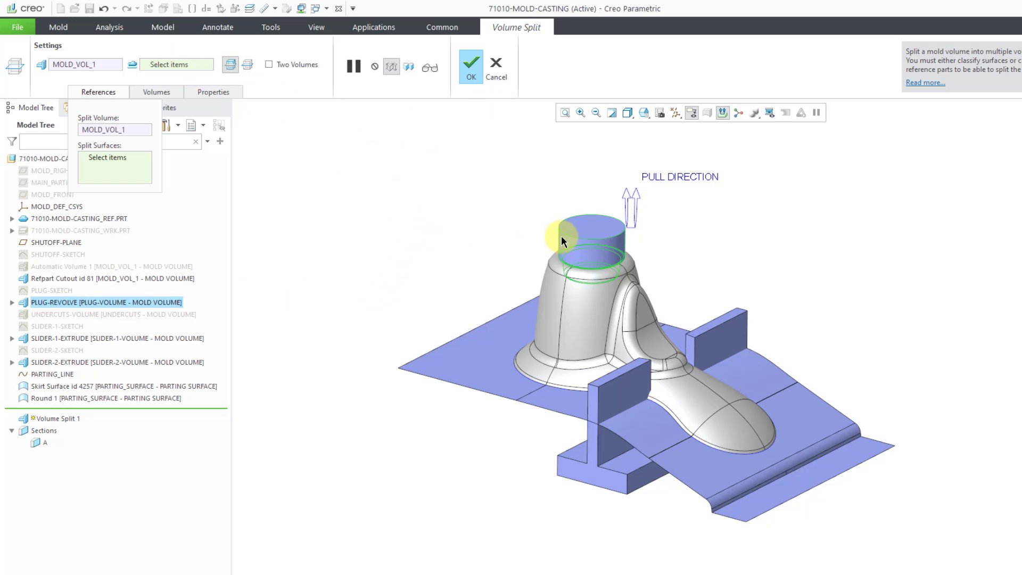
pyautogui.moveTo(574, 241)
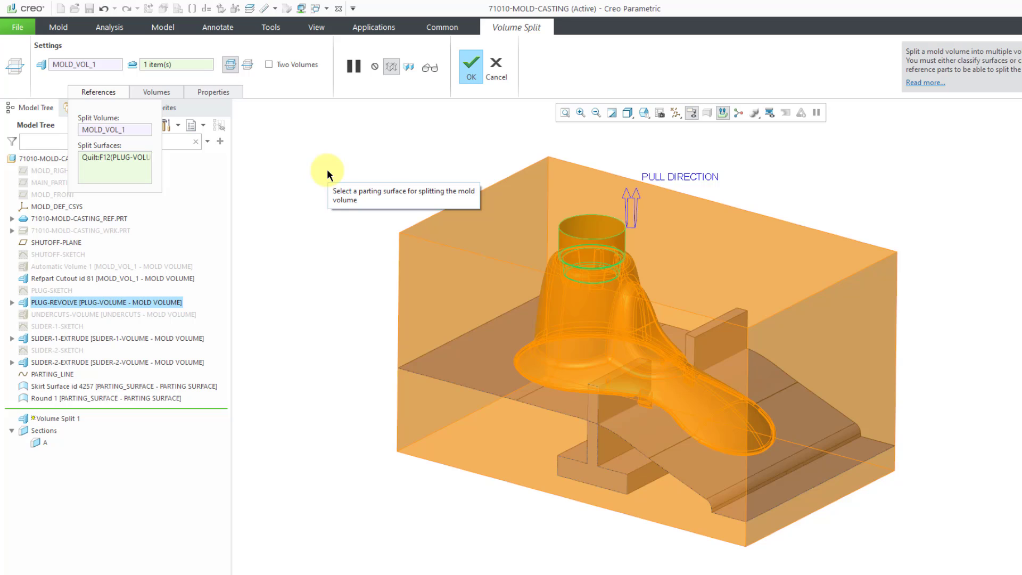
pyautogui.moveTo(248, 133)
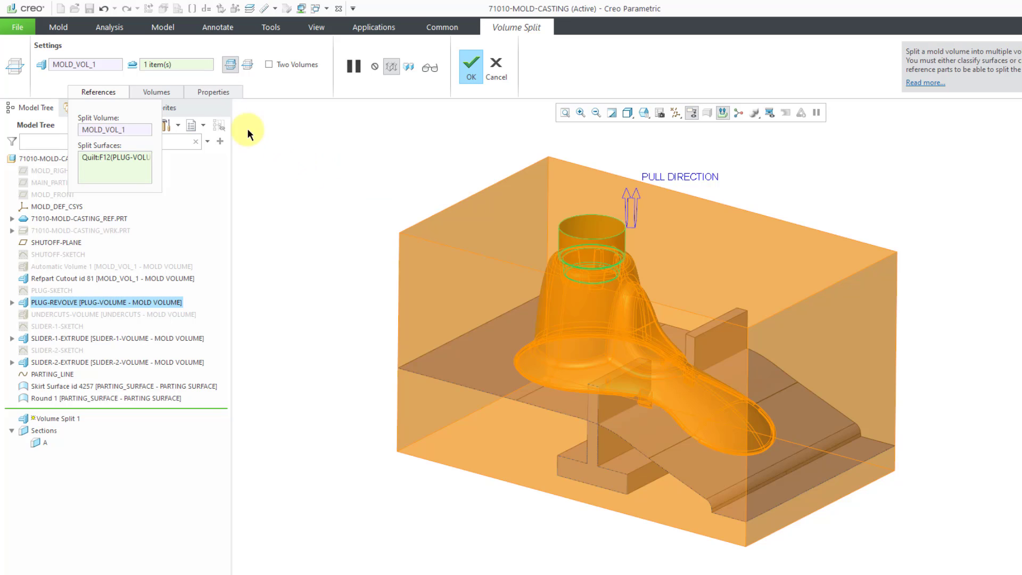
# Step: Preview both resulting volumes in the Volume Split volumes list
pyautogui.click(156, 91)
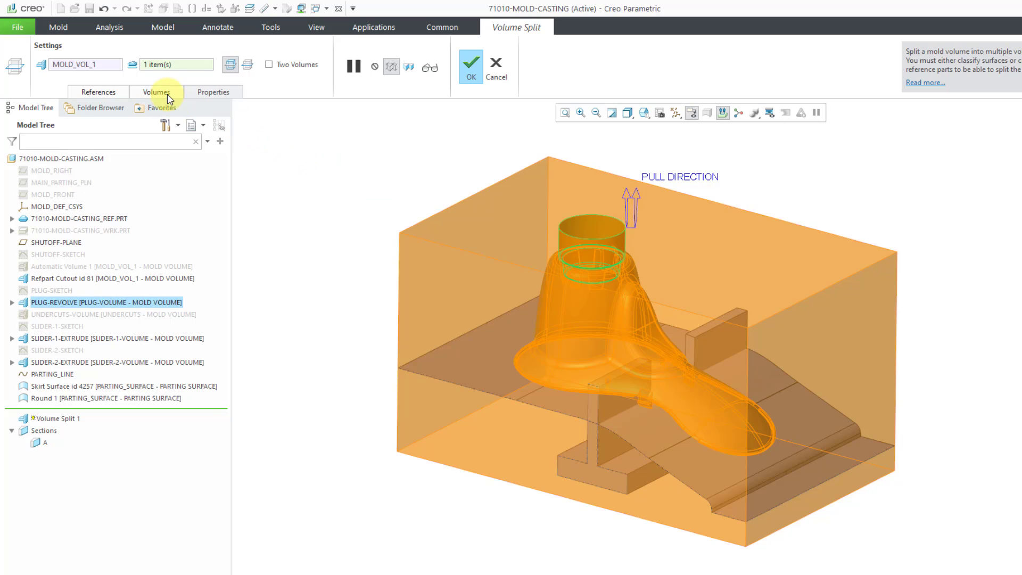
pyautogui.click(156, 91)
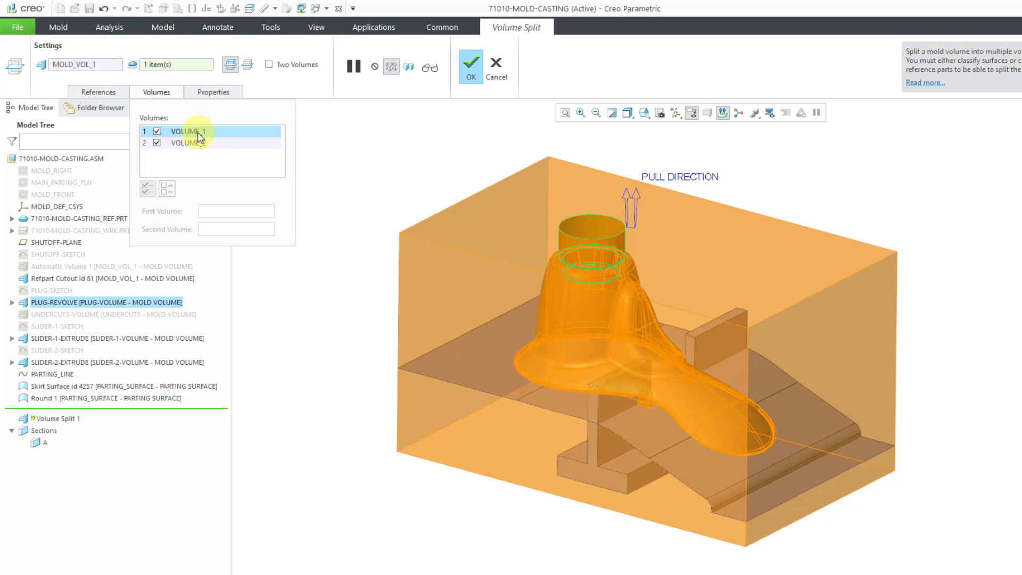
pyautogui.click(189, 131)
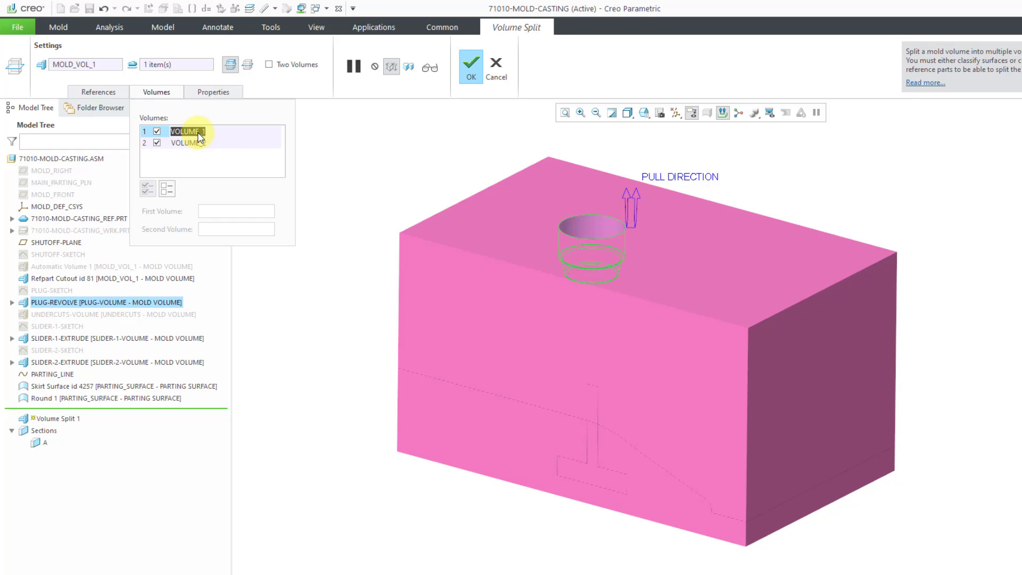
pyautogui.click(188, 142)
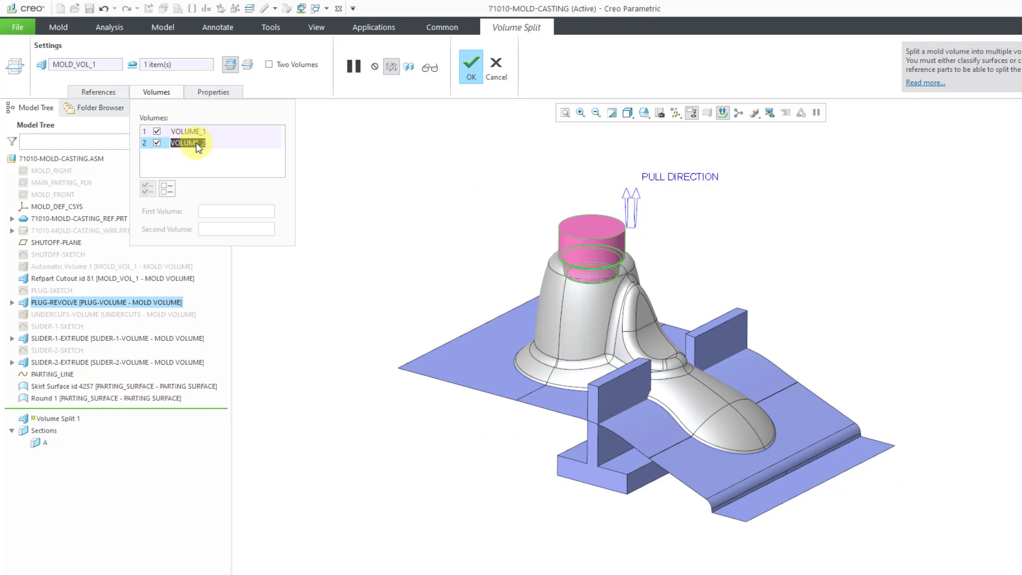
pyautogui.moveTo(198, 163)
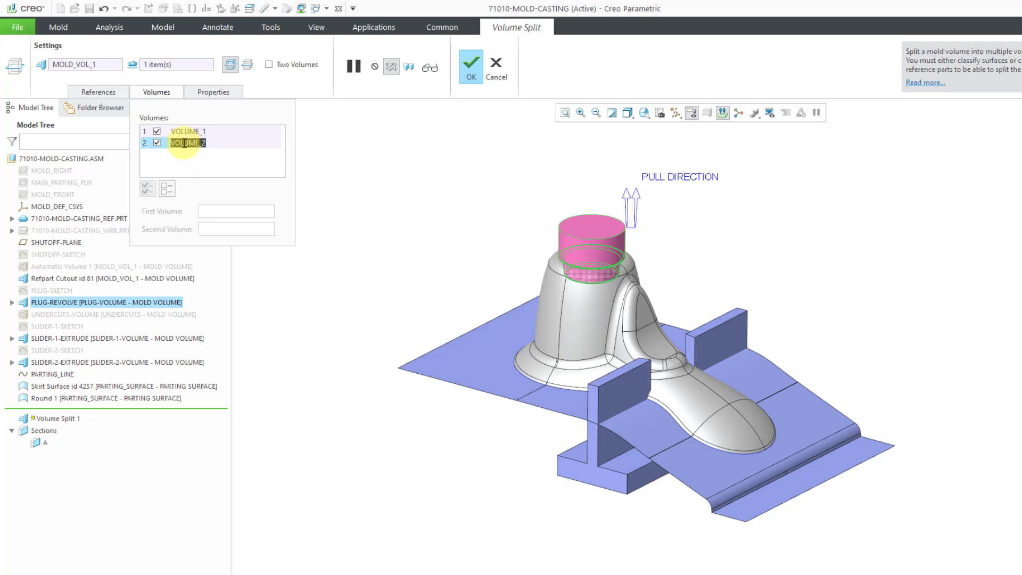
pyautogui.moveTo(206, 165)
pyautogui.write('plug-')
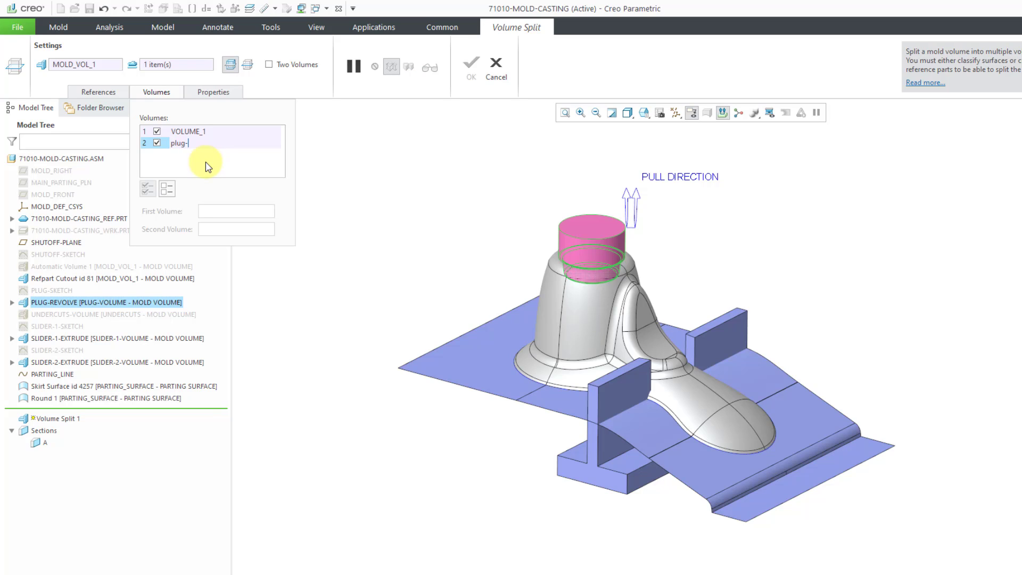
# Step: Rename the split volumes PLUG-VOLUME-FINAL and MAIN-INTERMEDIATE
pyautogui.write('volume')
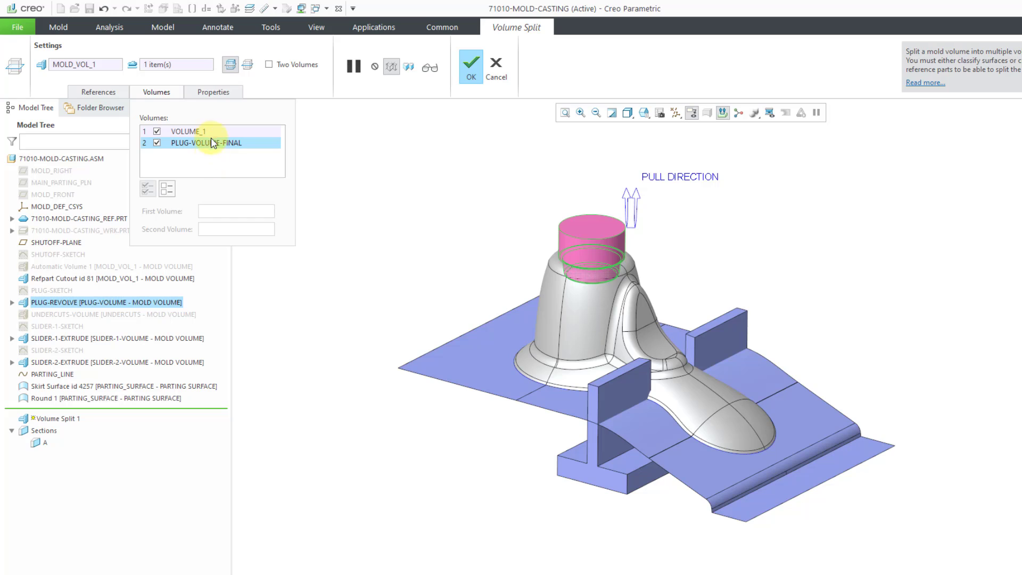
pyautogui.click(188, 131)
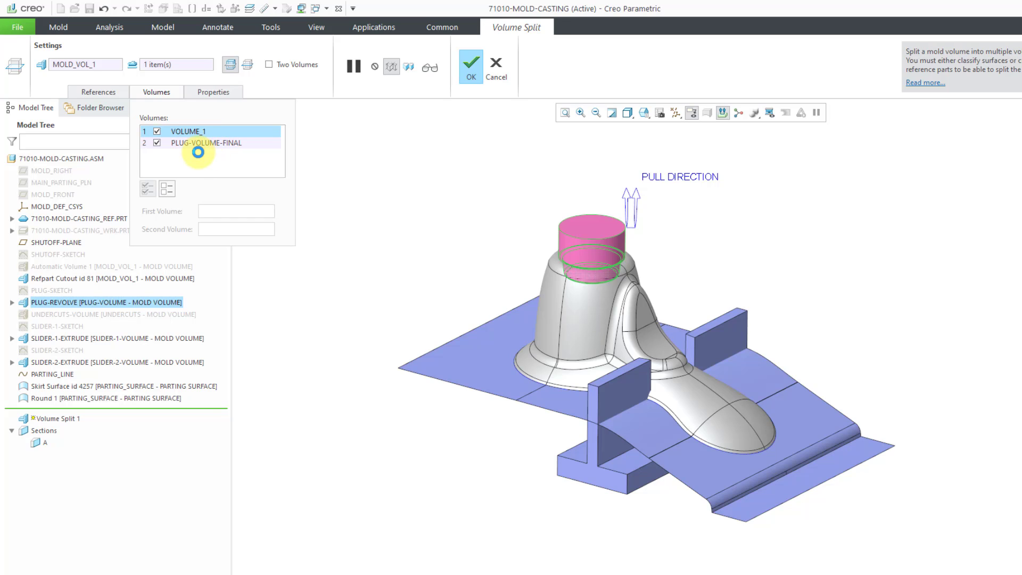
pyautogui.click(188, 131)
pyautogui.write('main-in')
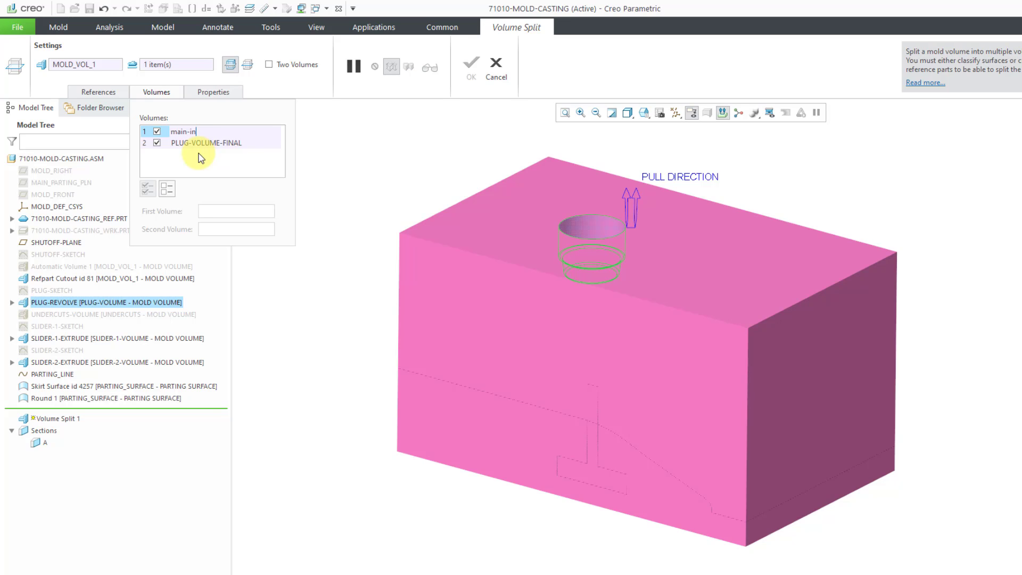
pyautogui.write('ermediate')
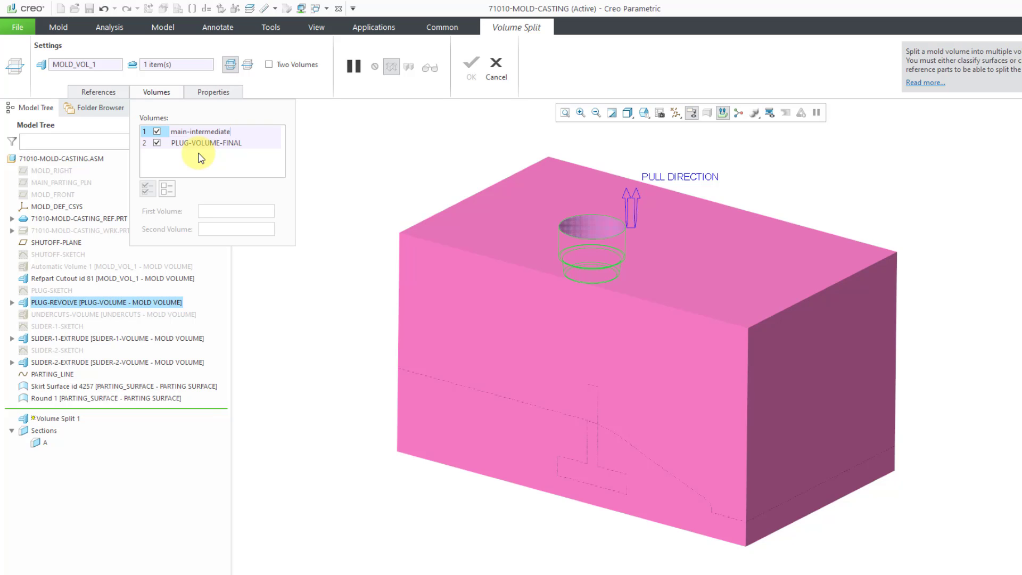
pyautogui.click(201, 131)
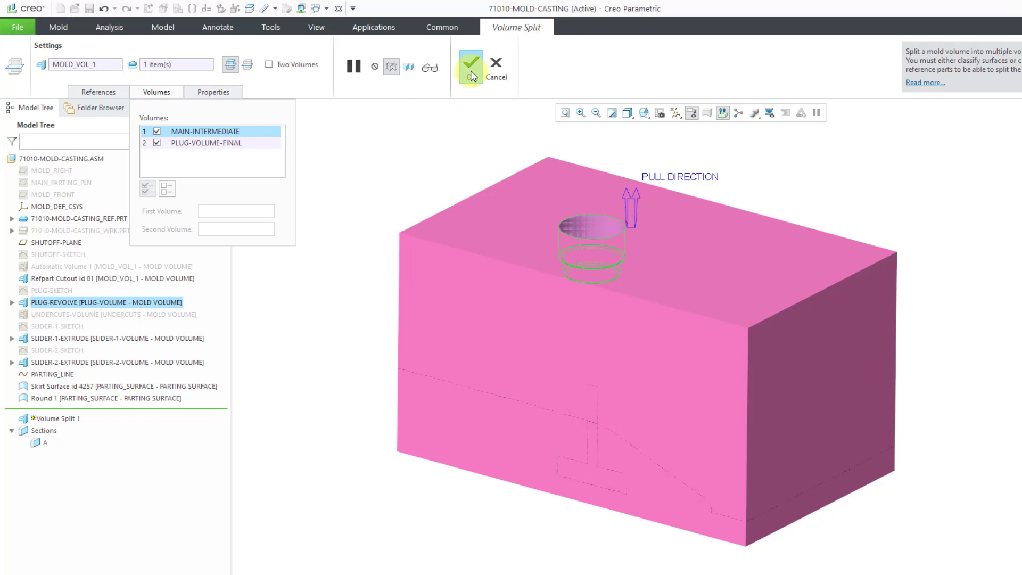
# Step: Complete the split, then hide the reference part, PLUG-REVOLVE and MAIN-INTERMEDIATE
pyautogui.click(469, 67)
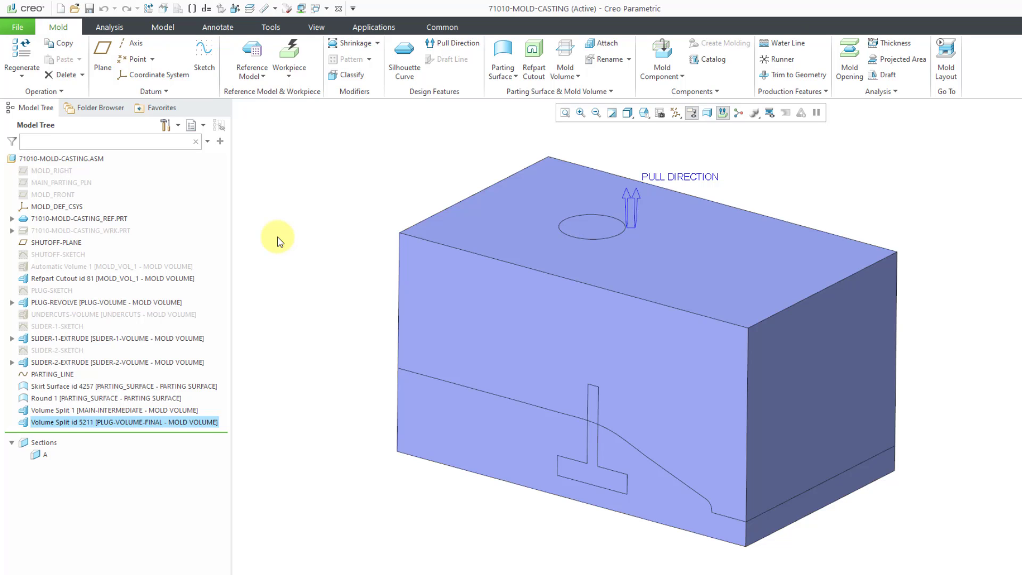
pyautogui.moveTo(259, 254)
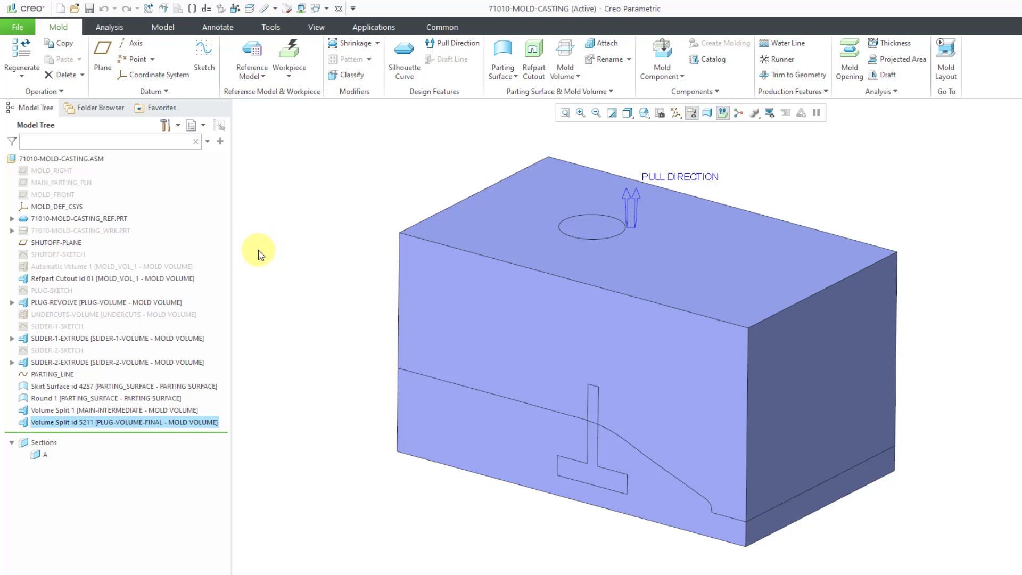
pyautogui.moveTo(91, 221)
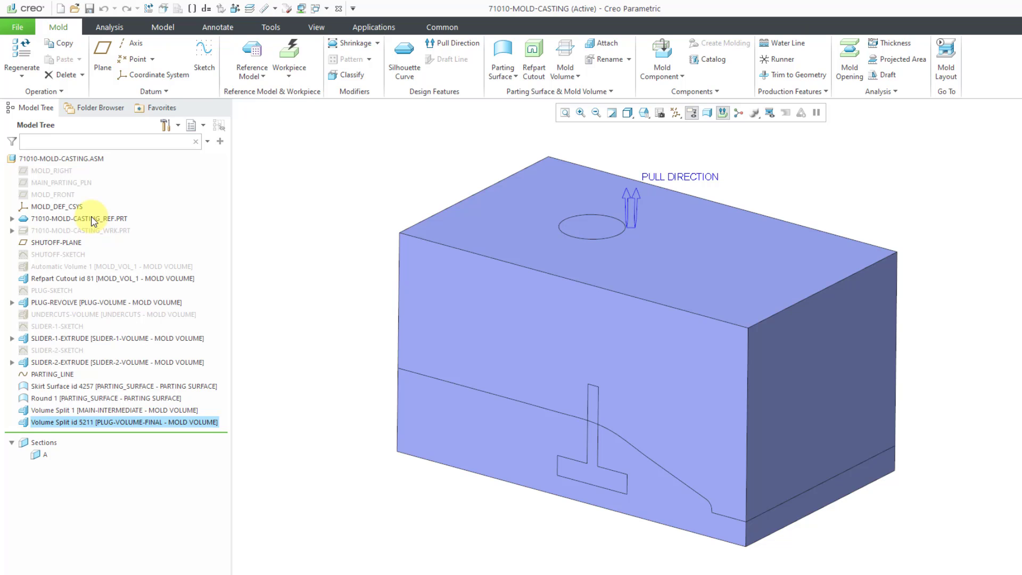
pyautogui.click(80, 218)
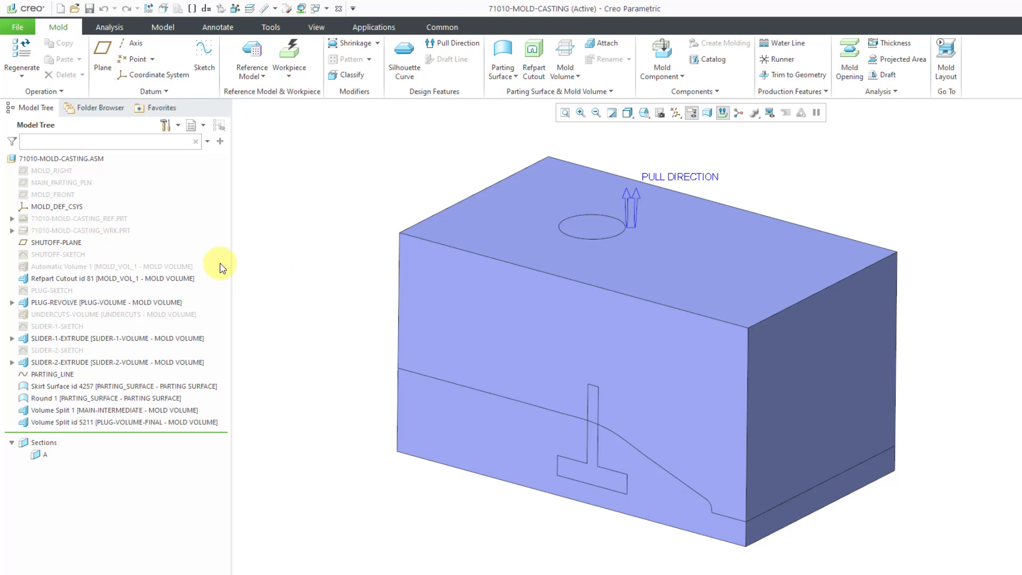
pyautogui.click(98, 302)
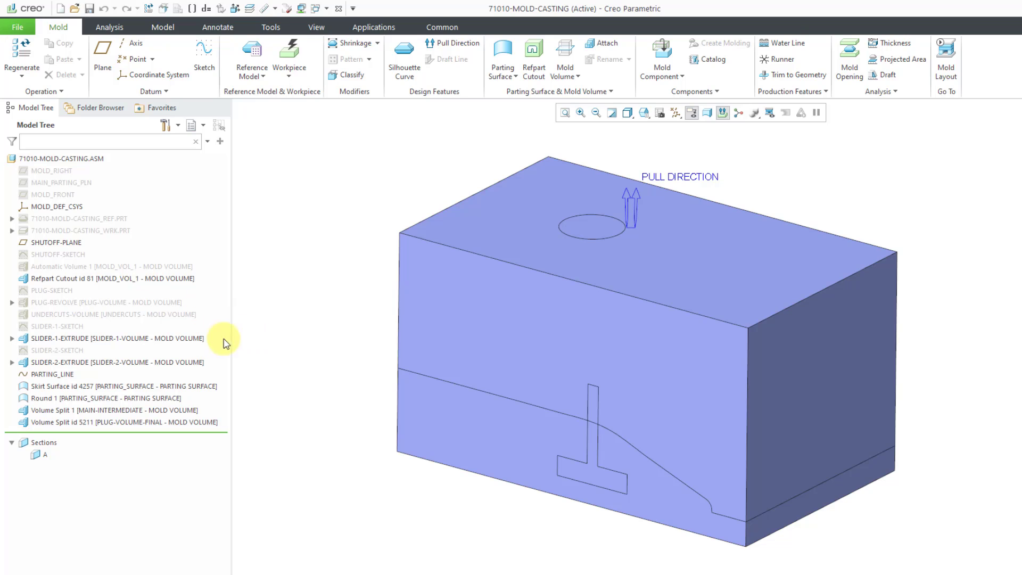
pyautogui.moveTo(261, 381)
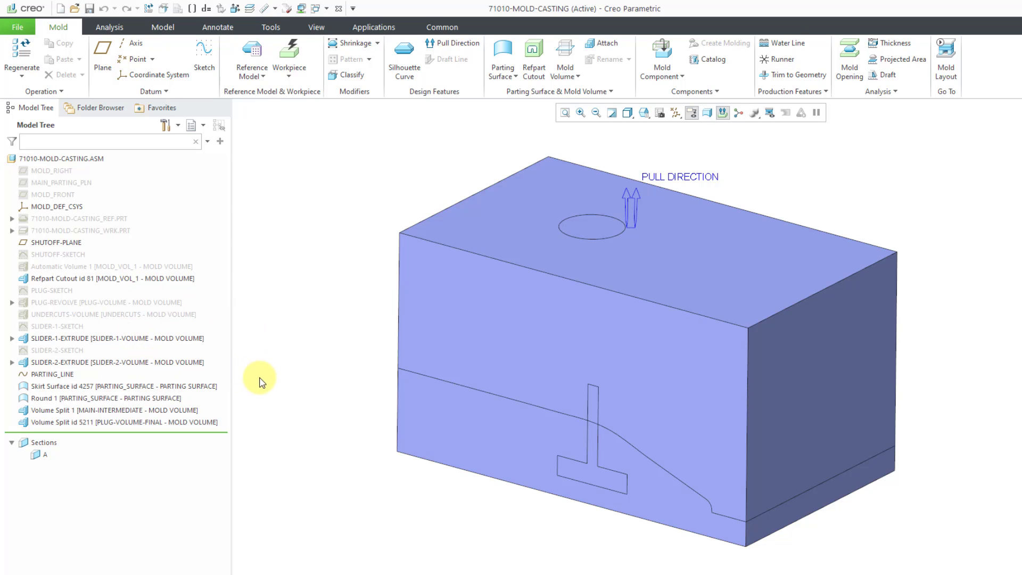
pyautogui.moveTo(252, 441)
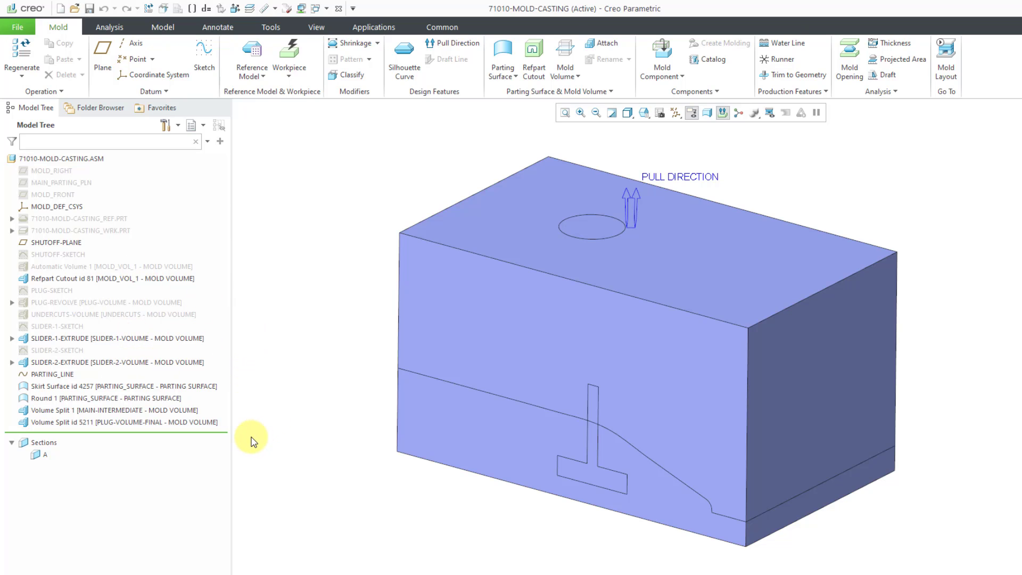
pyautogui.moveTo(250, 444)
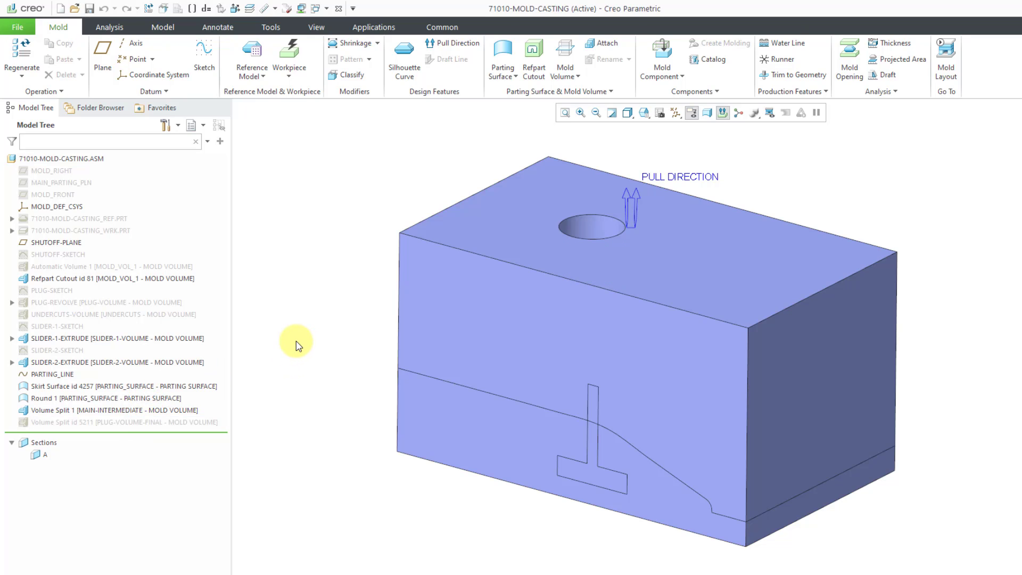
pyautogui.click(98, 409)
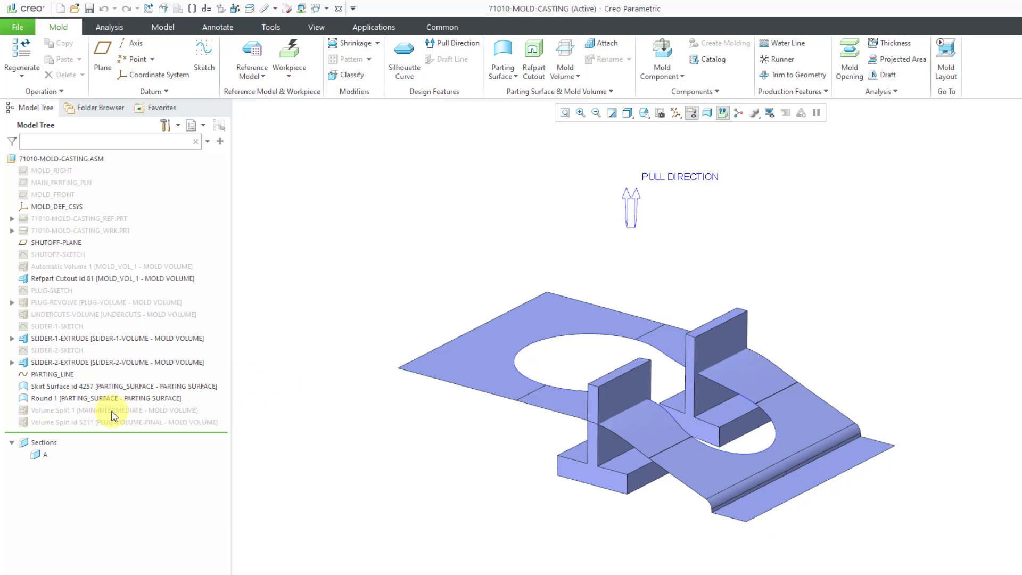
pyautogui.moveTo(290, 266)
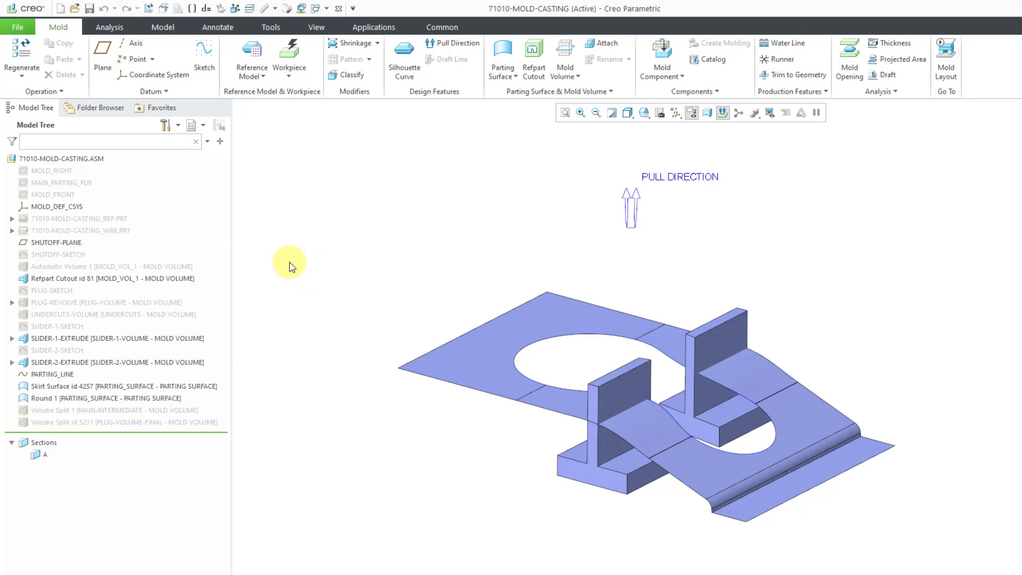
pyautogui.moveTo(298, 243)
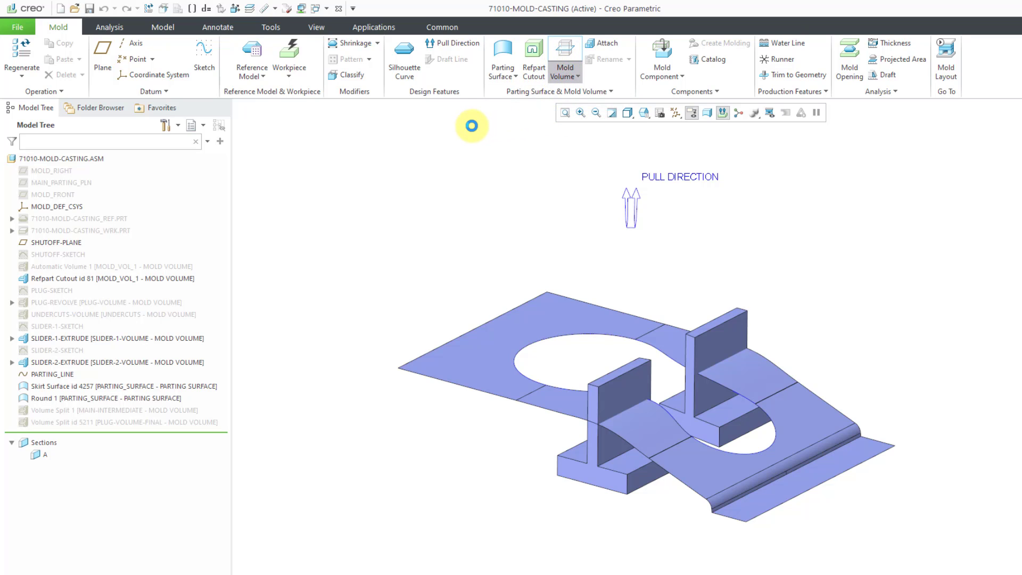
# Step: Start a second Volume Split on MAIN-INTERMEDIATE, cut by the parting surface quilt
pyautogui.click(562, 59)
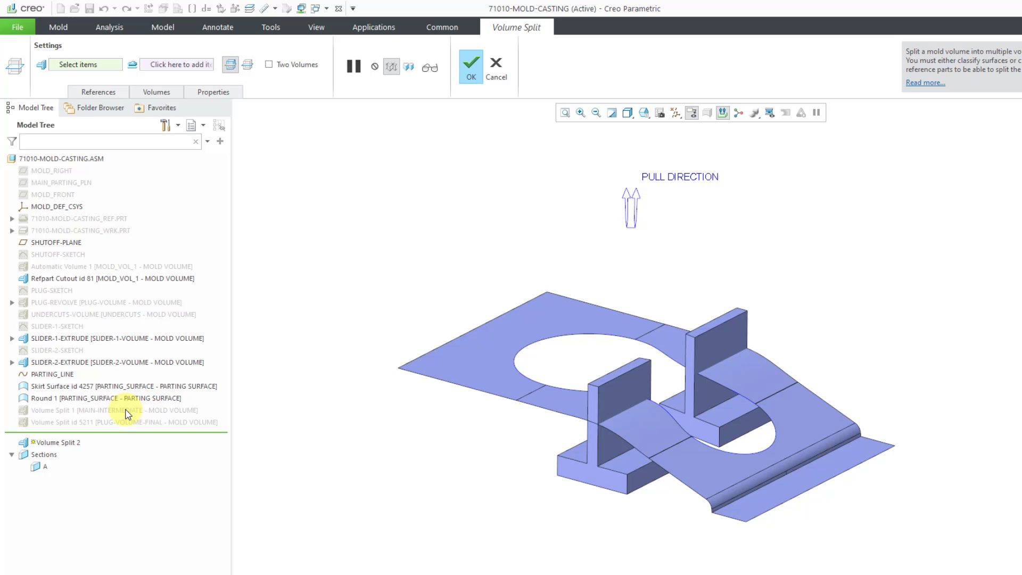
pyautogui.click(115, 410)
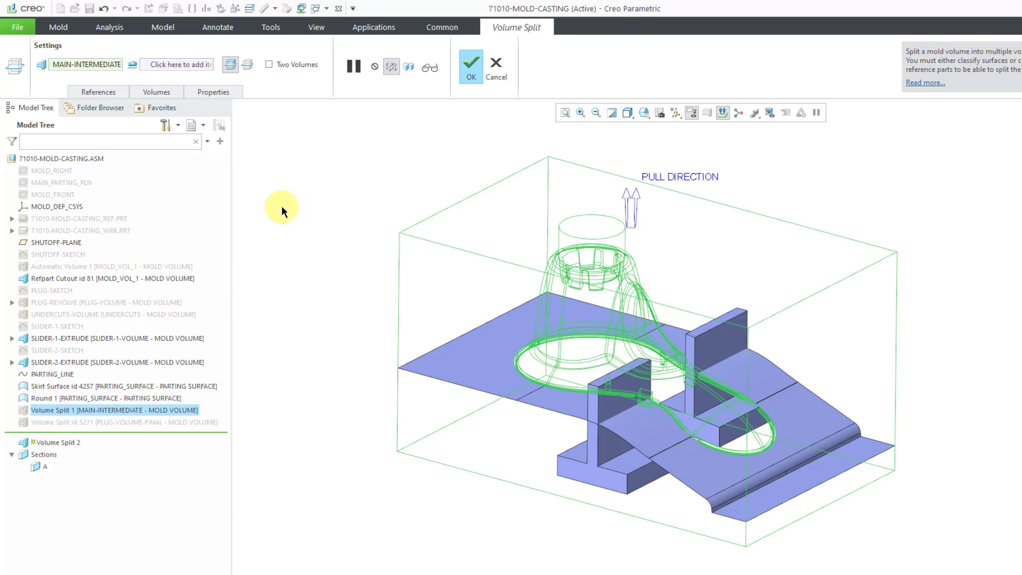
pyautogui.moveTo(282, 209)
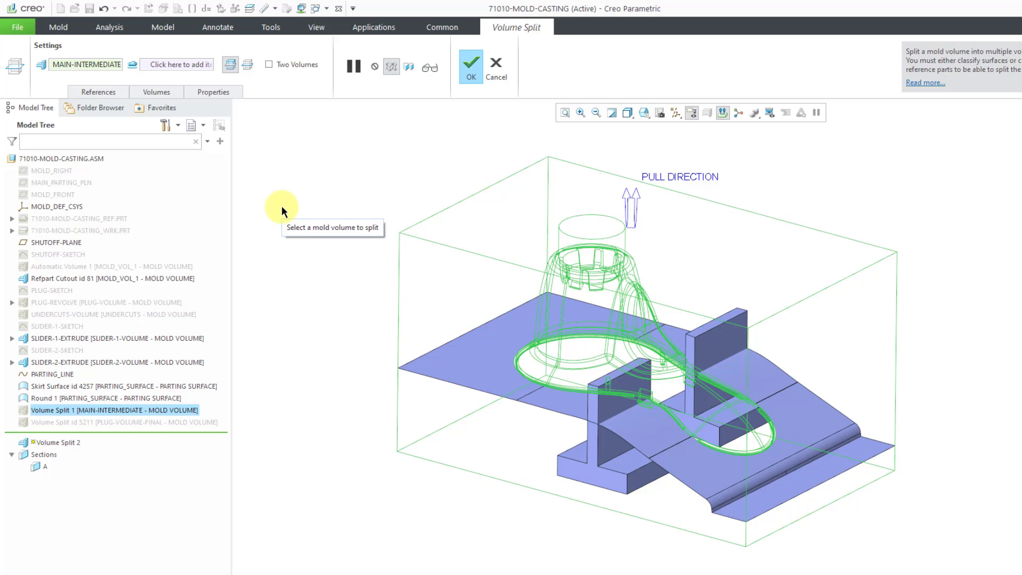
pyautogui.rightClick(282, 203)
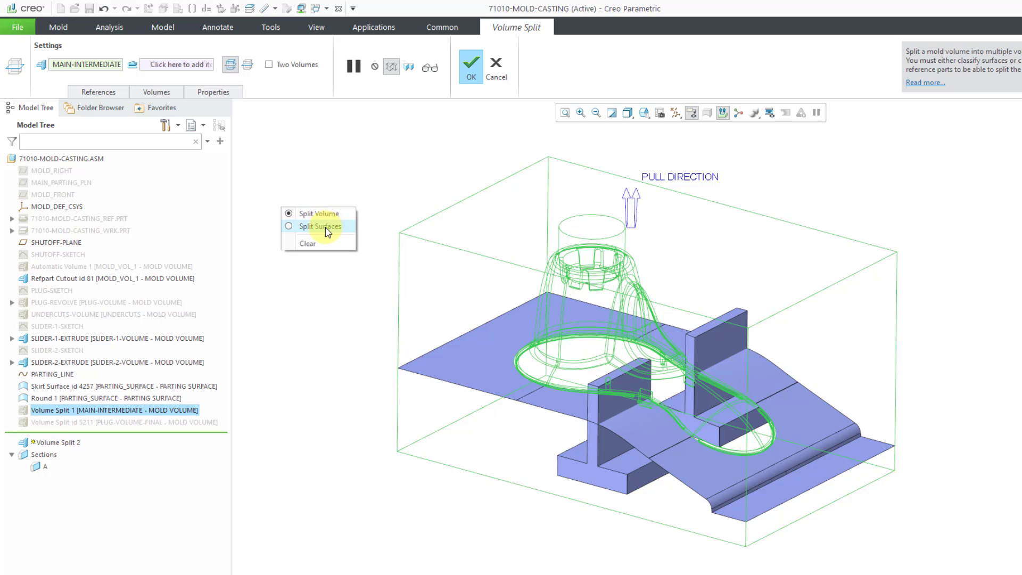
pyautogui.click(318, 226)
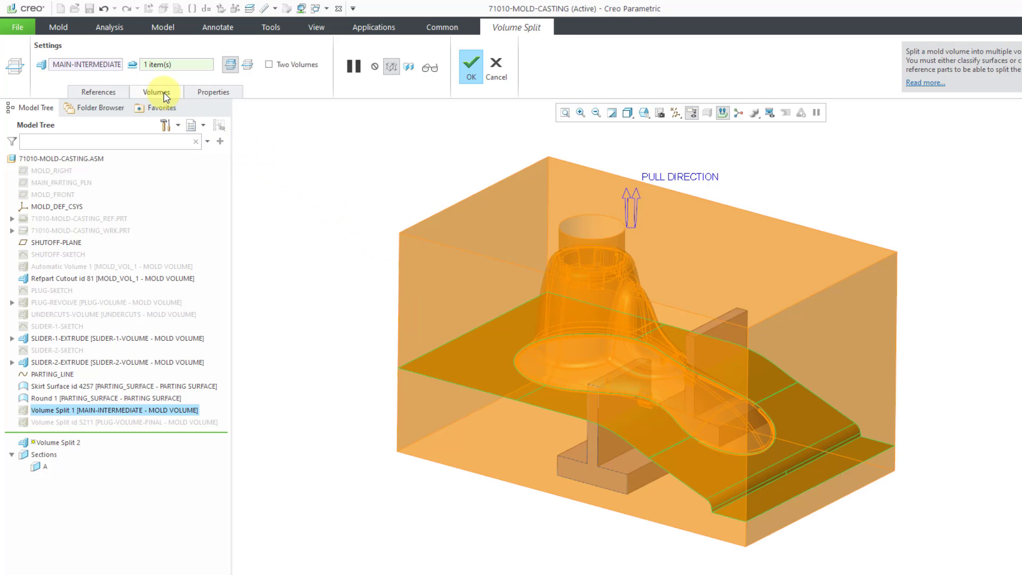
# Step: Rename VOLUME_1 to CORE-INTERMEDIATE-1 and VOLUME_2 to CAVITY-FINAL
pyautogui.click(154, 91)
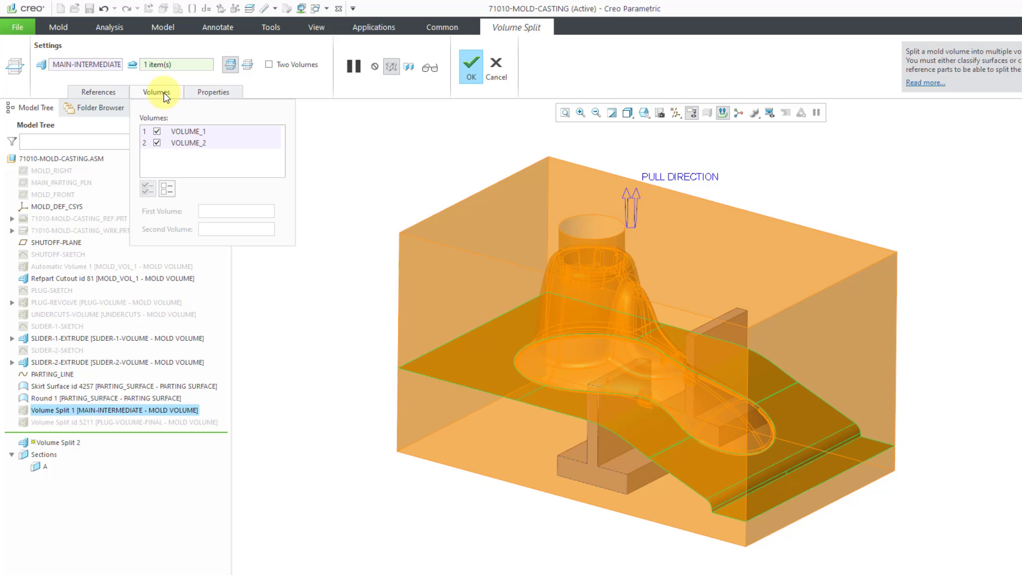
pyautogui.moveTo(211, 133)
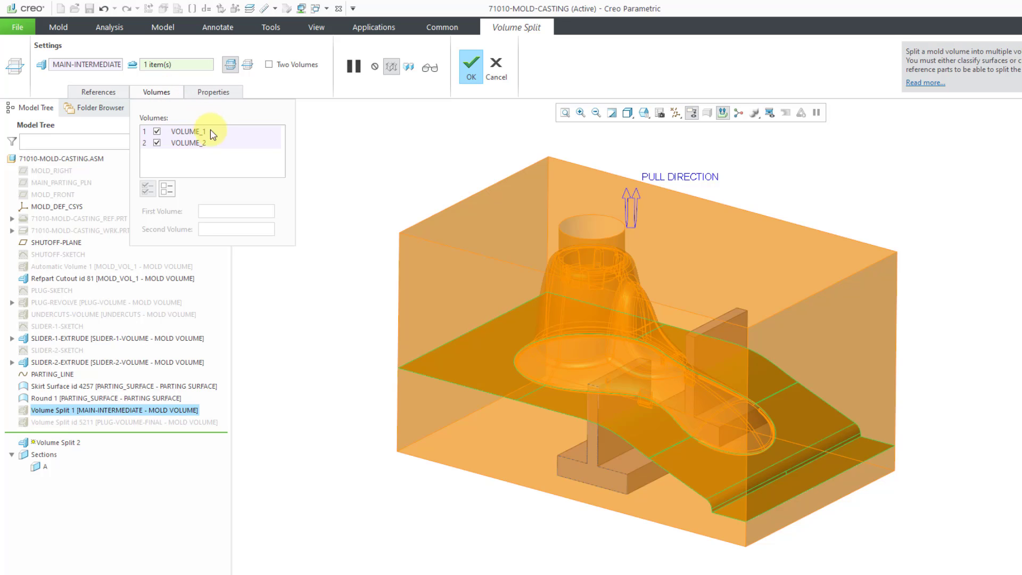
pyautogui.click(189, 130)
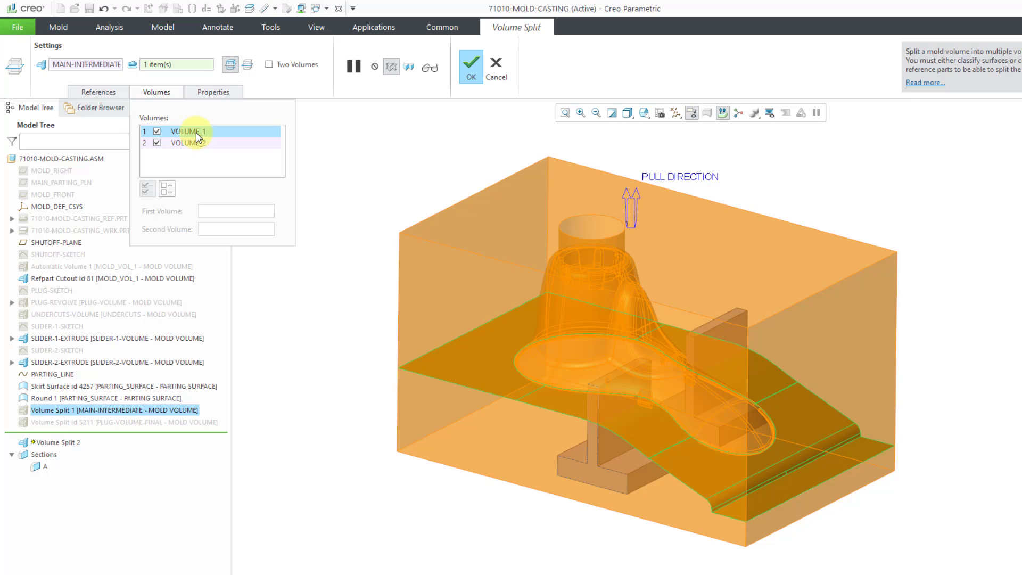
pyautogui.click(189, 131)
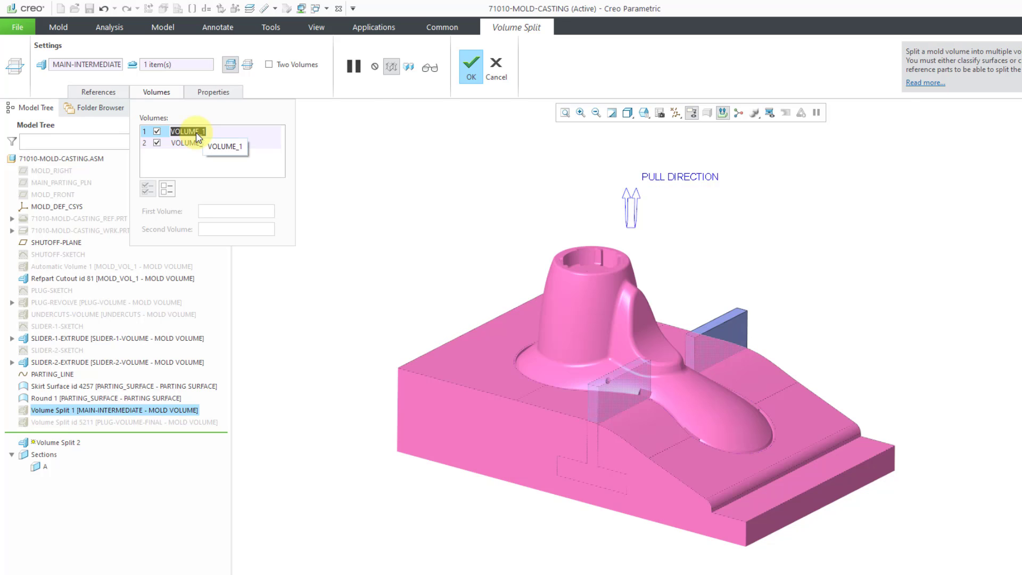
pyautogui.moveTo(199, 154)
pyautogui.write('core-intermediate-1')
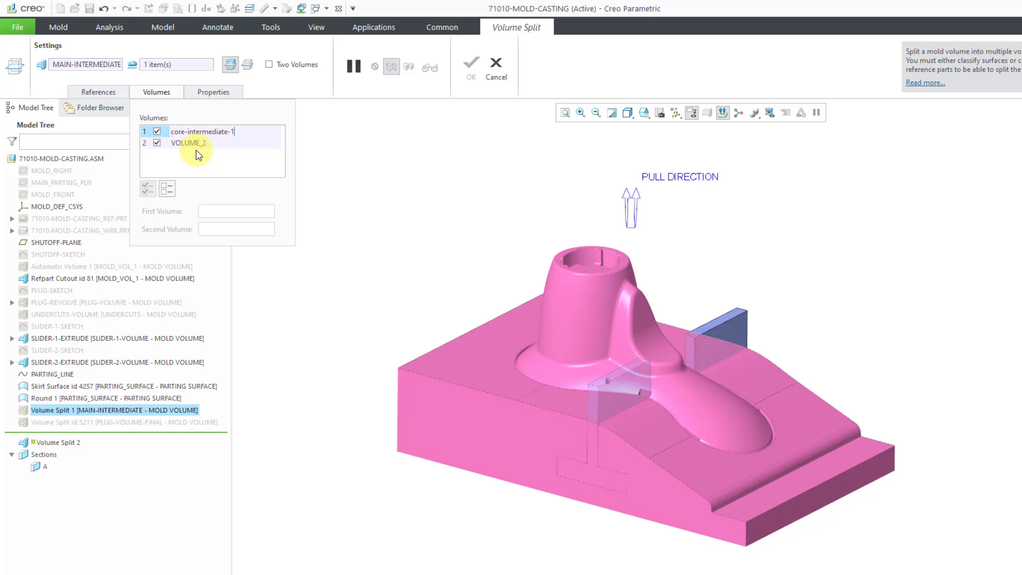
pyautogui.click(208, 131)
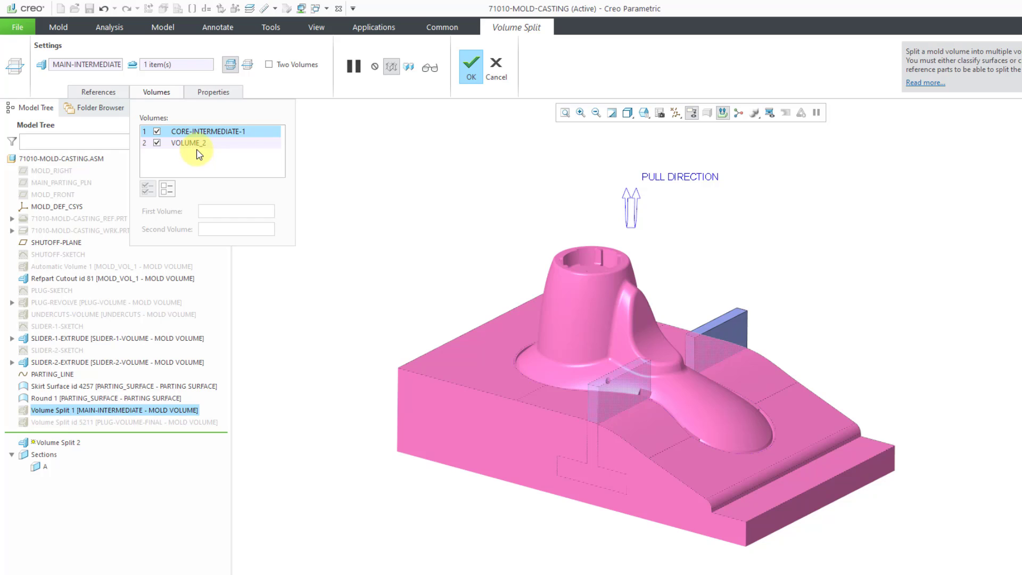
pyautogui.click(190, 142)
pyautogui.write('CAVITY-FINAL')
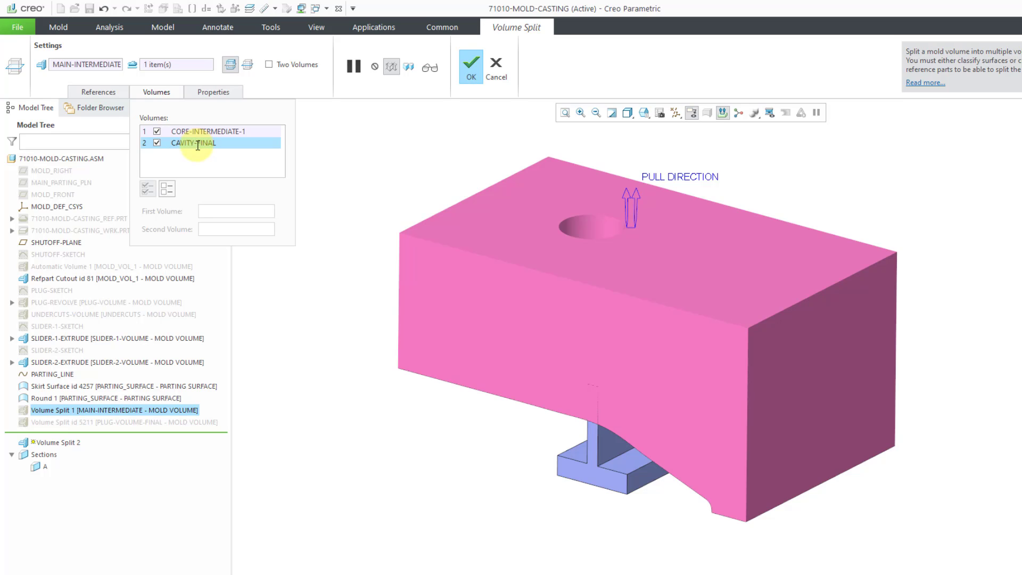
pyautogui.moveTo(340, 148)
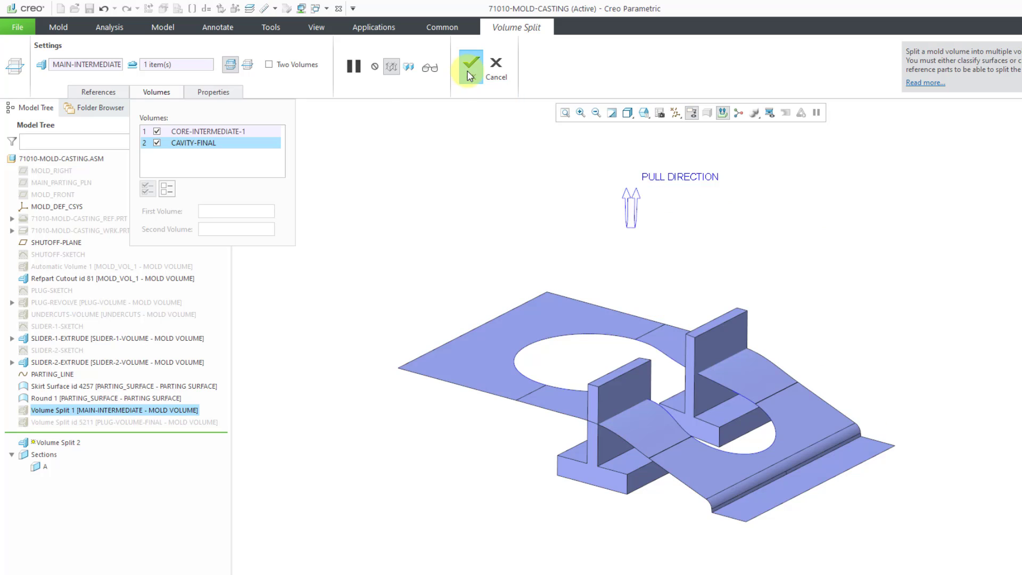
# Step: Complete the core/cavity split, then hide CORE-INTERMEDIATE-1 and the skirt parting surface
pyautogui.click(469, 61)
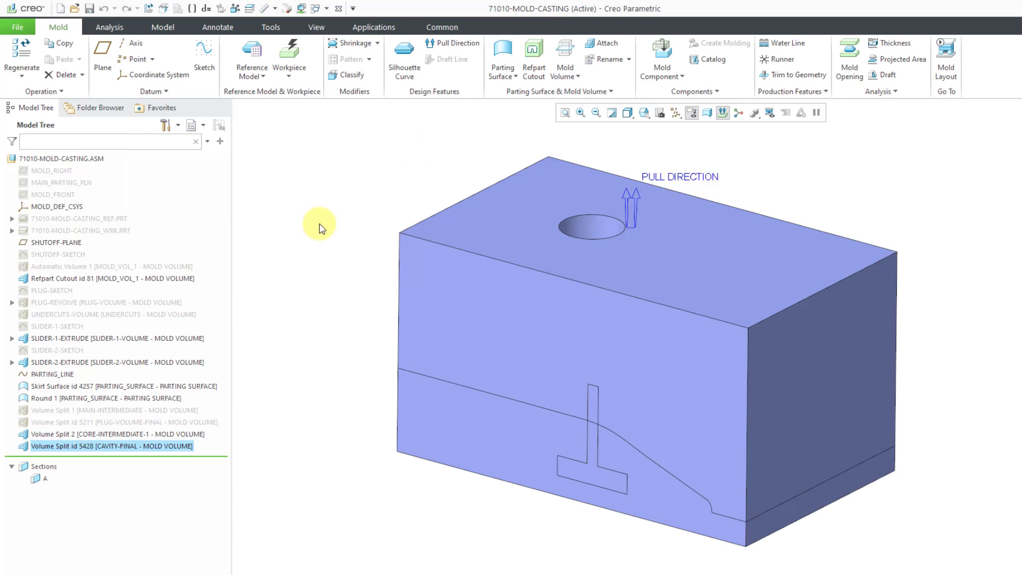
pyautogui.moveTo(150, 449)
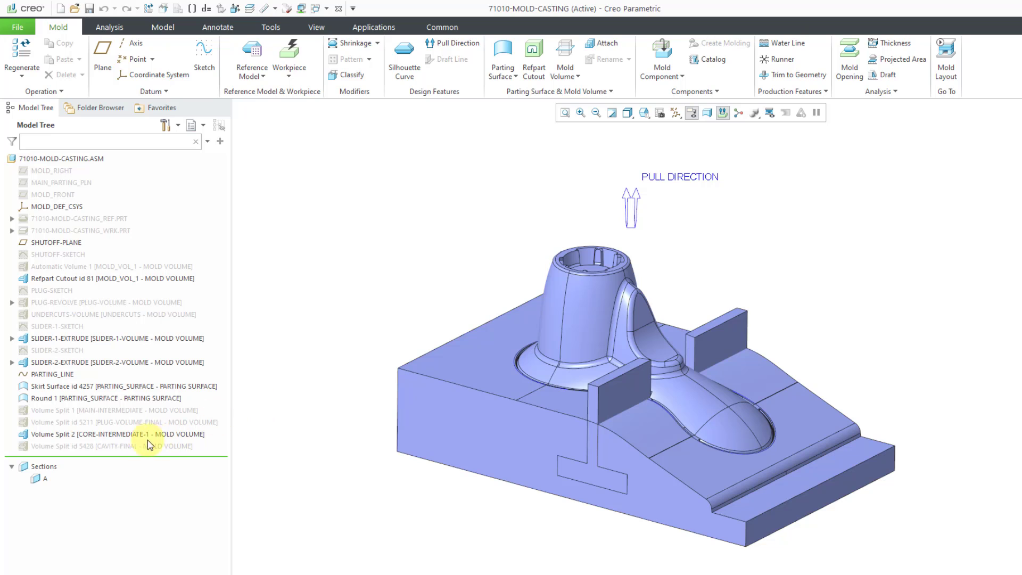
pyautogui.click(116, 434)
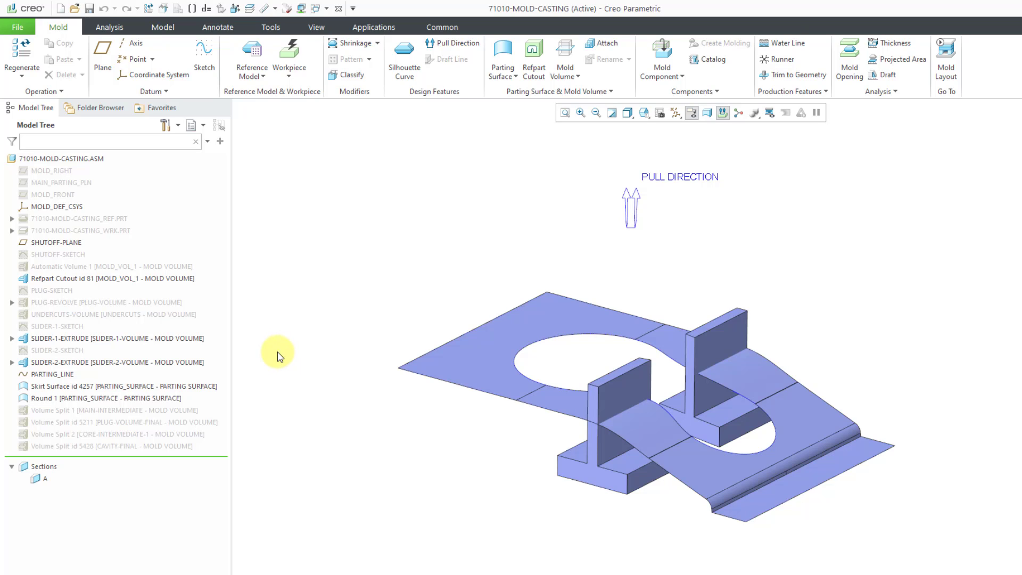
pyautogui.click(51, 374)
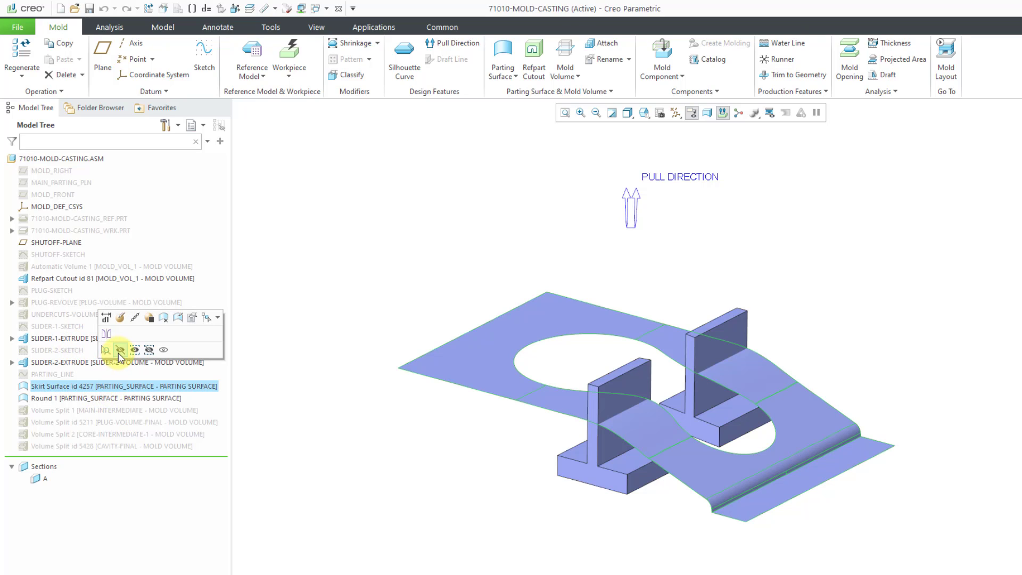
pyautogui.click(121, 350)
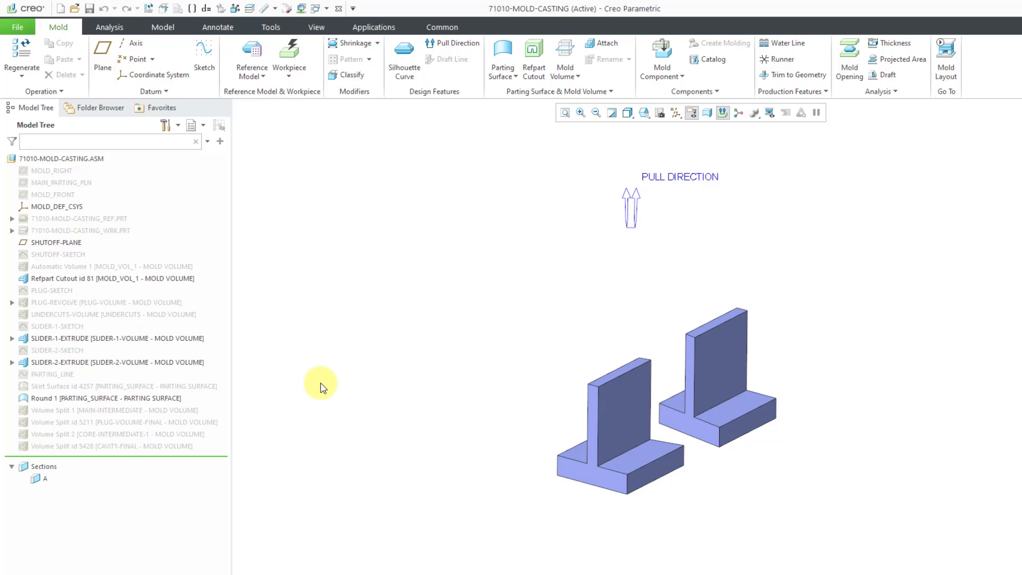
pyautogui.moveTo(274, 346)
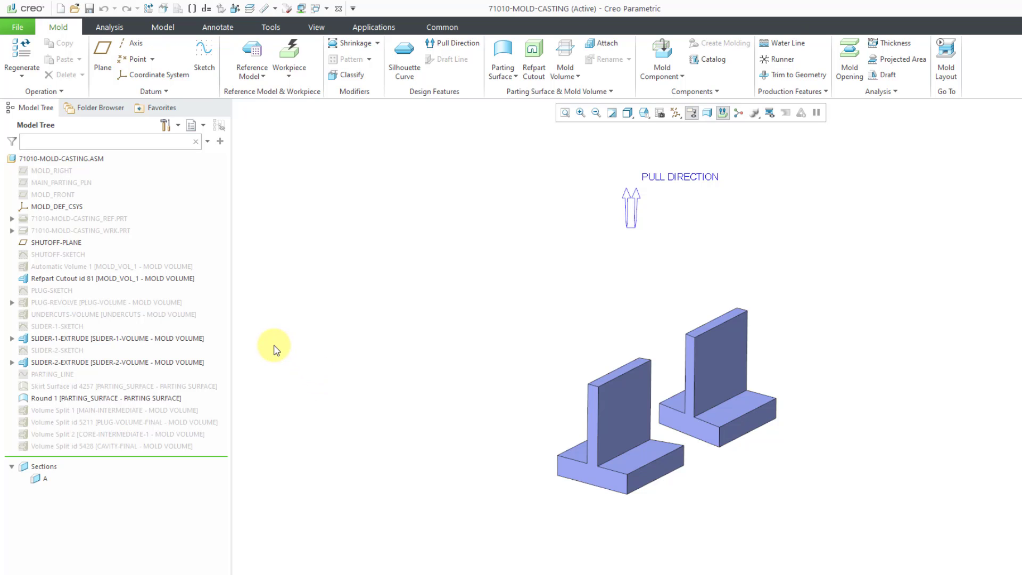
pyautogui.moveTo(557, 91)
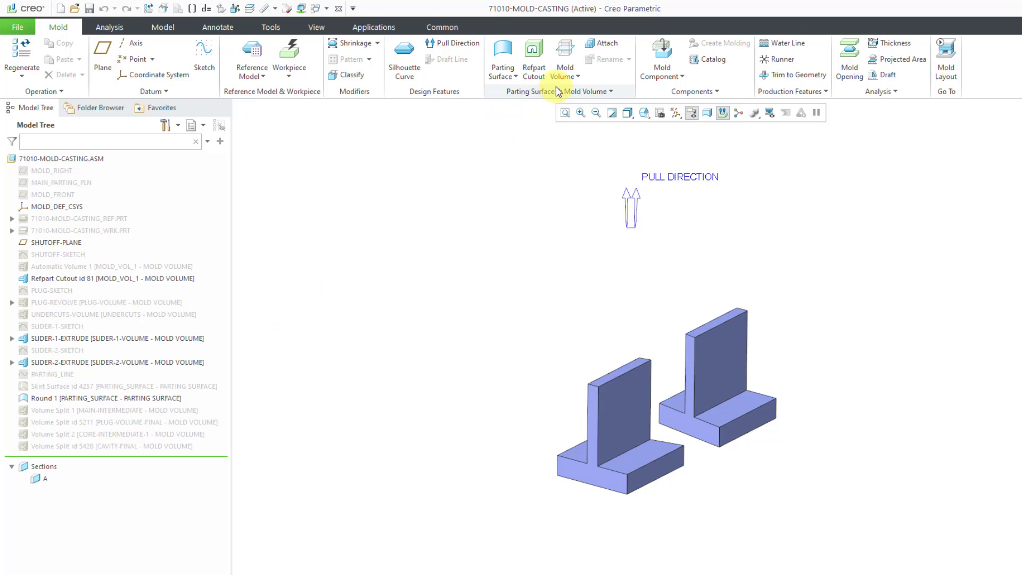
pyautogui.moveTo(564, 121)
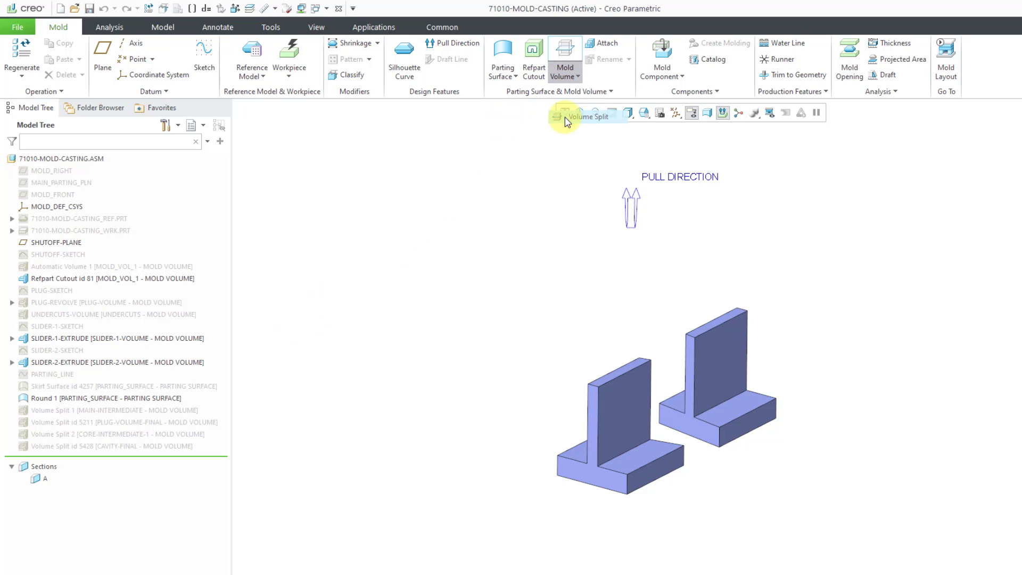
# Step: Start a third Volume Split on CORE-INTERMEDIATE-1, using the SLIDER-1-VOLUME quilt
pyautogui.click(563, 116)
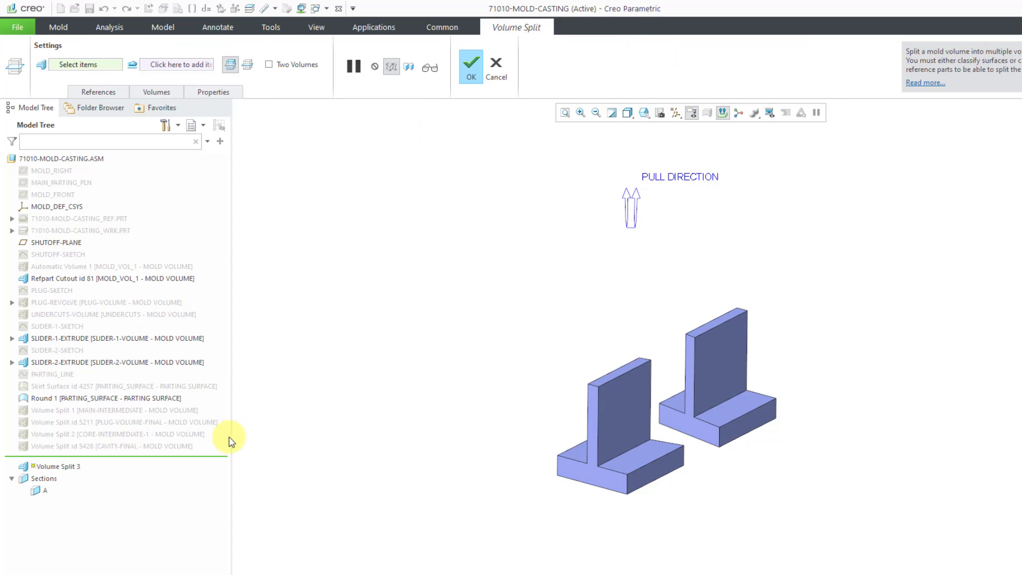
pyautogui.click(98, 434)
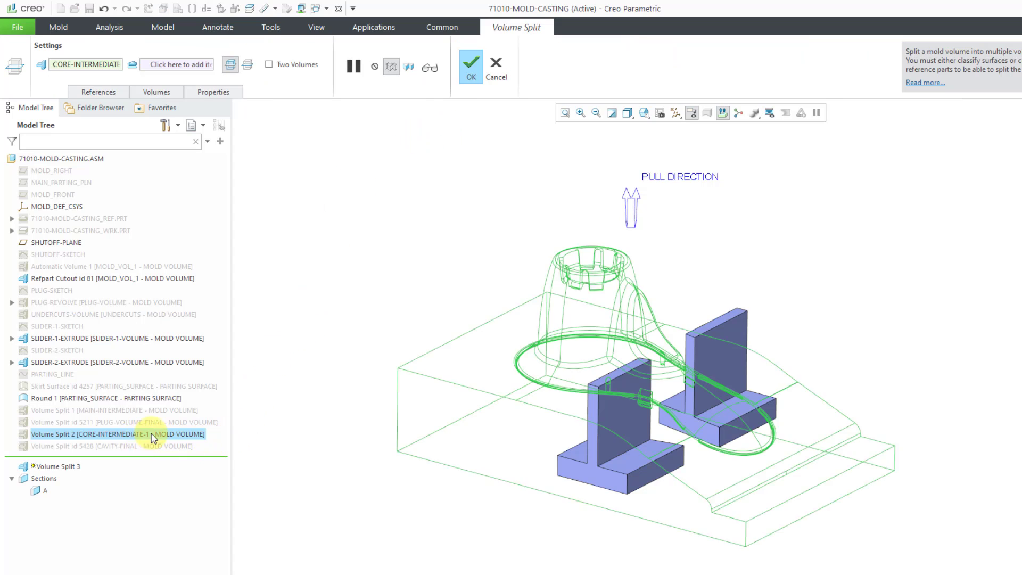
pyautogui.moveTo(353, 295)
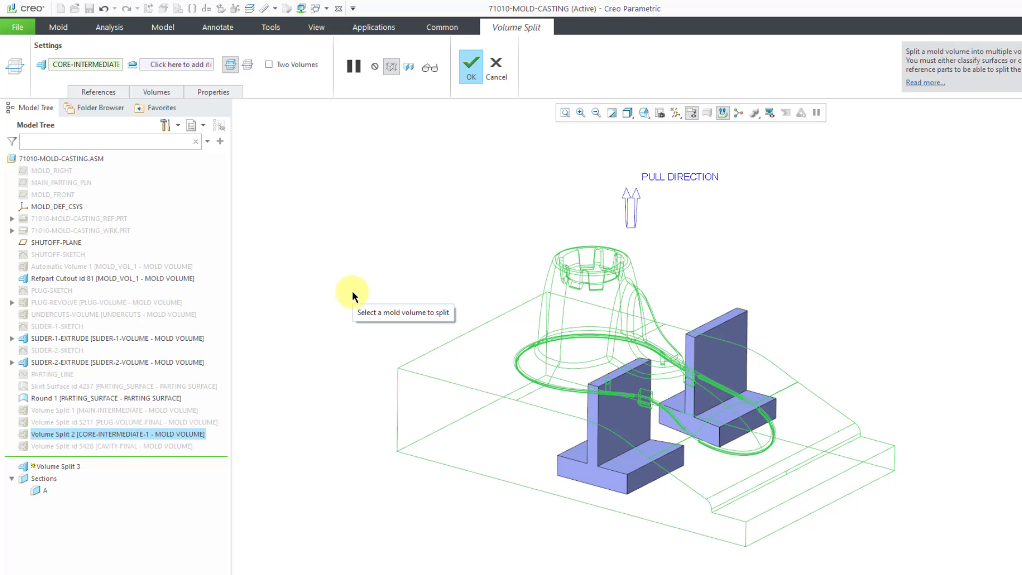
pyautogui.moveTo(362, 197)
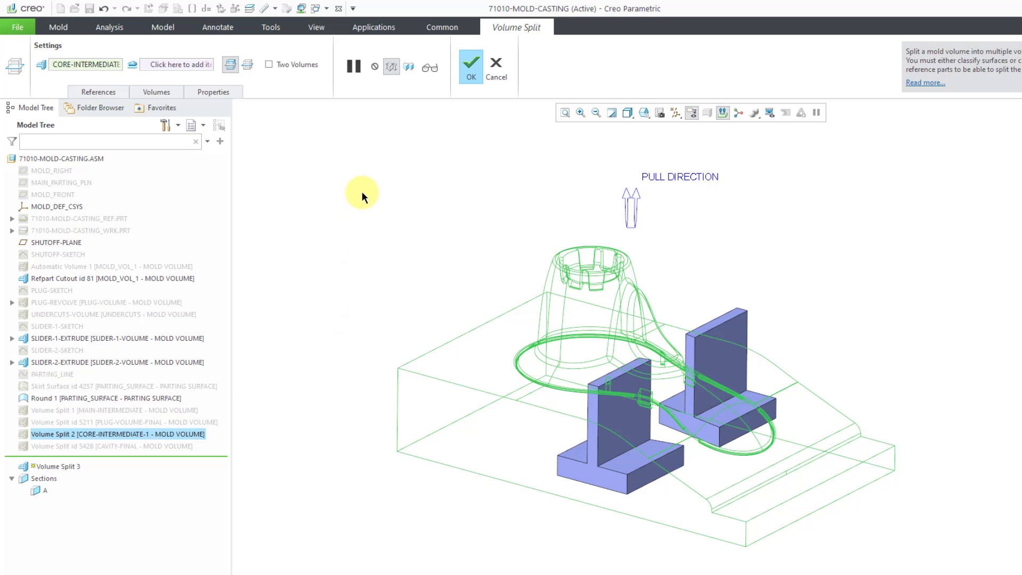
pyautogui.rightClick(363, 195)
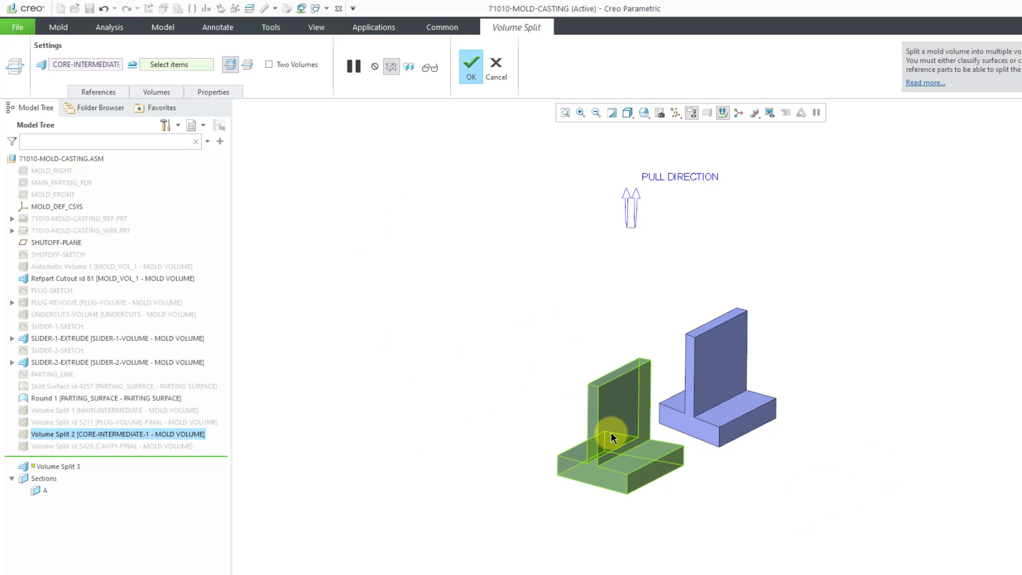
pyautogui.moveTo(611, 438)
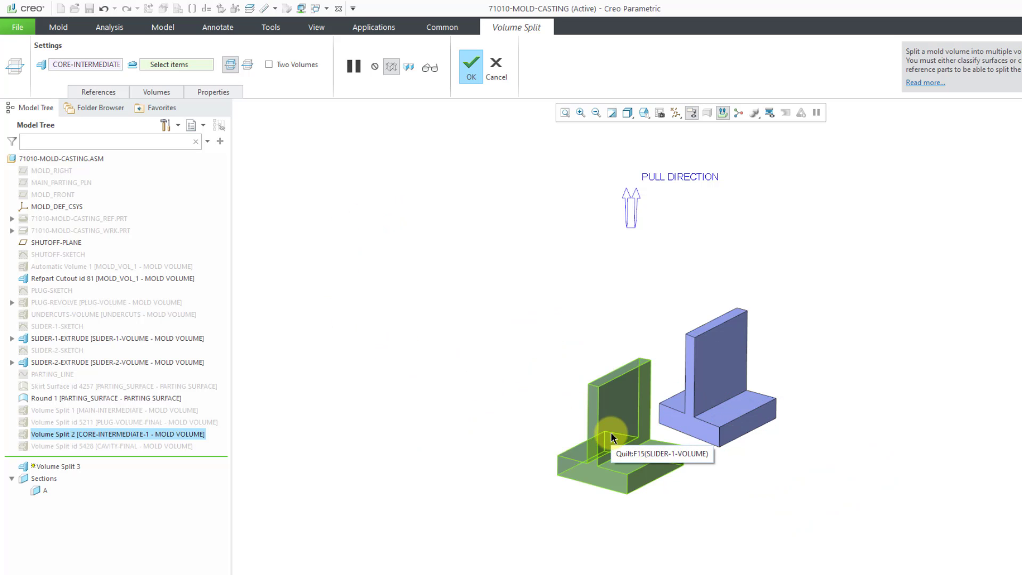
pyautogui.click(474, 298)
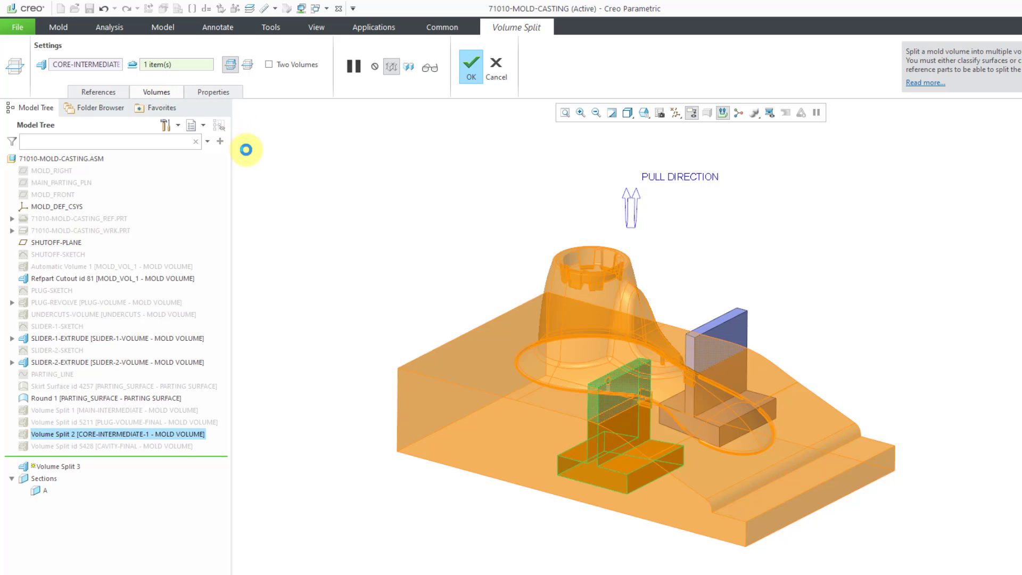
# Step: Name the resulting volumes CORE-INTERMEDIATE-2 and SLIDER-FINAL-1
pyautogui.click(156, 91)
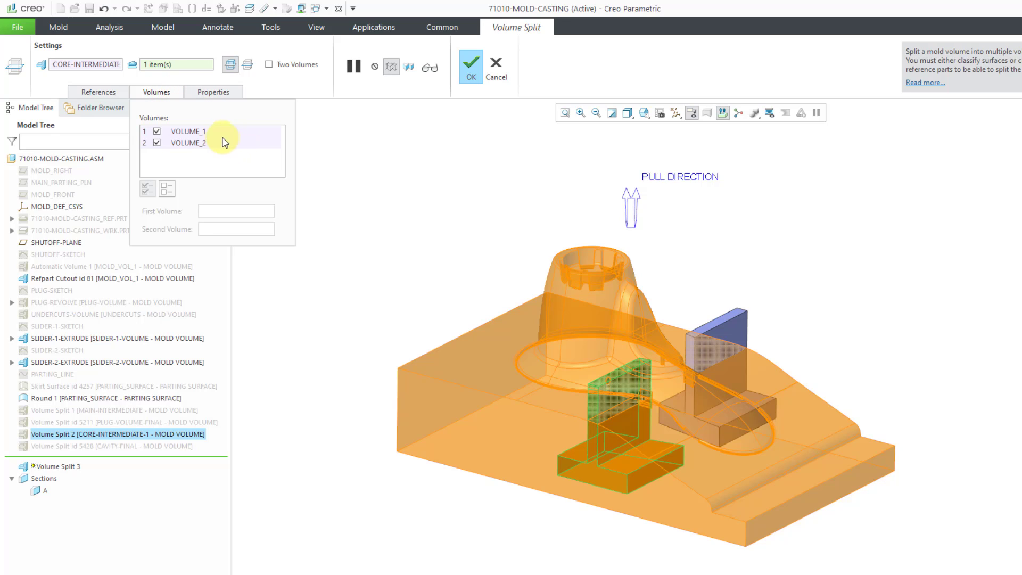
pyautogui.click(189, 131)
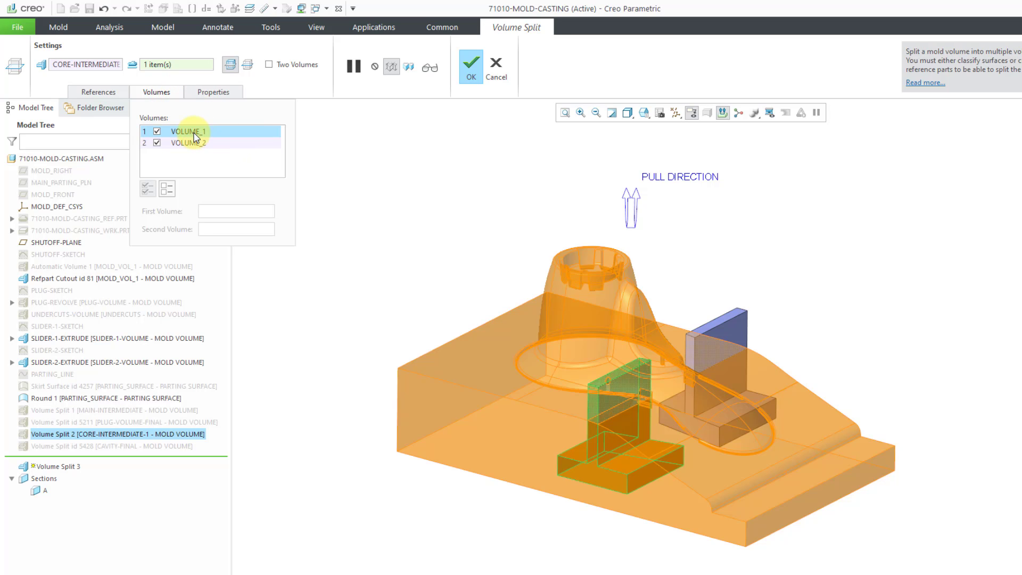
pyautogui.click(188, 131)
pyautogui.write('core-intermediate-2')
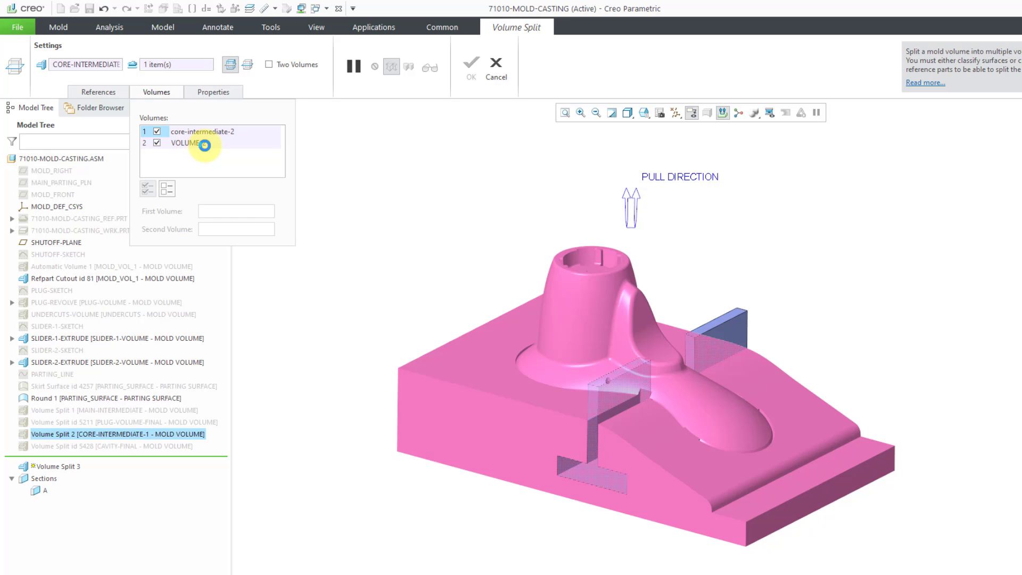
pyautogui.click(189, 142)
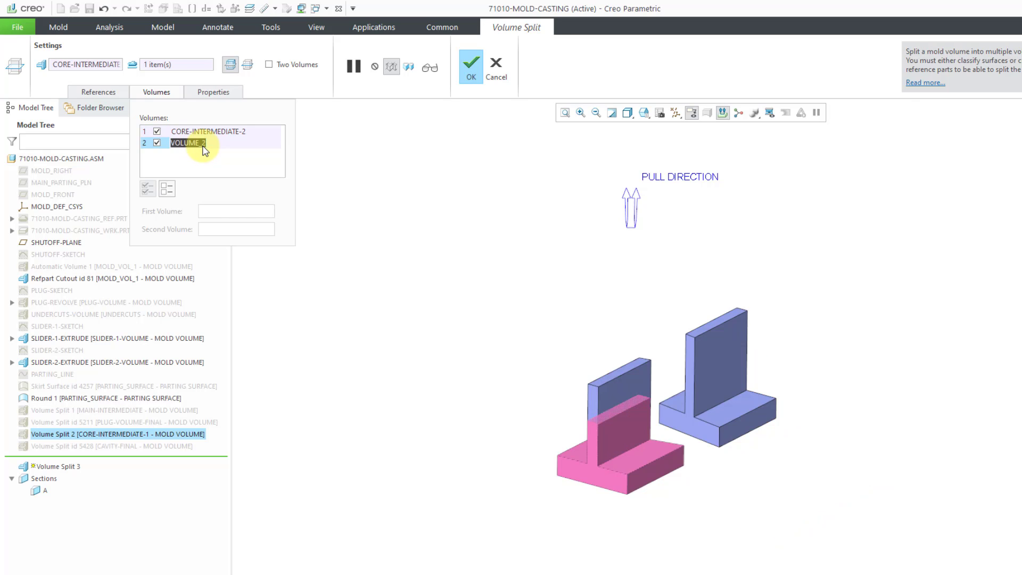
pyautogui.moveTo(208, 159)
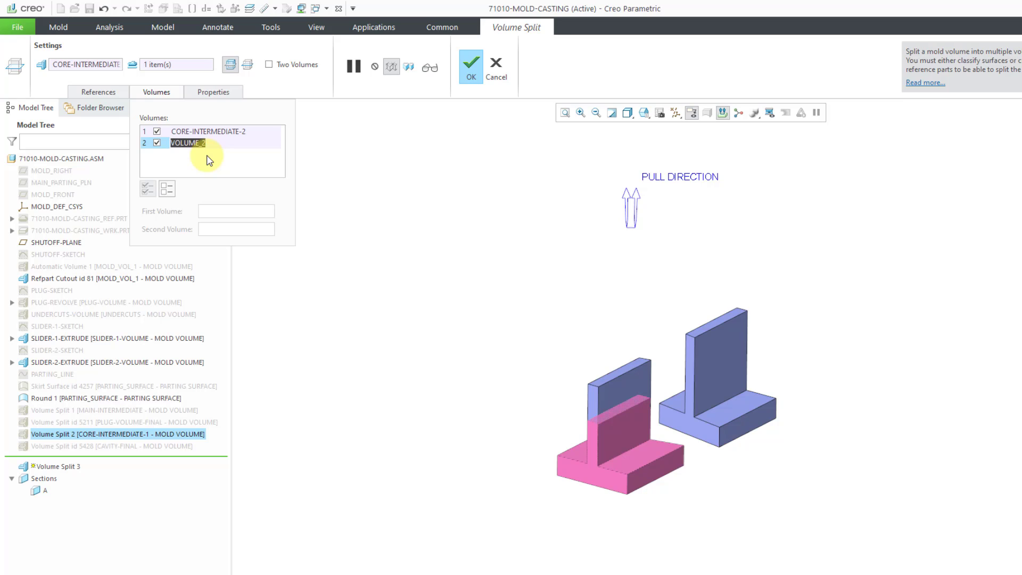
pyautogui.write('slider-vol')
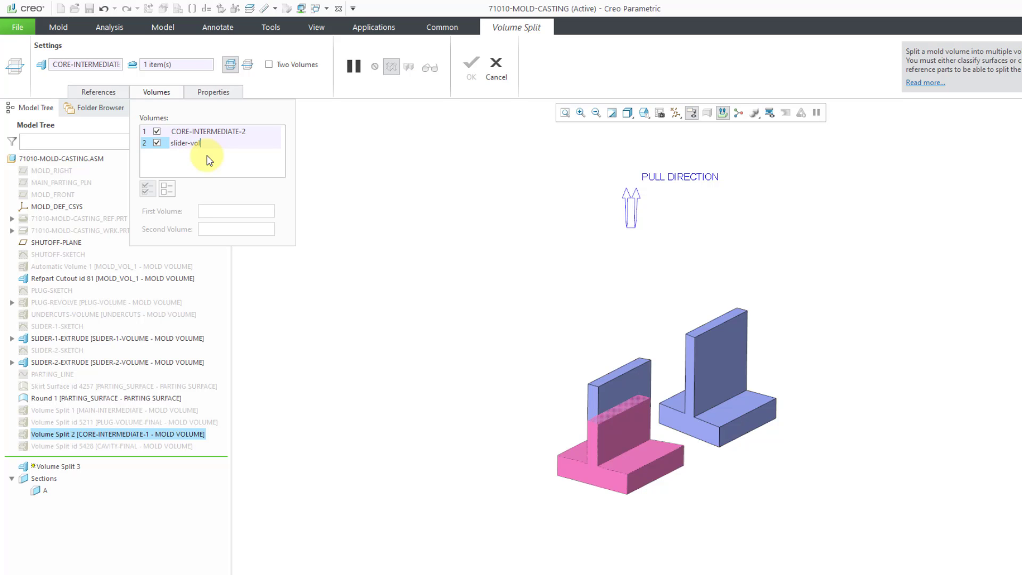
pyautogui.press('BackSpace')
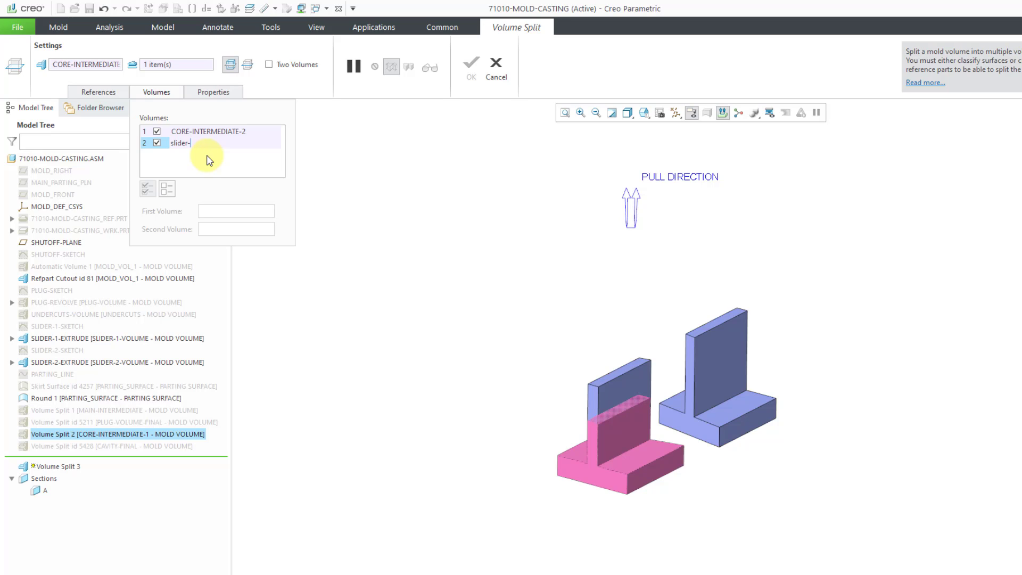
pyautogui.write('final')
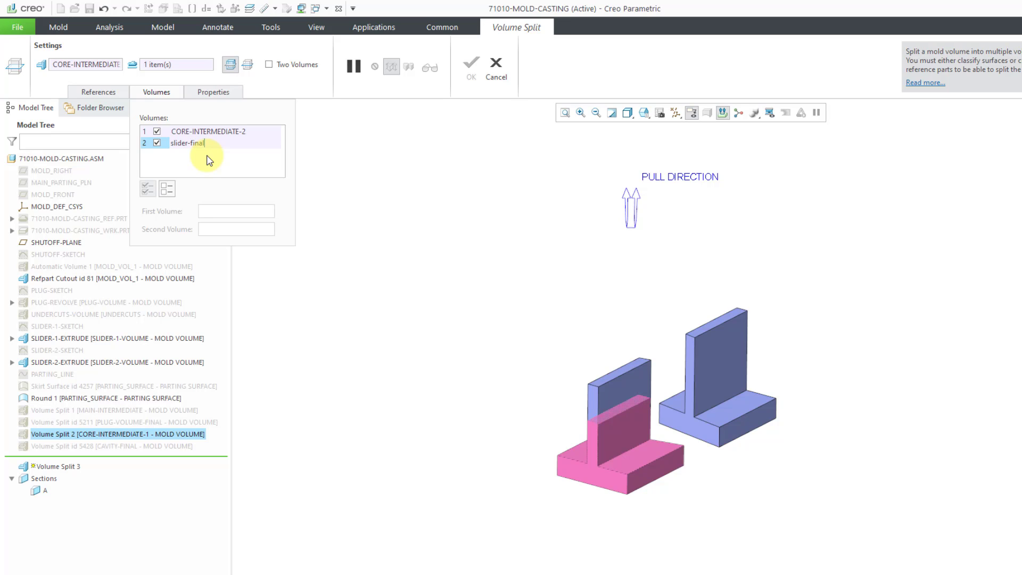
pyautogui.write('-1')
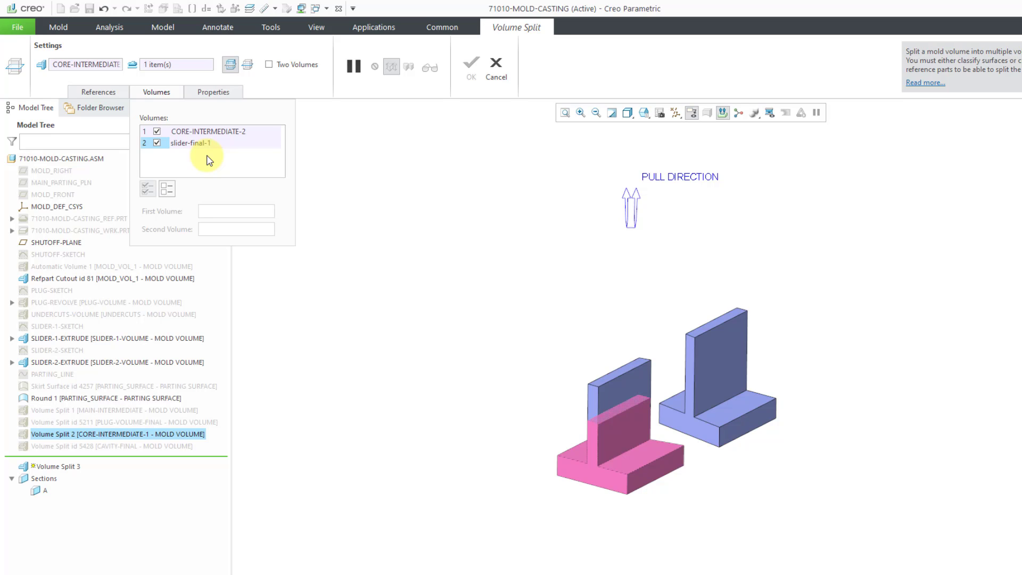
pyautogui.click(192, 143)
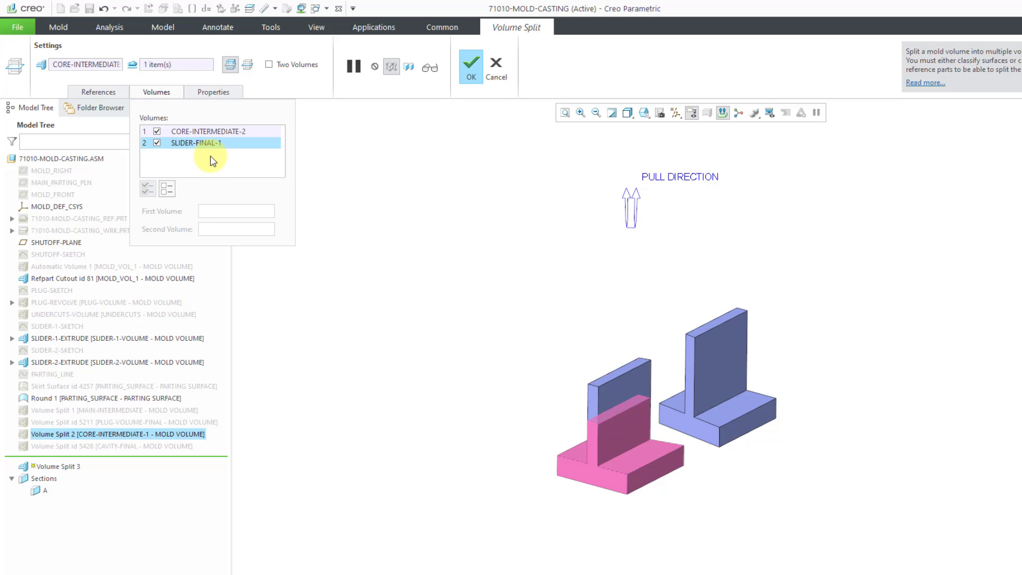
# Step: Complete the volume split and hide the SLIDER-FINAL-1 volume split
pyautogui.click(471, 67)
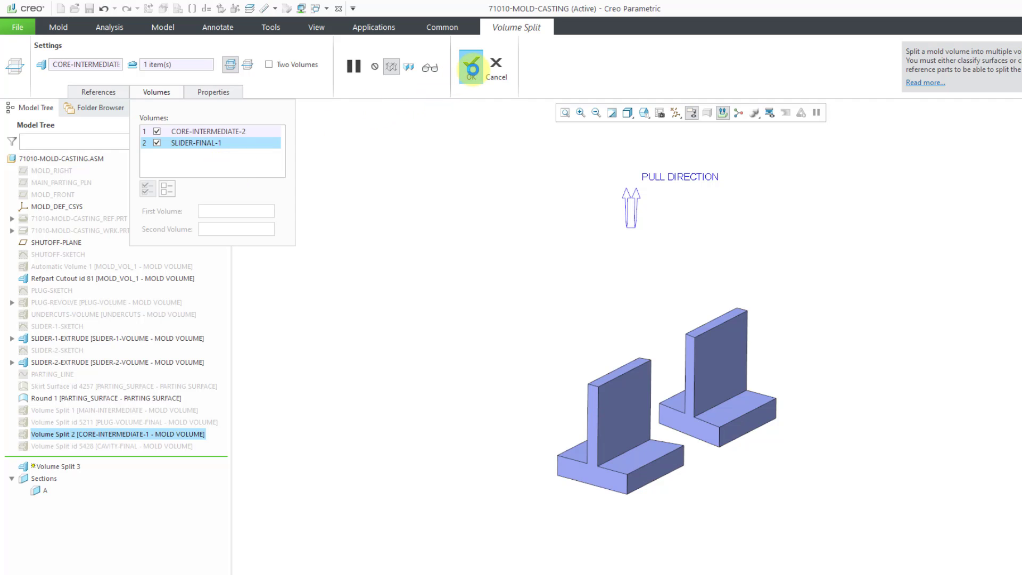
pyautogui.click(470, 58)
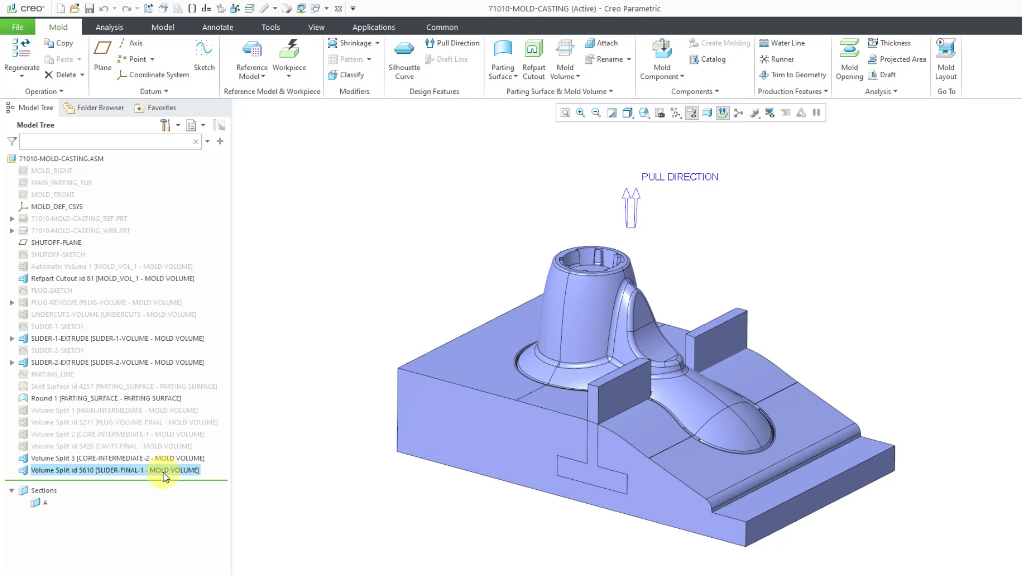
pyautogui.moveTo(88, 342)
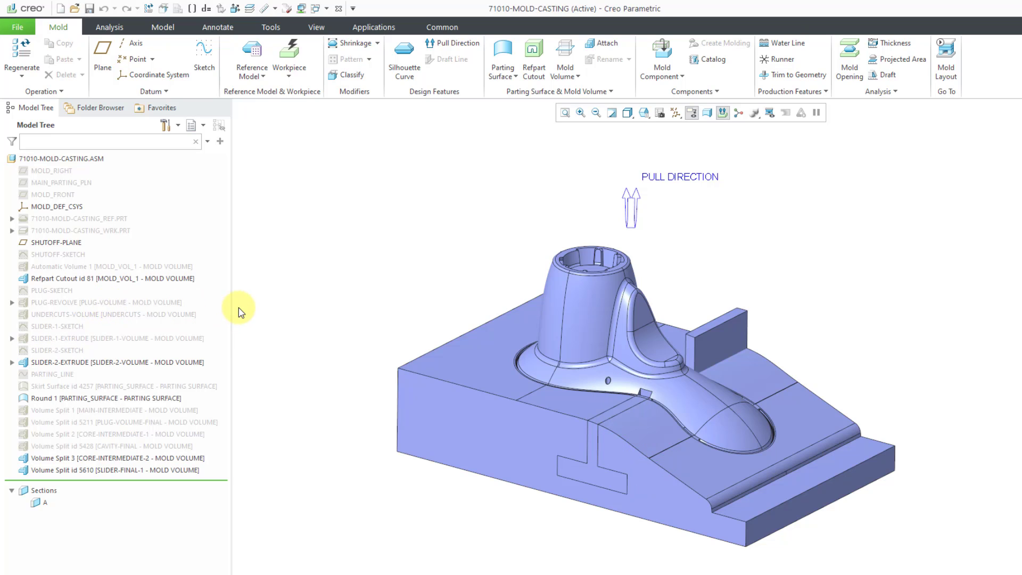
pyautogui.click(113, 470)
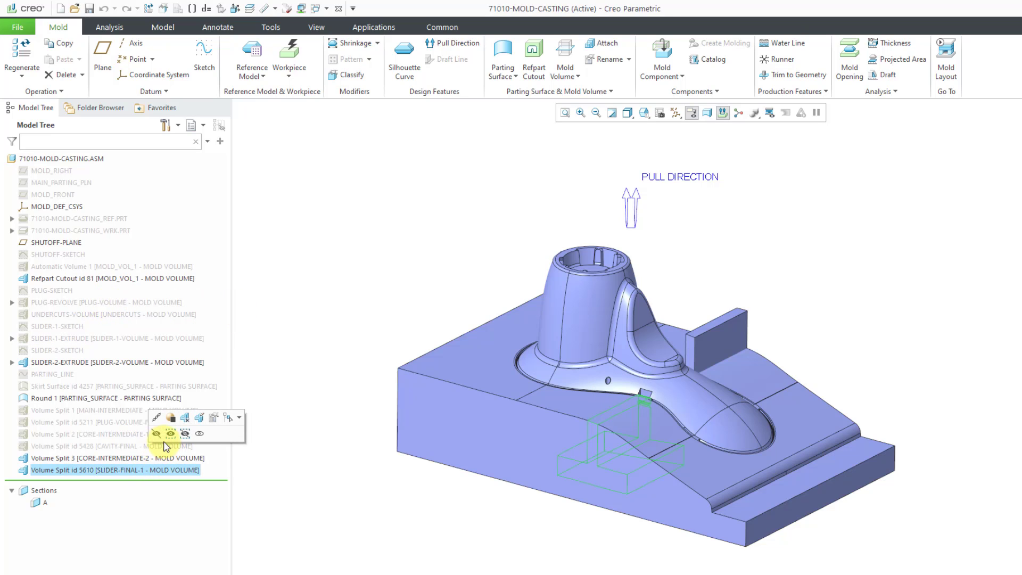
pyautogui.click(168, 434)
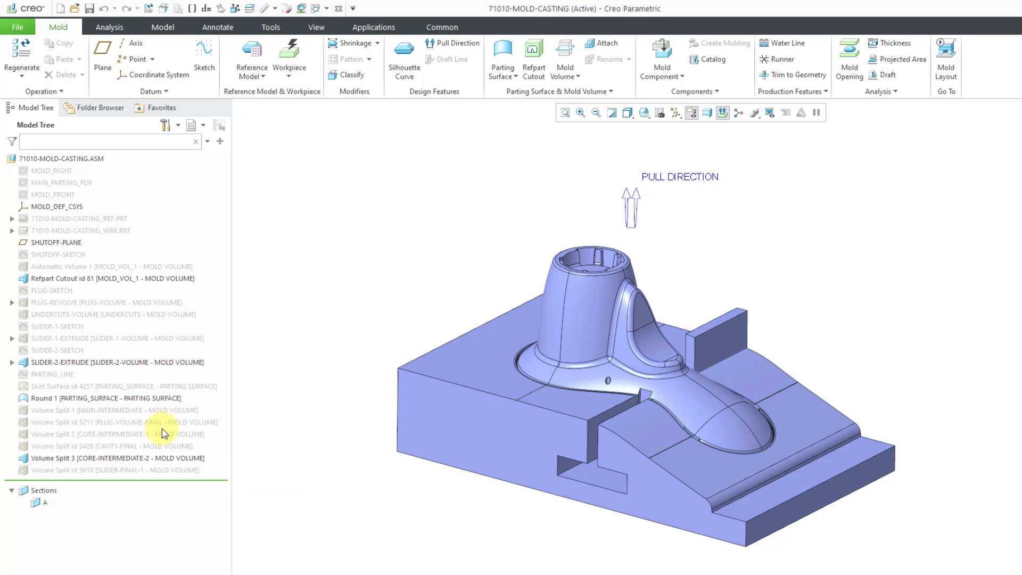
pyautogui.moveTo(285, 310)
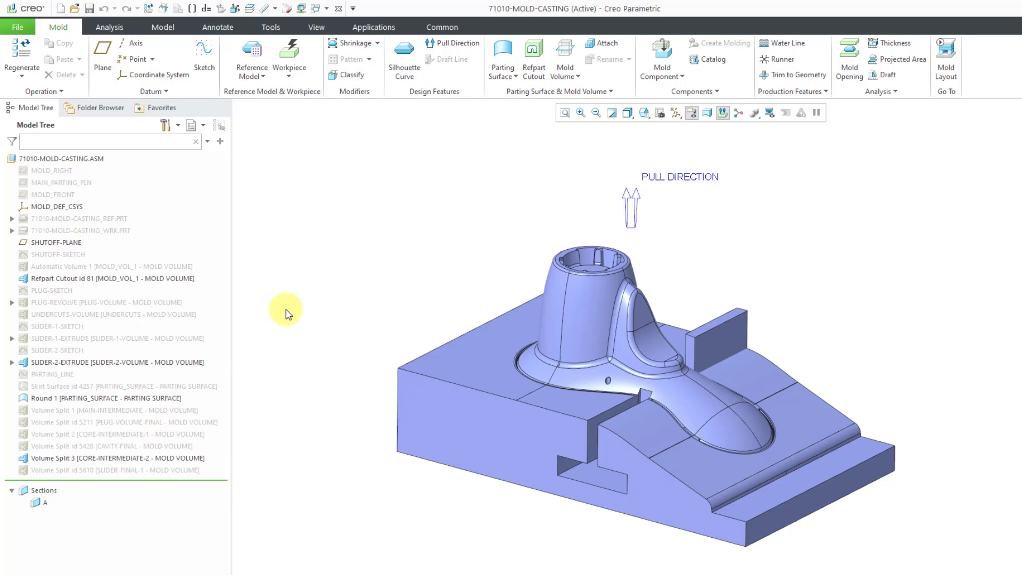
pyautogui.moveTo(328, 275)
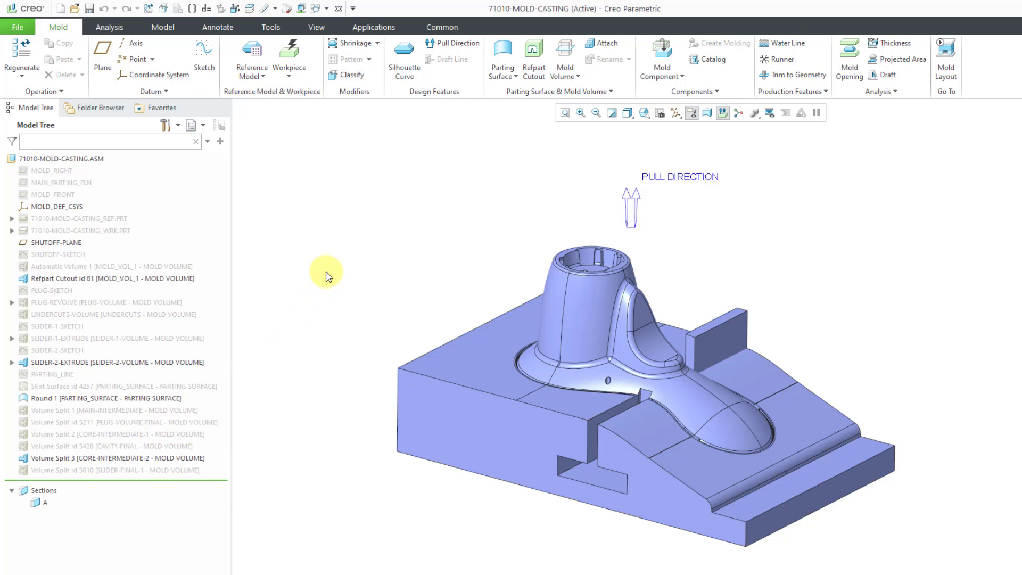
# Step: Start a new Volume Split on CORE-INTERMEDIATE-2 using Split Surfaces as the reference
pyautogui.click(564, 58)
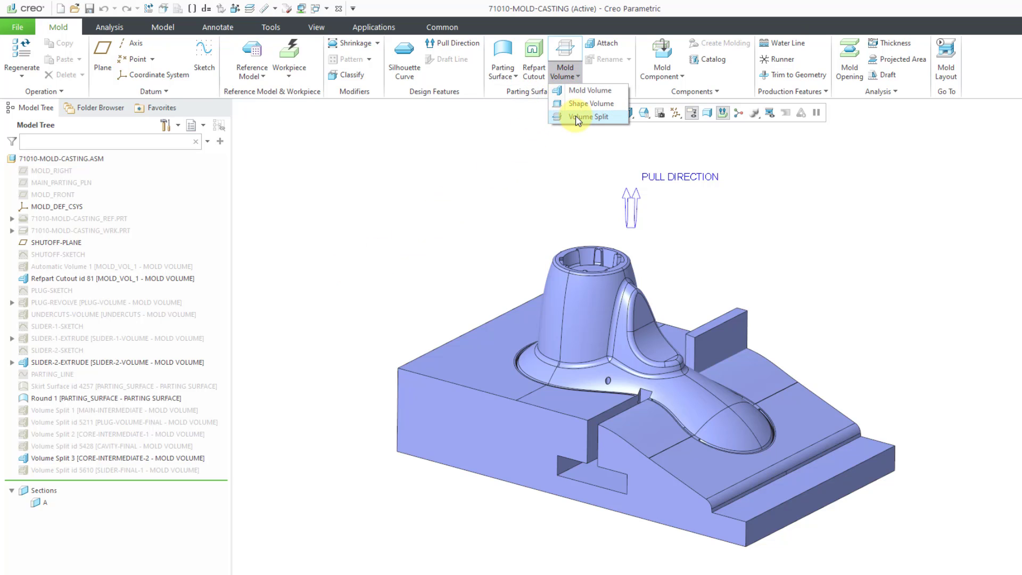
pyautogui.click(587, 116)
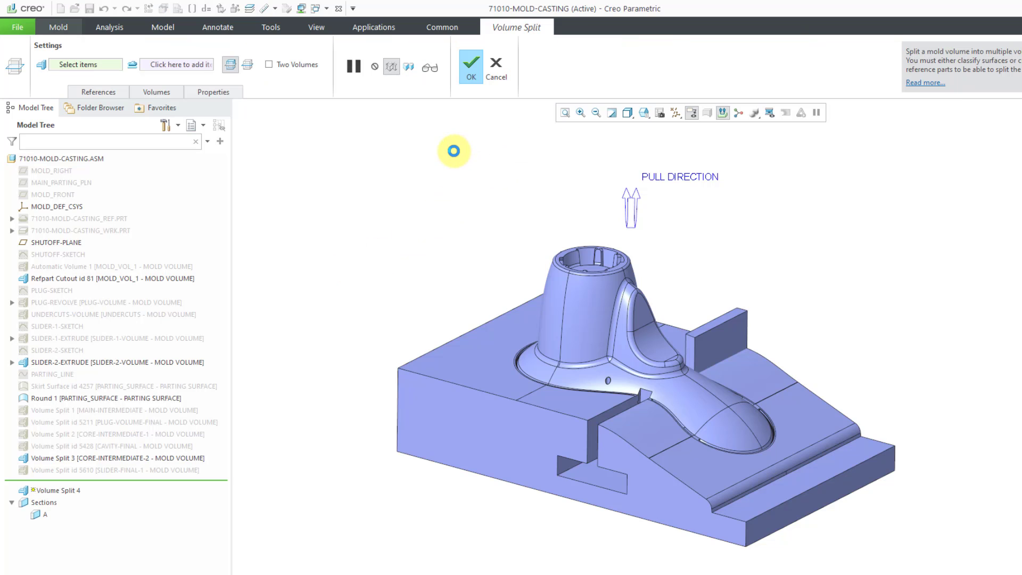
pyautogui.click(586, 327)
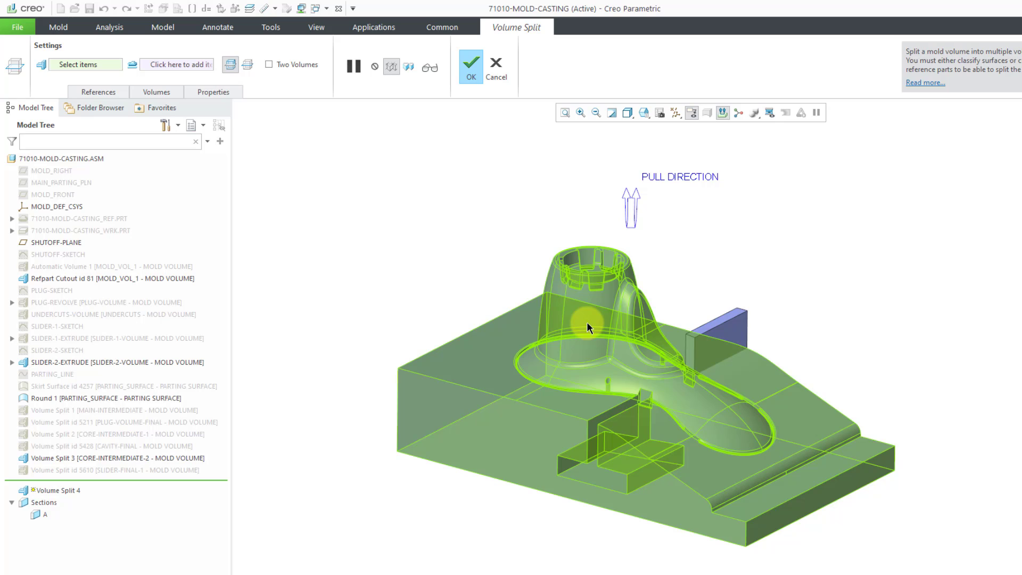
pyautogui.moveTo(587, 328)
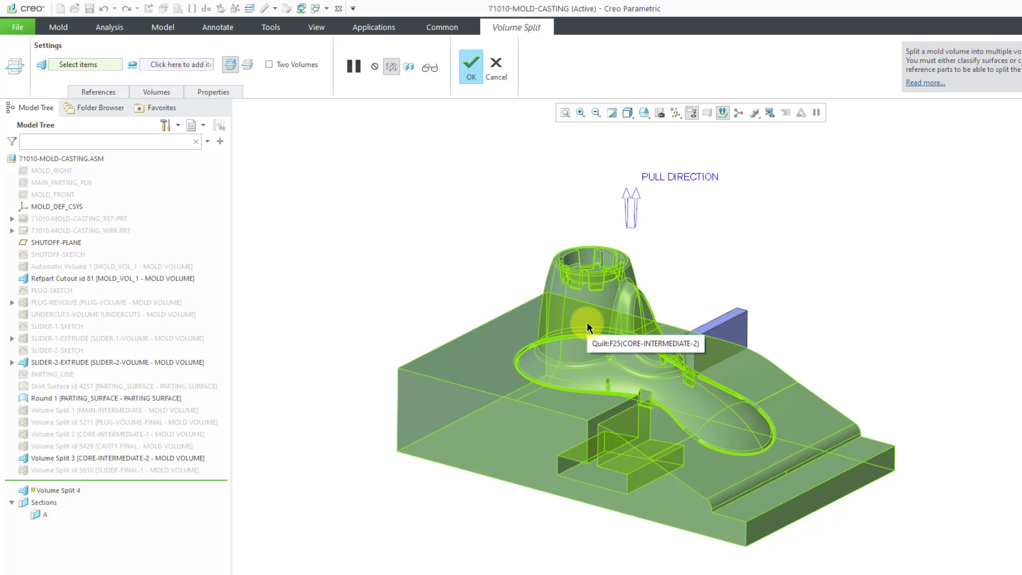
pyautogui.click(586, 325)
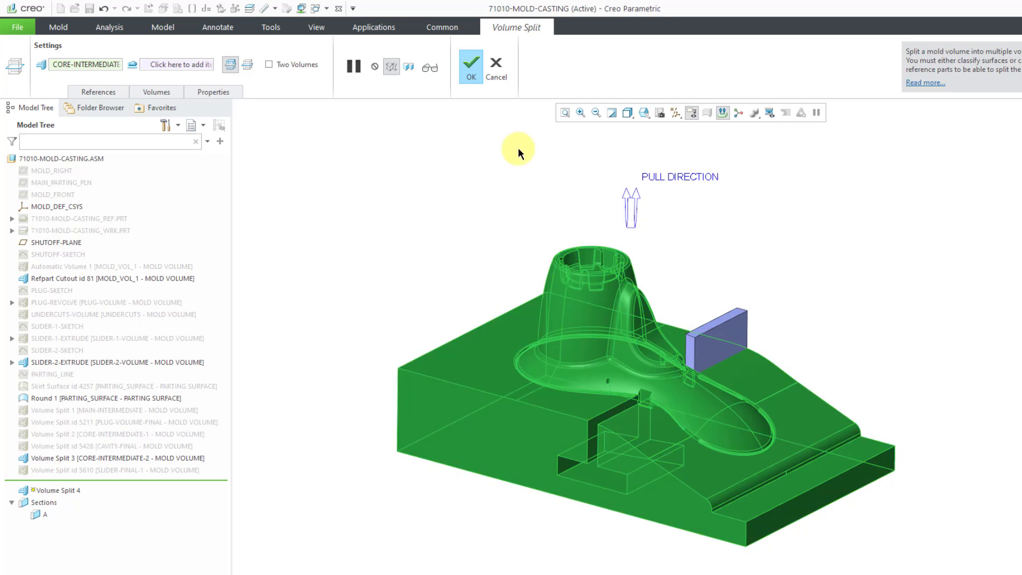
pyautogui.rightClick(517, 155)
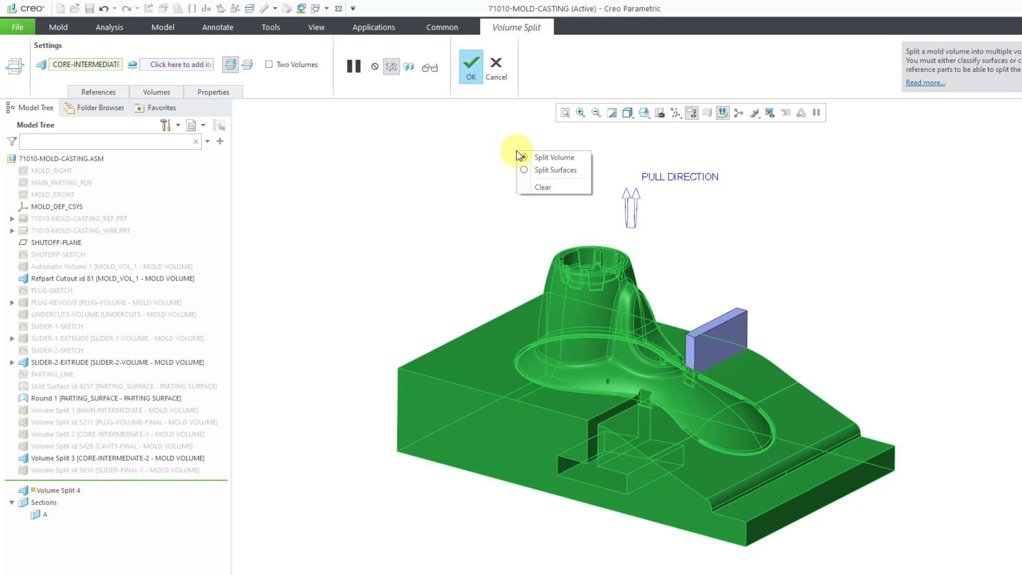
pyautogui.click(554, 156)
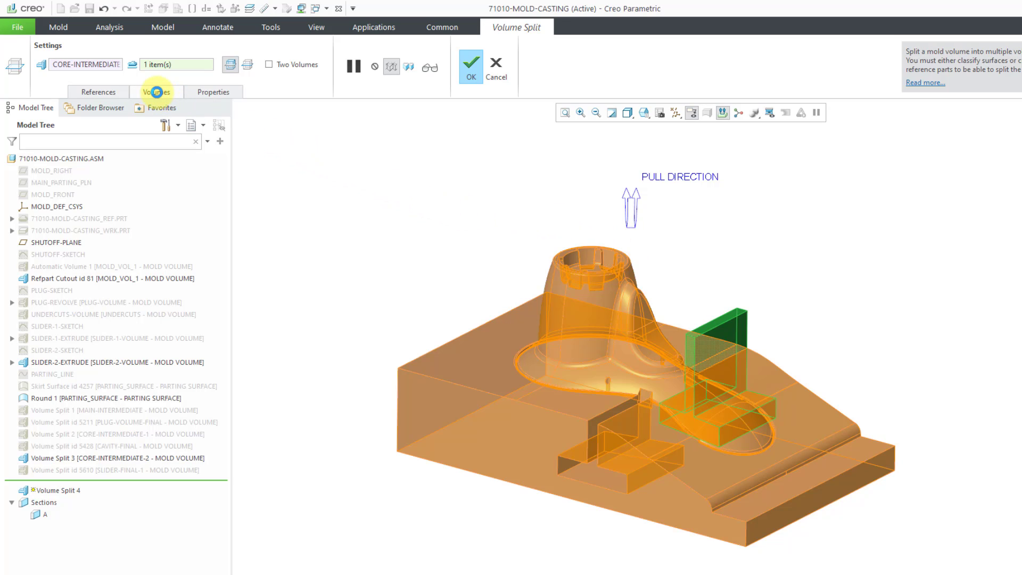
# Step: Rename VOLUME_1 to CORE-FINAL and VOLUME_2 to SLIDER-FINAL-2, and complete the split
pyautogui.click(155, 92)
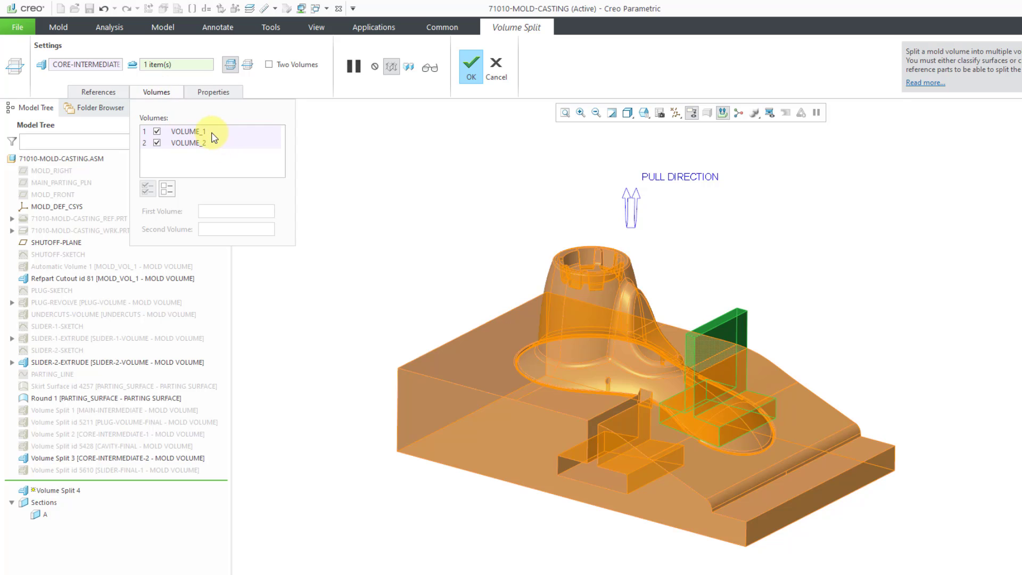
pyautogui.click(189, 131)
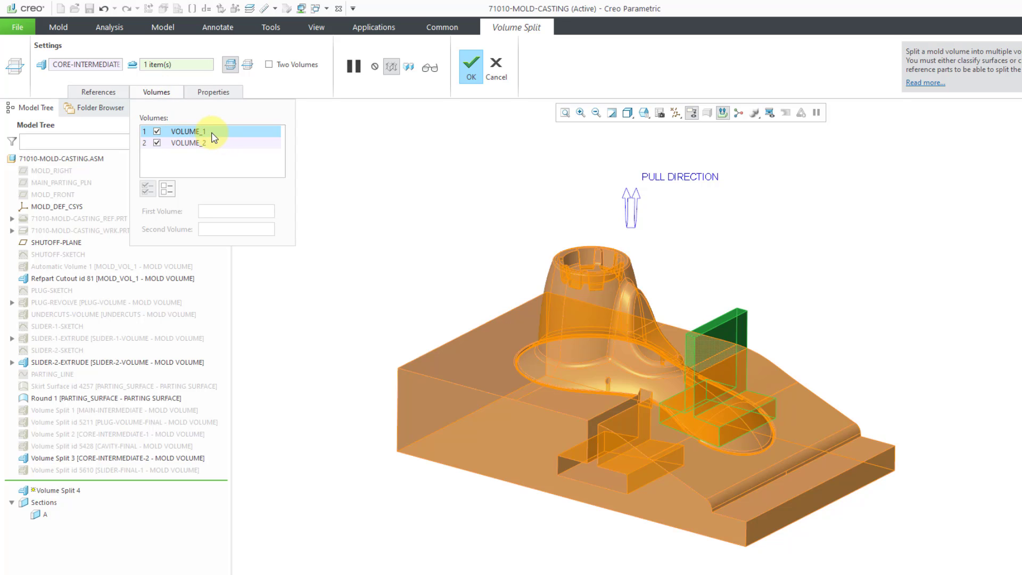
pyautogui.click(188, 131)
pyautogui.write('core-')
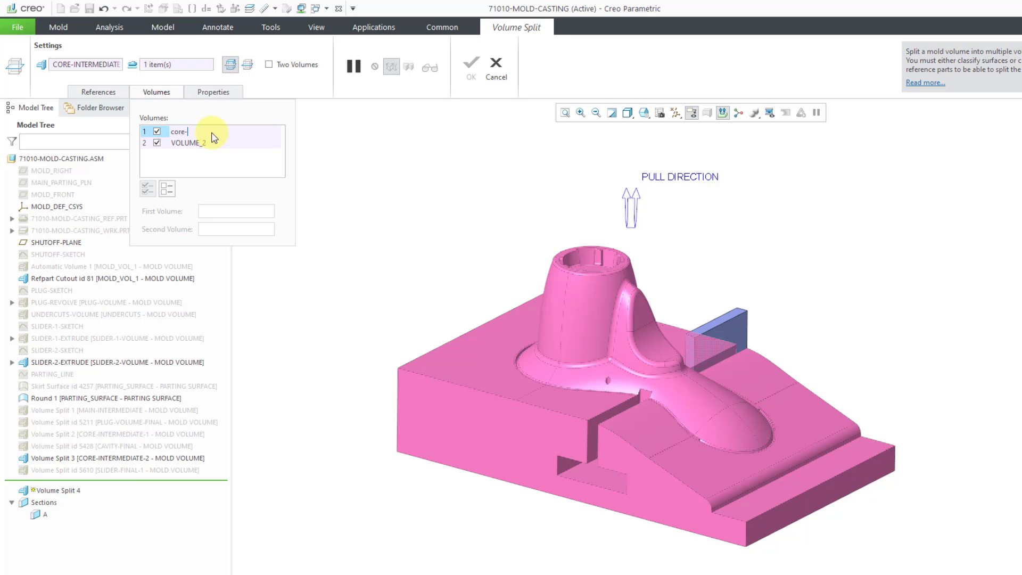
pyautogui.write('final')
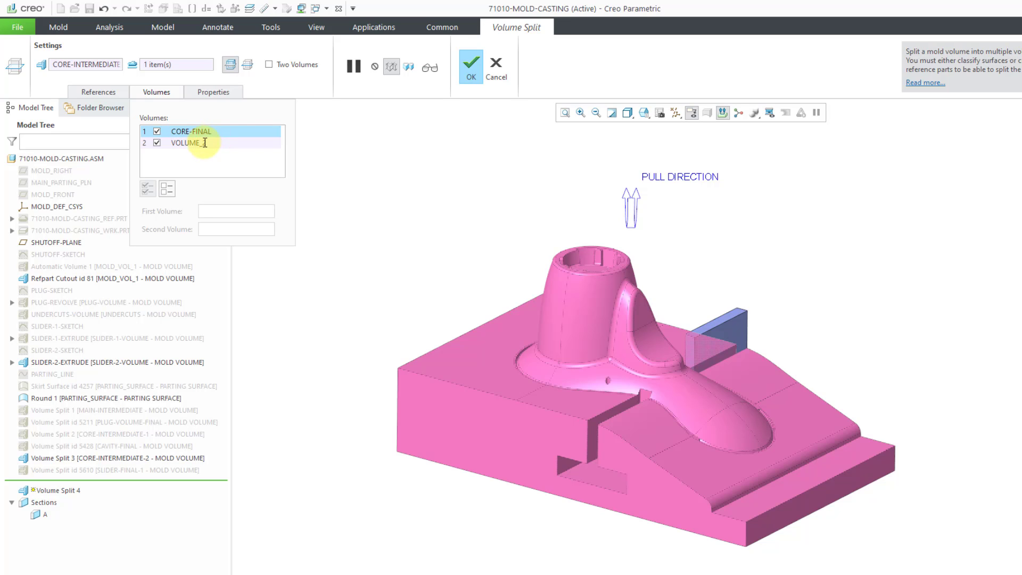
pyautogui.click(186, 143)
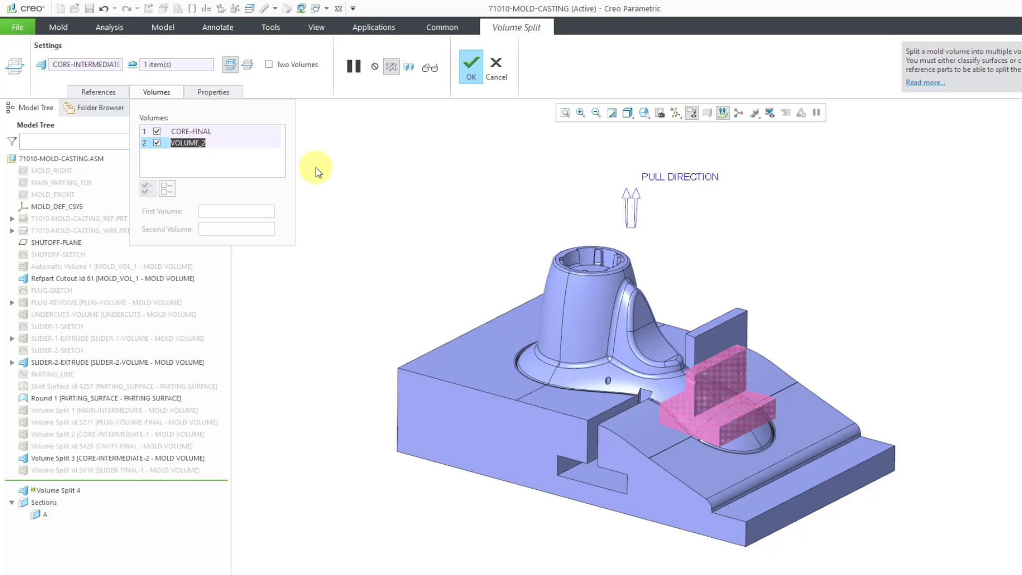
pyautogui.moveTo(332, 174)
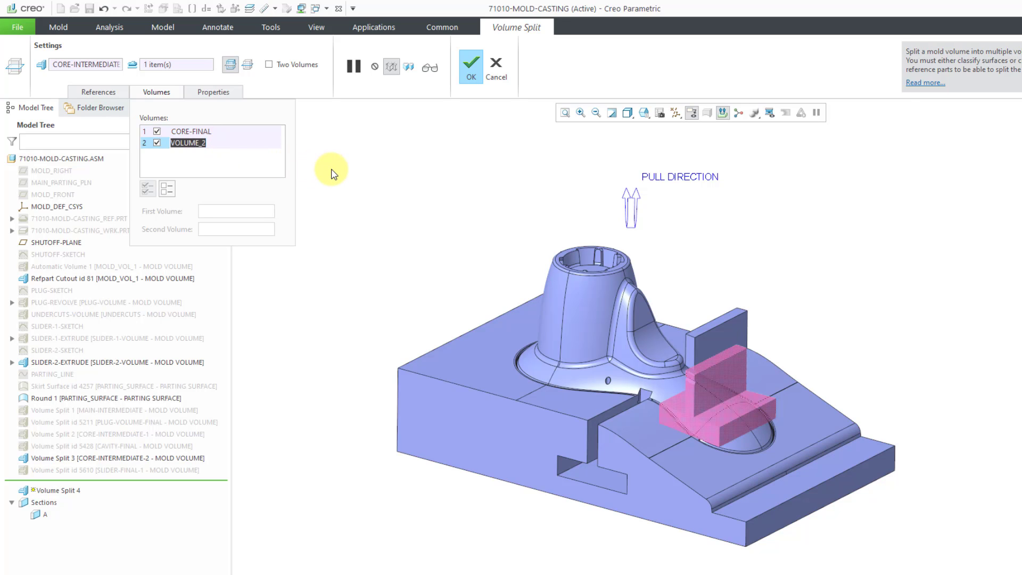
pyautogui.write('slide')
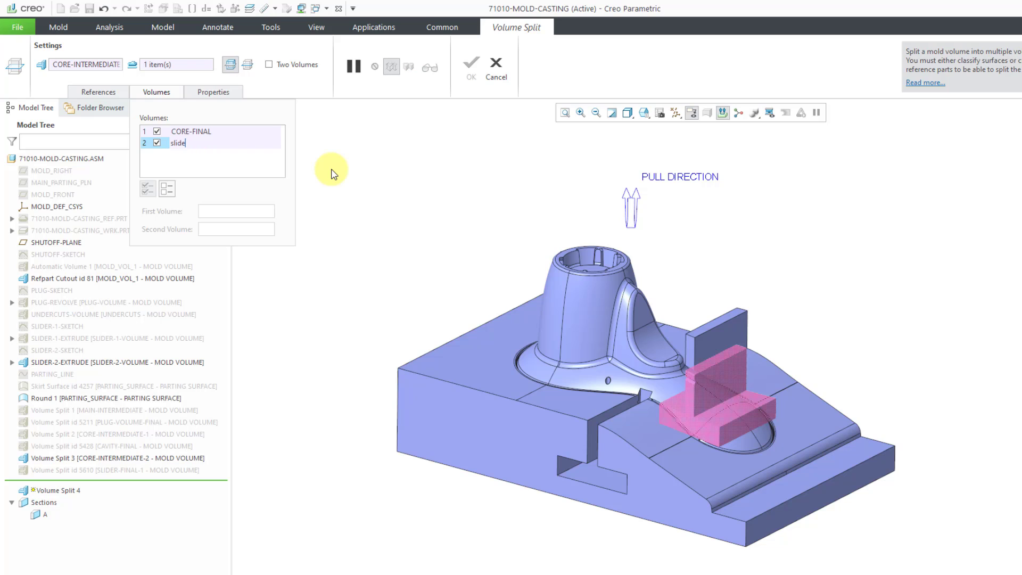
pyautogui.write('r-fib')
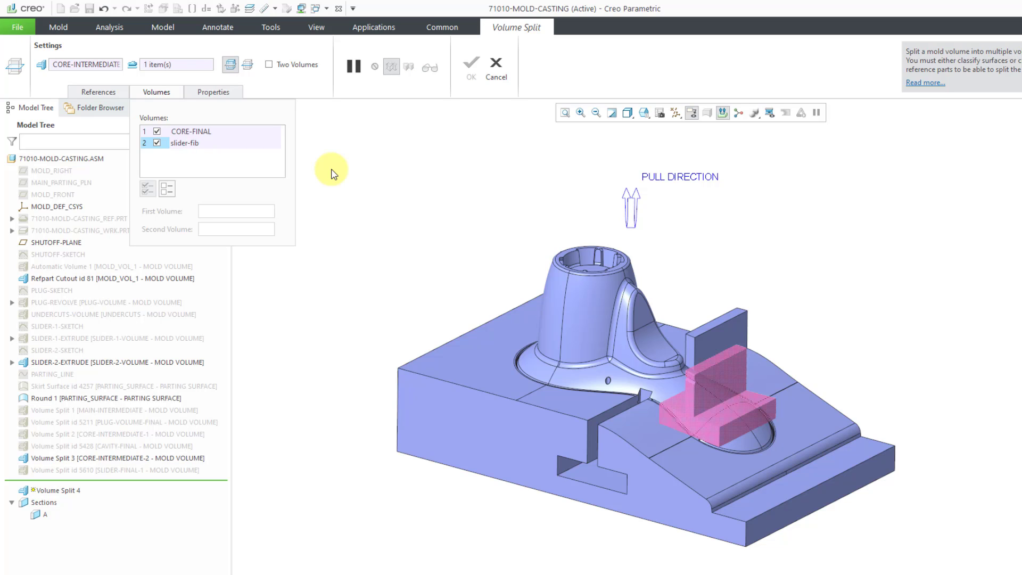
pyautogui.doubleClick(184, 143)
pyautogui.write('SLIDER-FINAL-2')
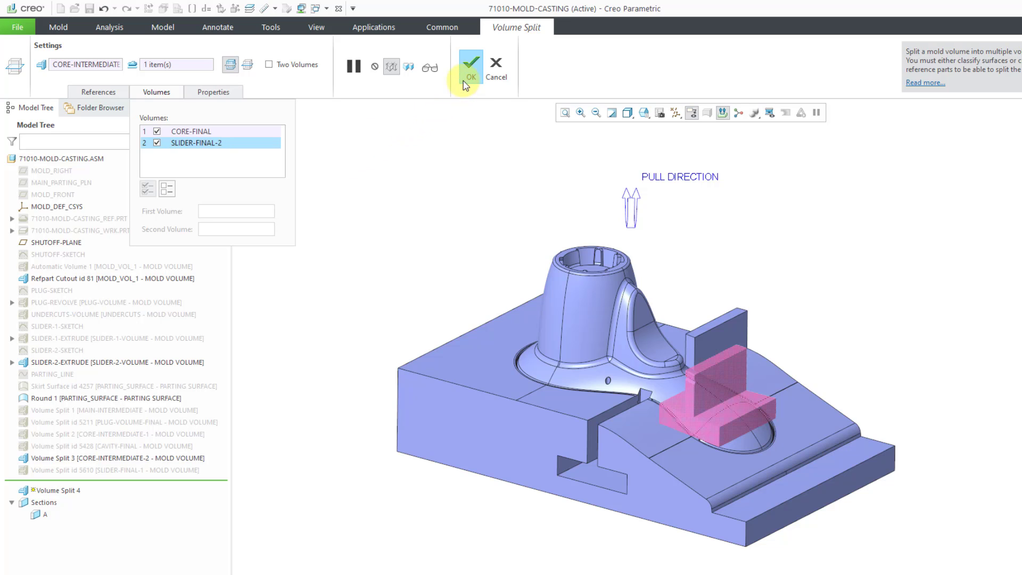
pyautogui.click(471, 63)
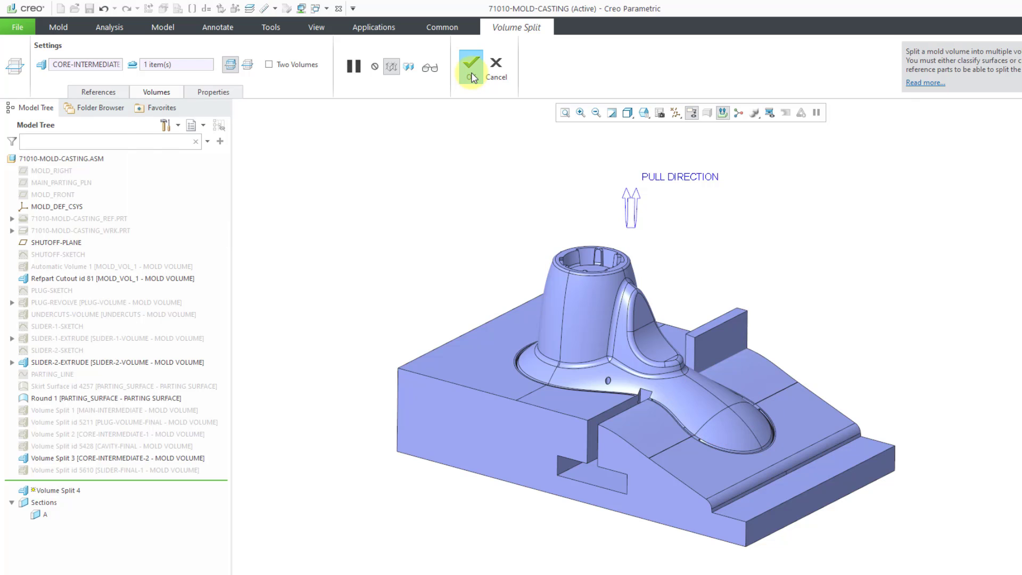
pyautogui.click(470, 65)
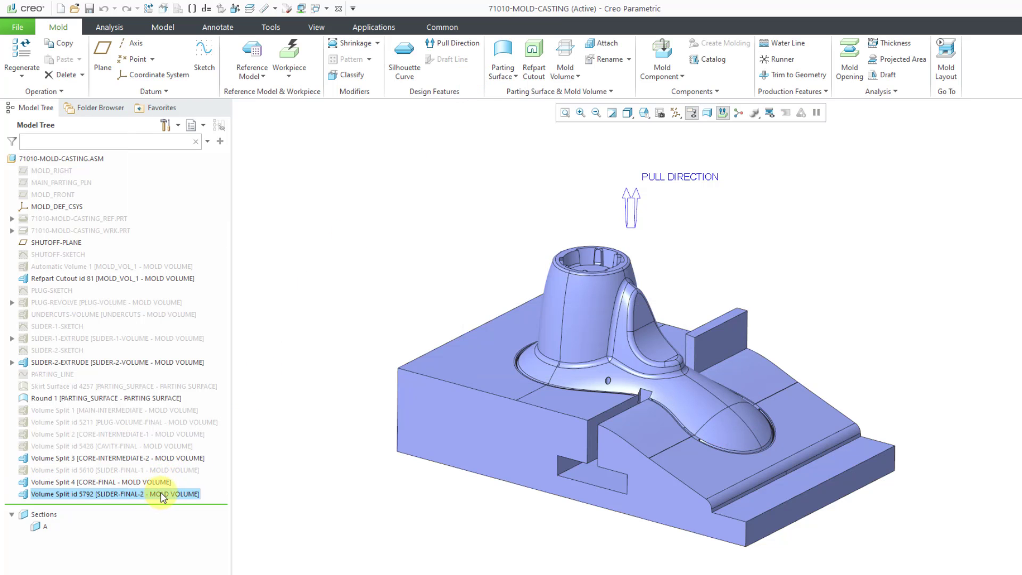
pyautogui.moveTo(116, 363)
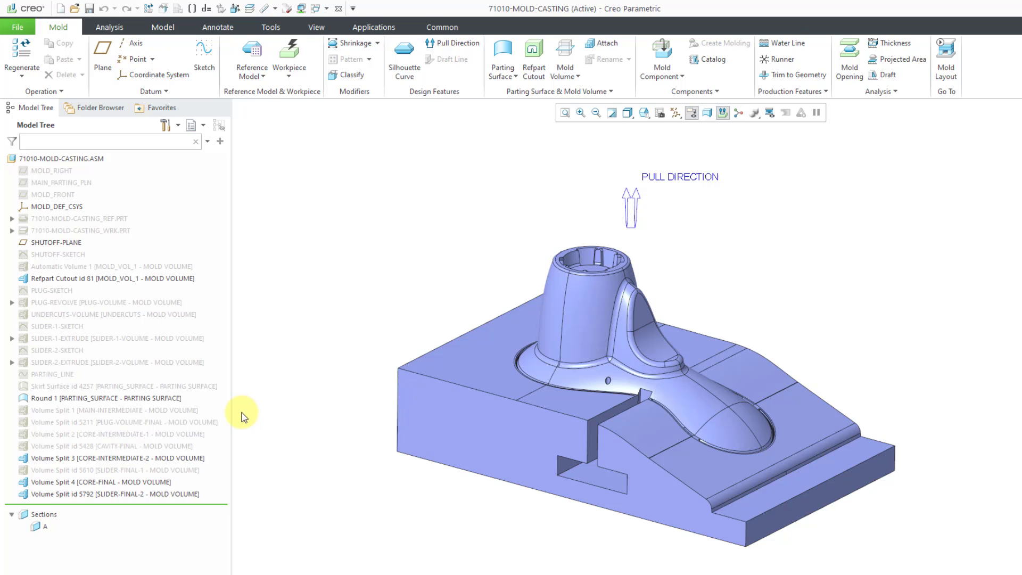
pyautogui.moveTo(121, 490)
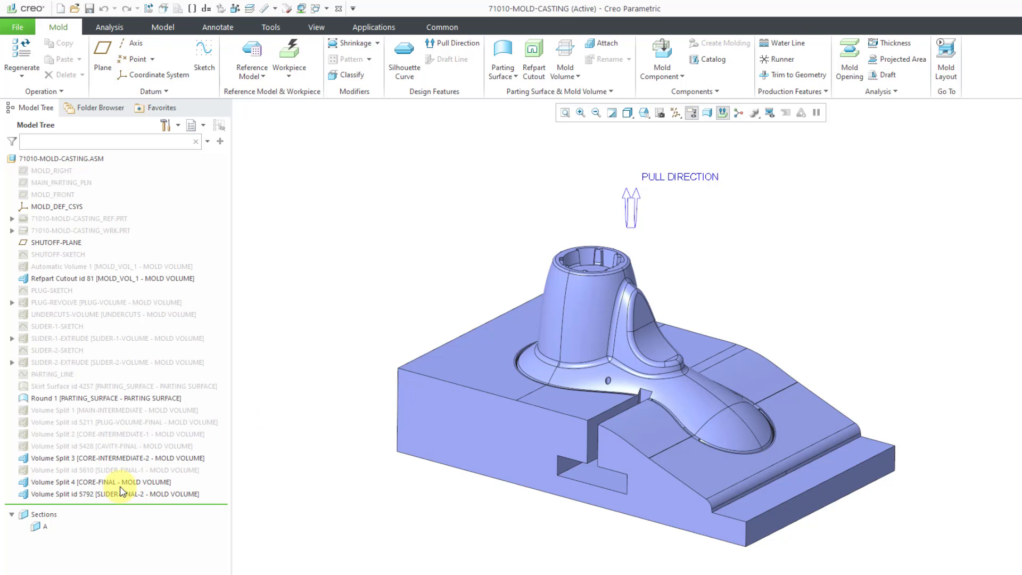
# Step: Show the CAVITY-FINAL and PLUG-VOLUME-FINAL volume splits again
pyautogui.click(114, 470)
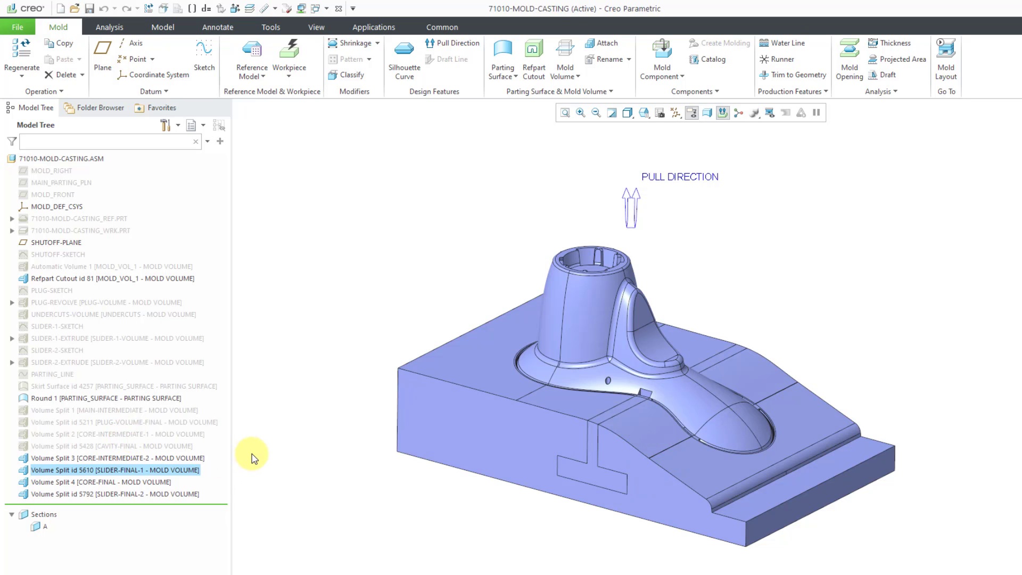
pyautogui.click(110, 446)
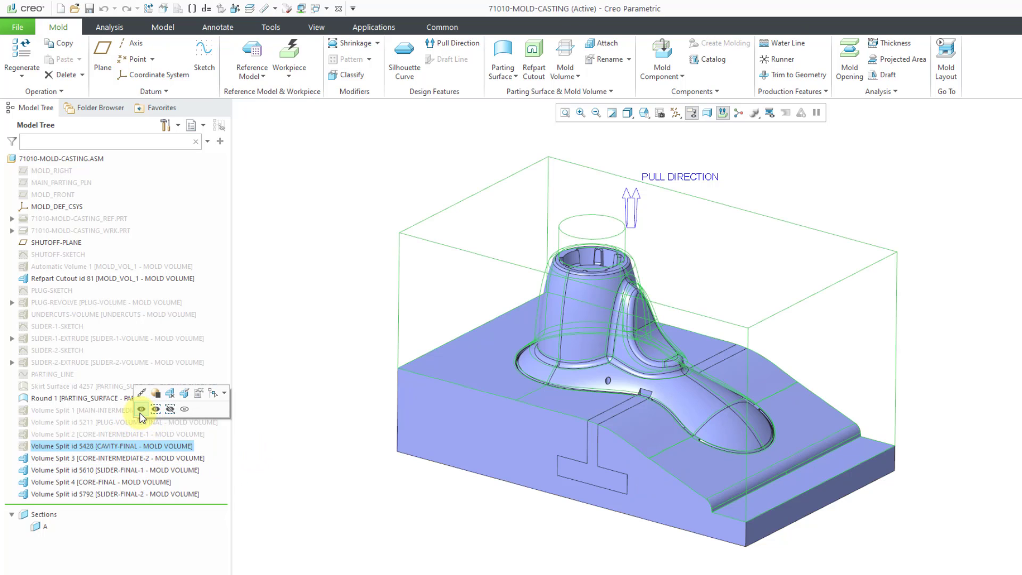
pyautogui.click(155, 409)
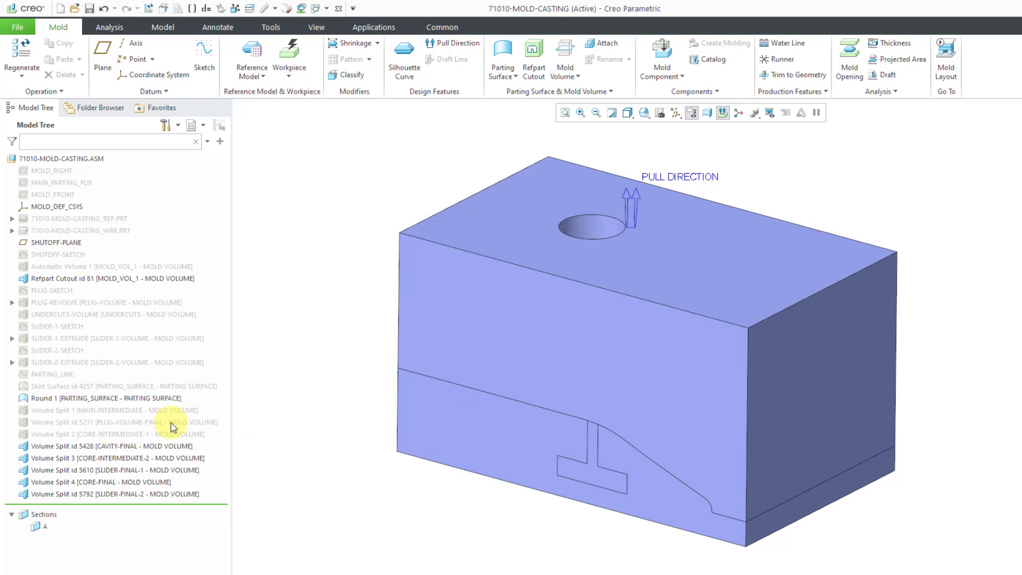
pyautogui.moveTo(117, 425)
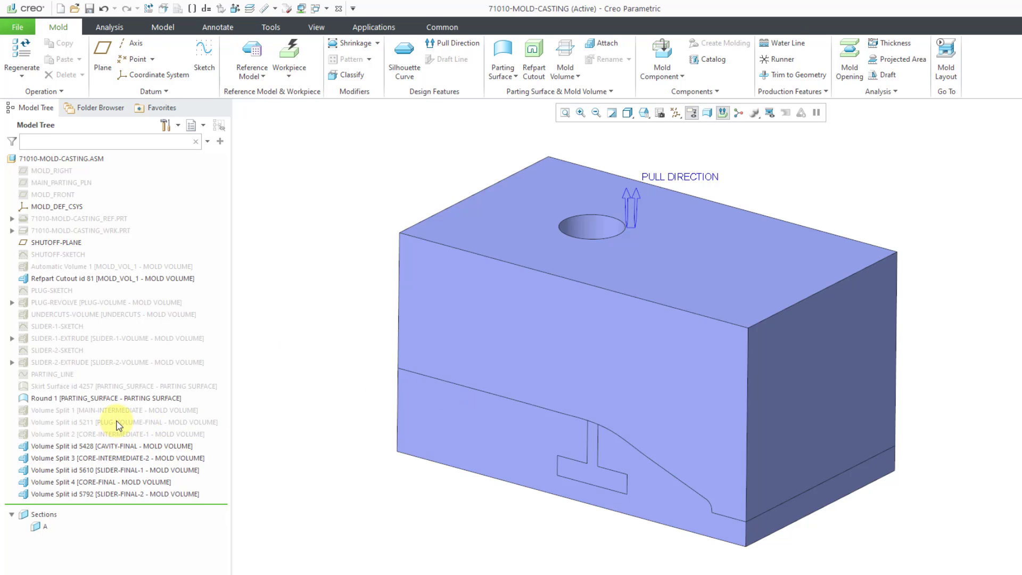
pyautogui.click(124, 421)
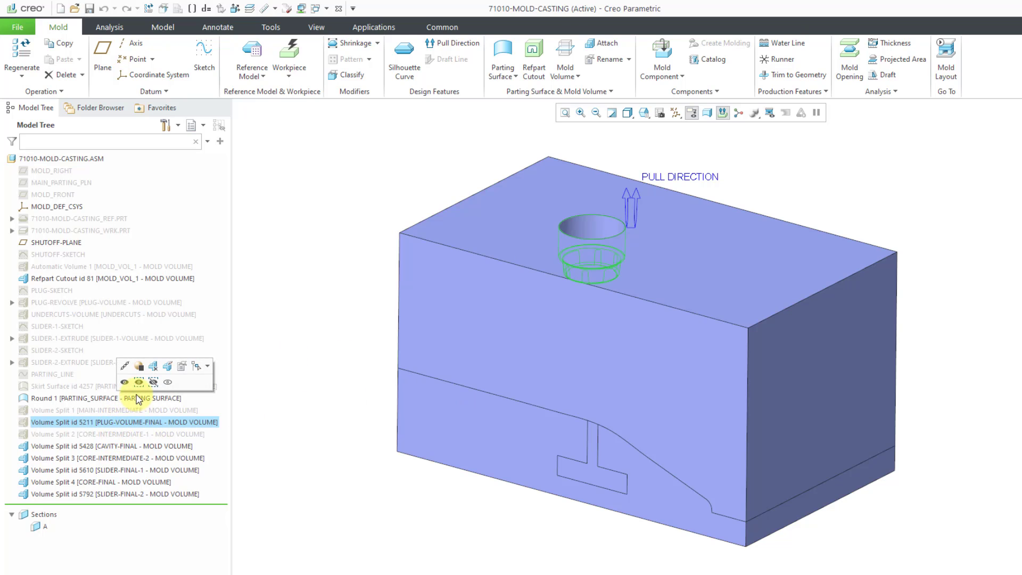
pyautogui.moveTo(125, 383)
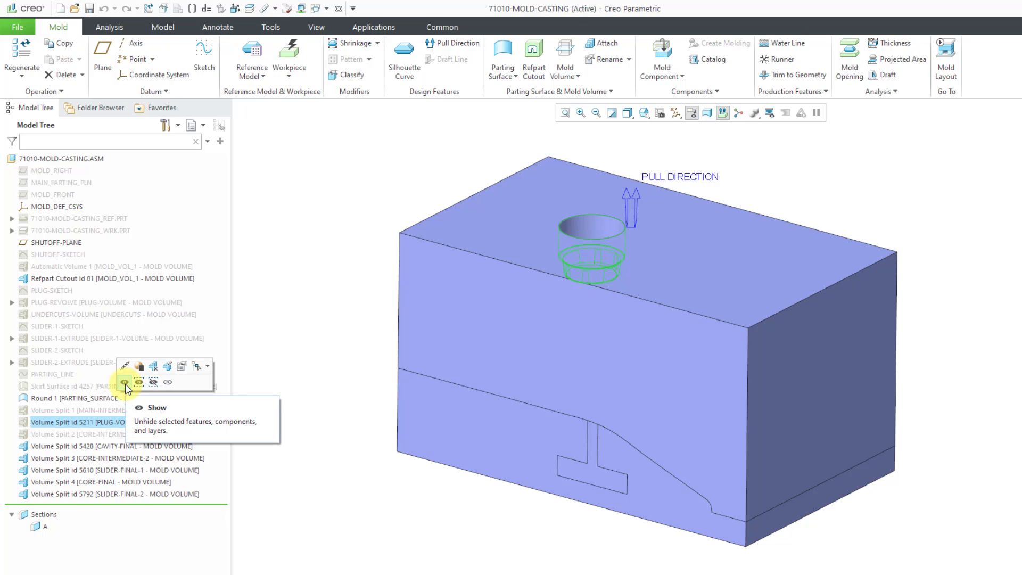
pyautogui.click(153, 382)
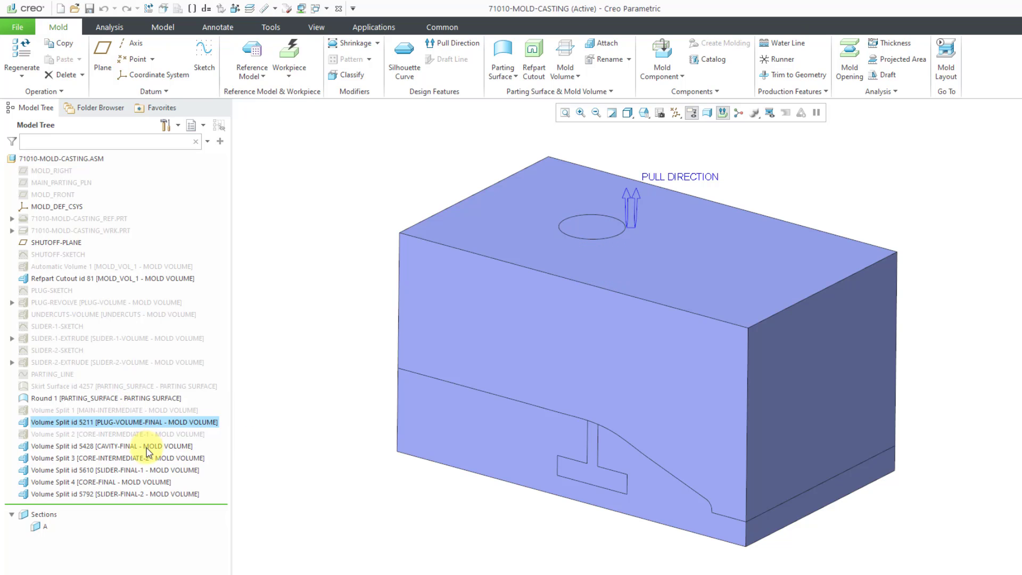
pyautogui.click(124, 421)
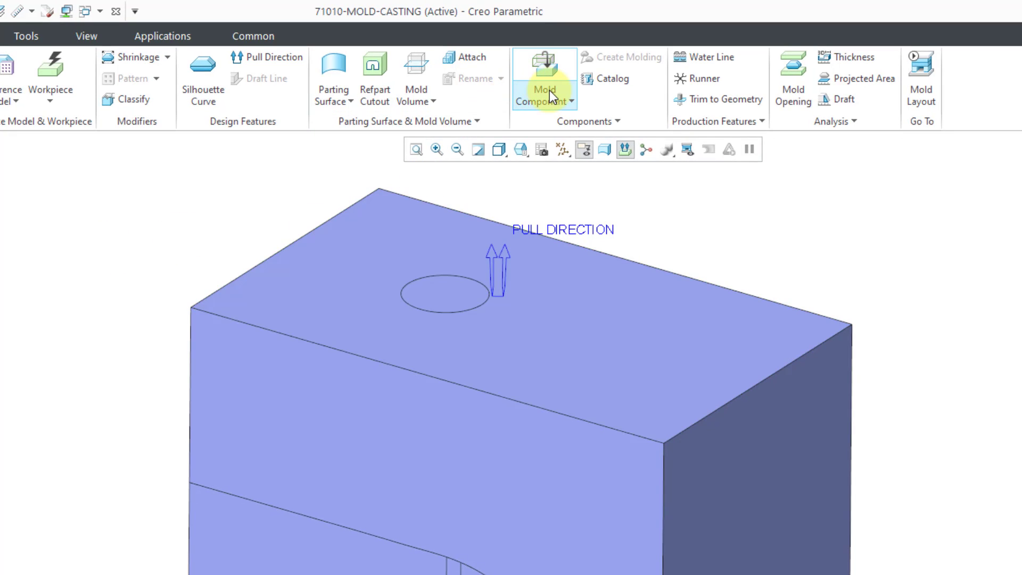
# Step: Select CAVITY-FINAL, CORE-FINAL, PLUG-VOLUME-FINAL and slider volumes for new mold components
pyautogui.click(543, 85)
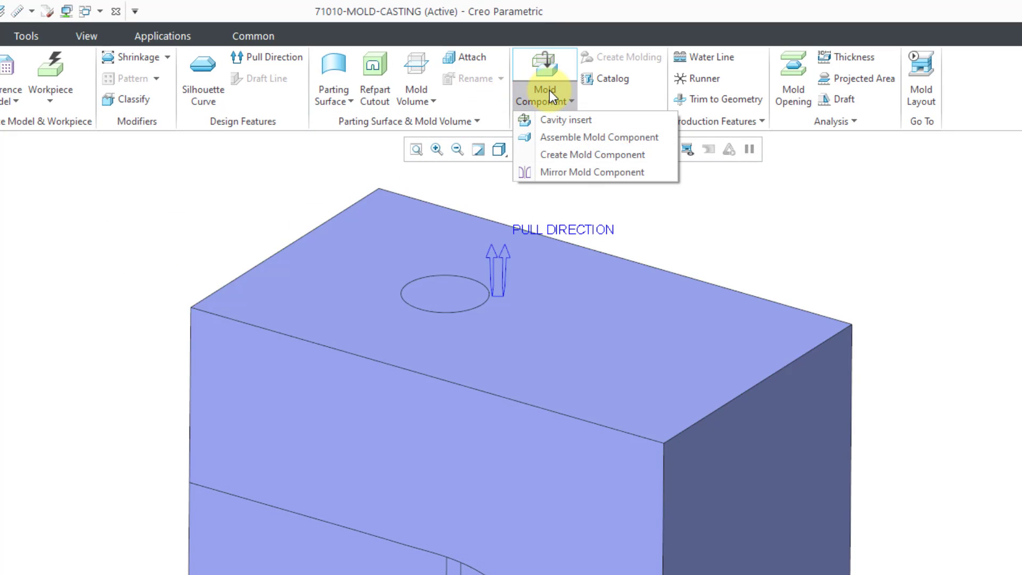
pyautogui.moveTo(598, 136)
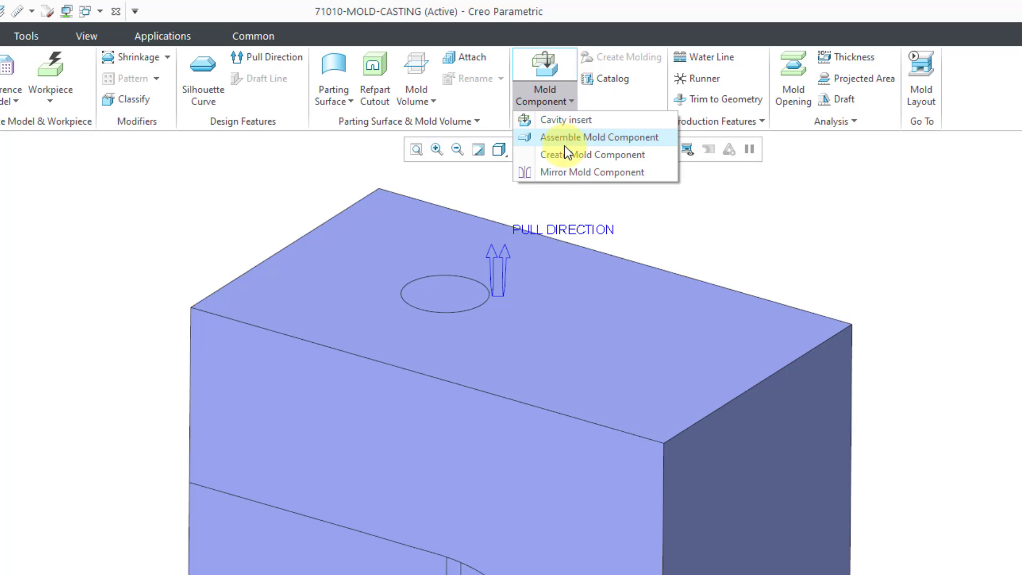
pyautogui.moveTo(555, 119)
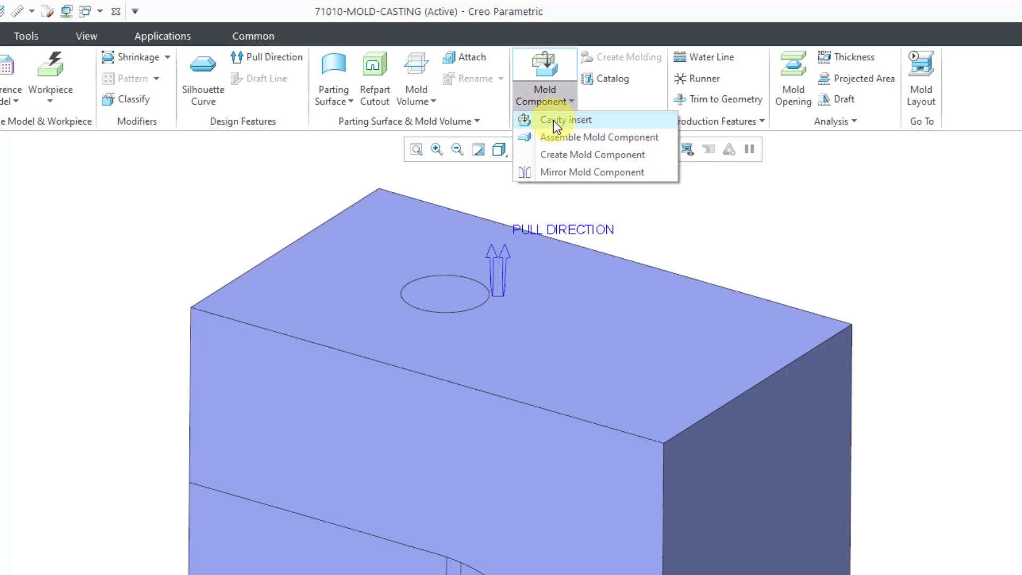
pyautogui.moveTo(565, 119)
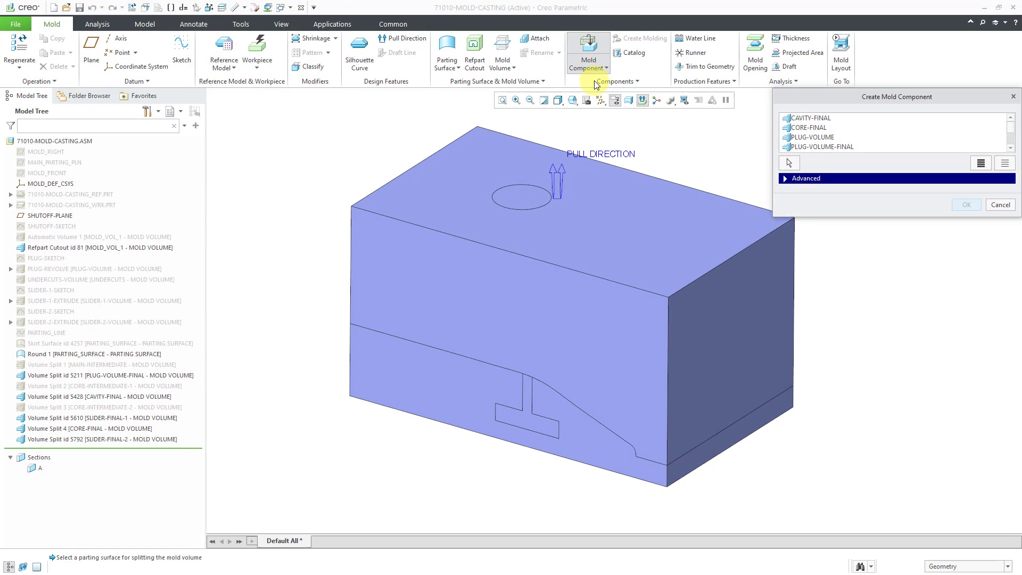
pyautogui.moveTo(848, 230)
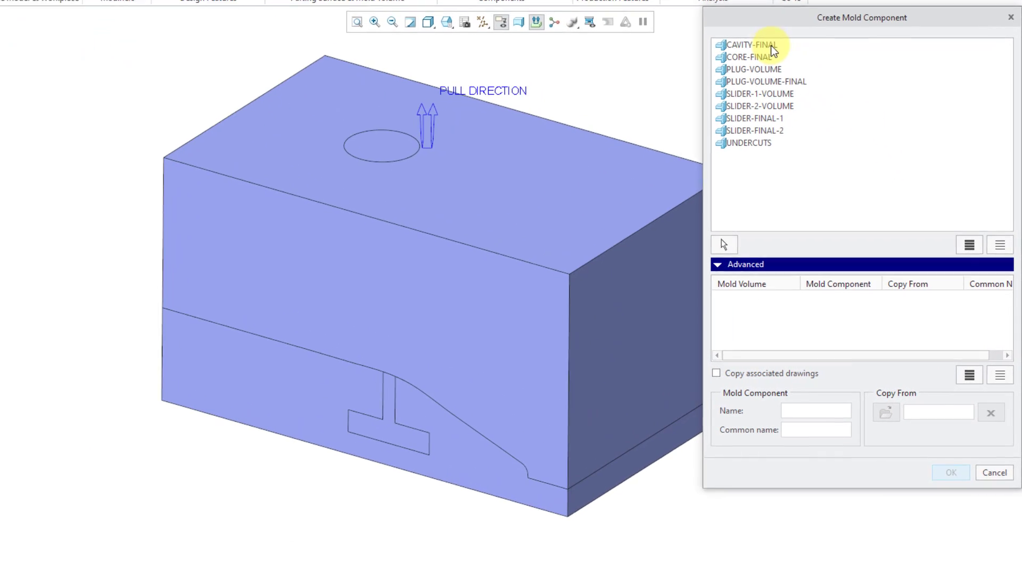
pyautogui.click(748, 43)
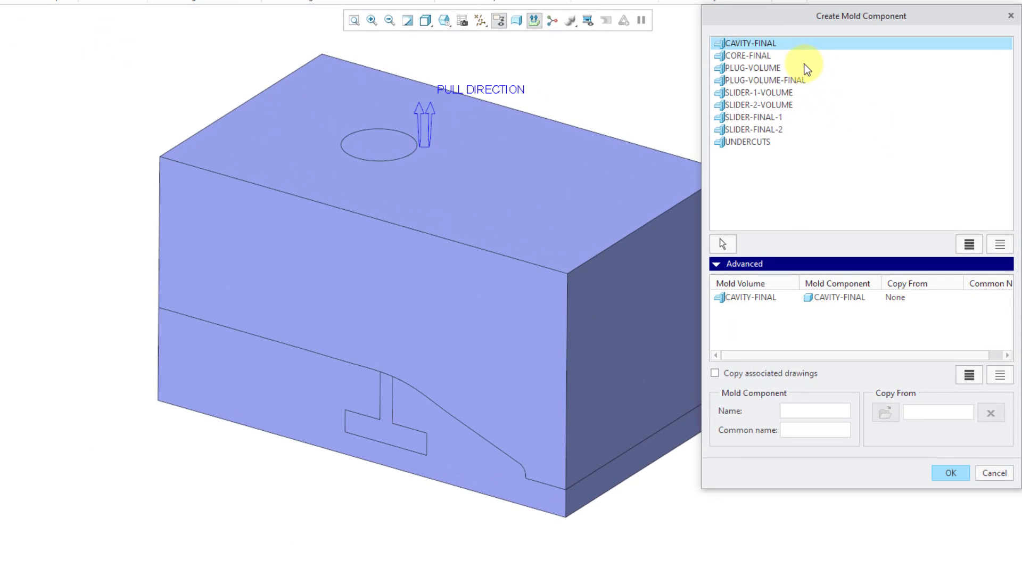
pyautogui.moveTo(758, 61)
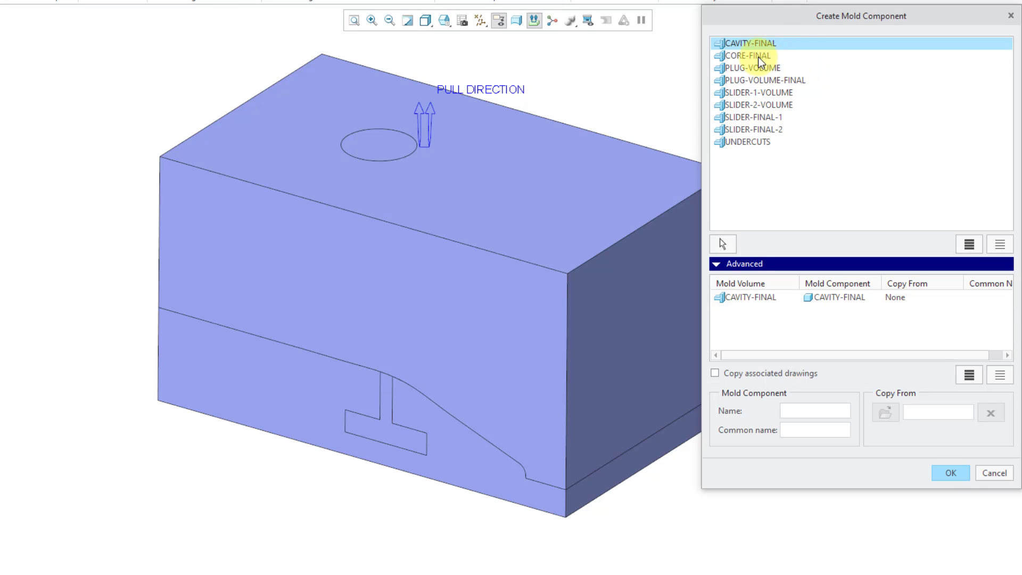
pyautogui.click(746, 55)
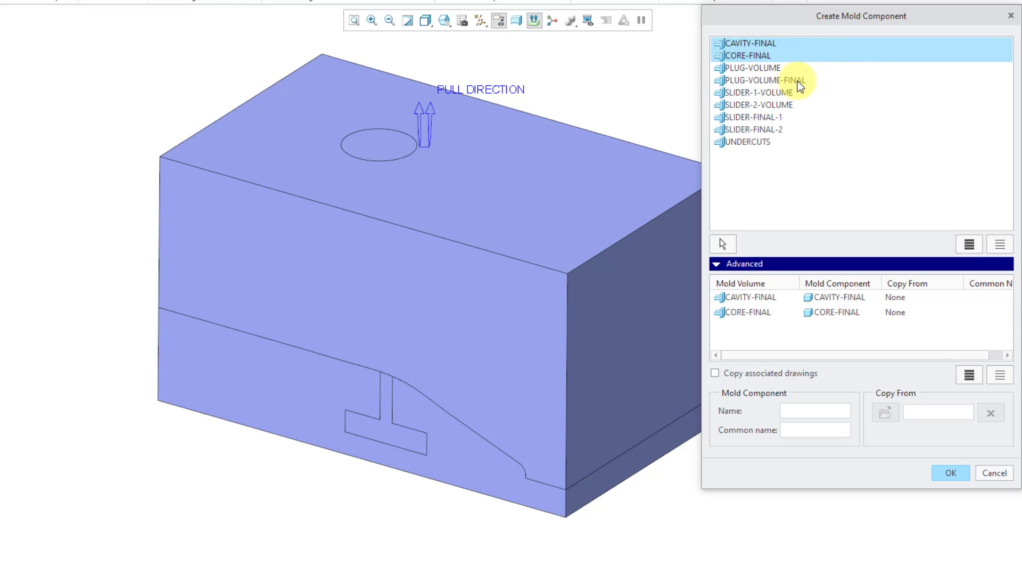
pyautogui.click(752, 116)
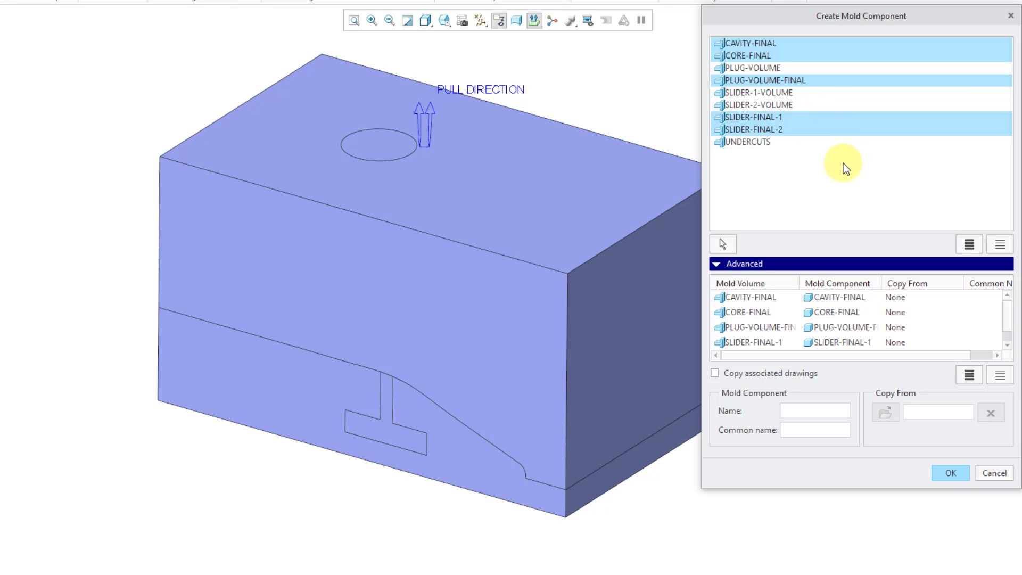
pyautogui.moveTo(836, 172)
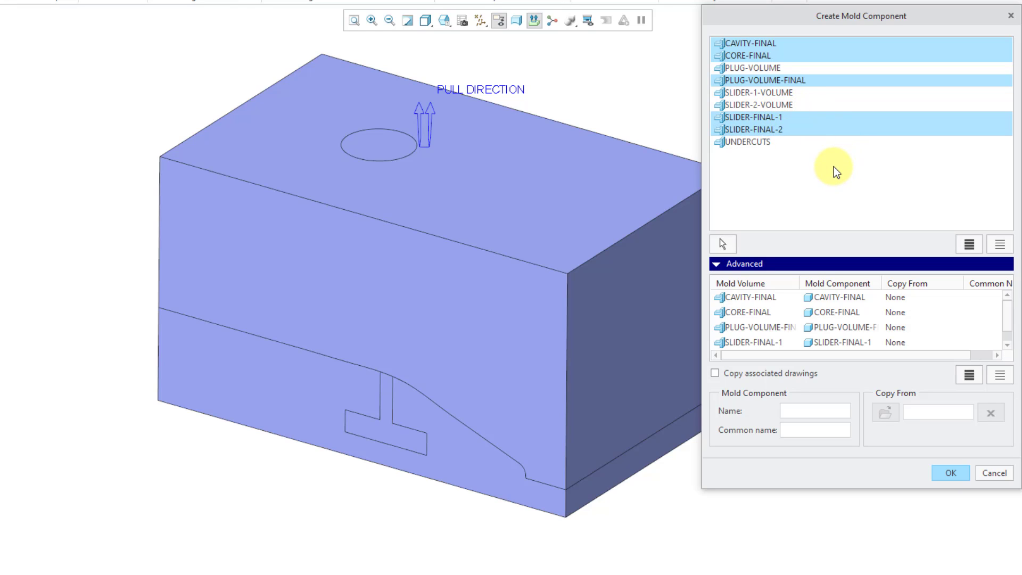
pyautogui.moveTo(782, 98)
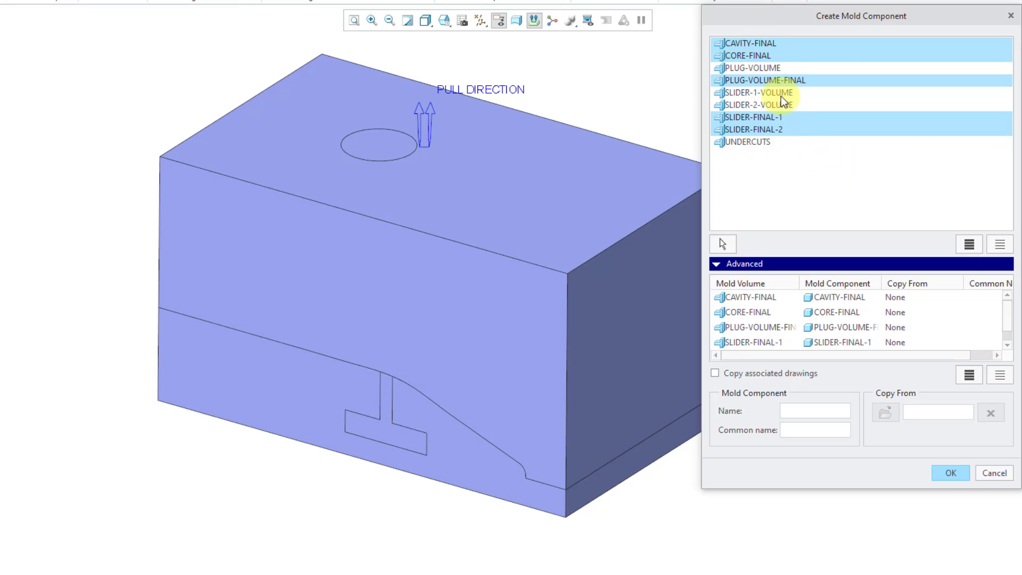
pyautogui.moveTo(757, 181)
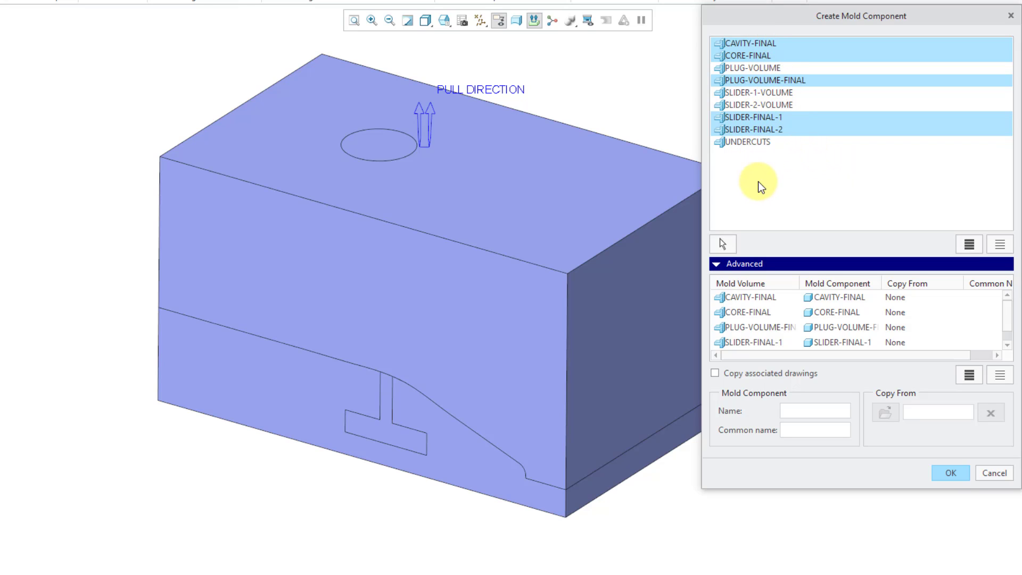
pyautogui.moveTo(738, 487)
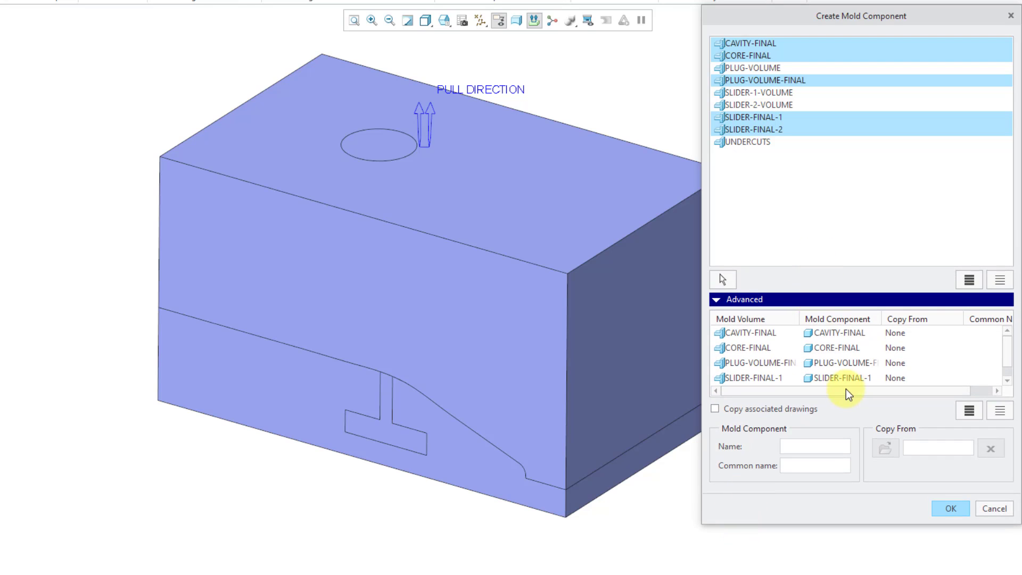
pyautogui.moveTo(831, 364)
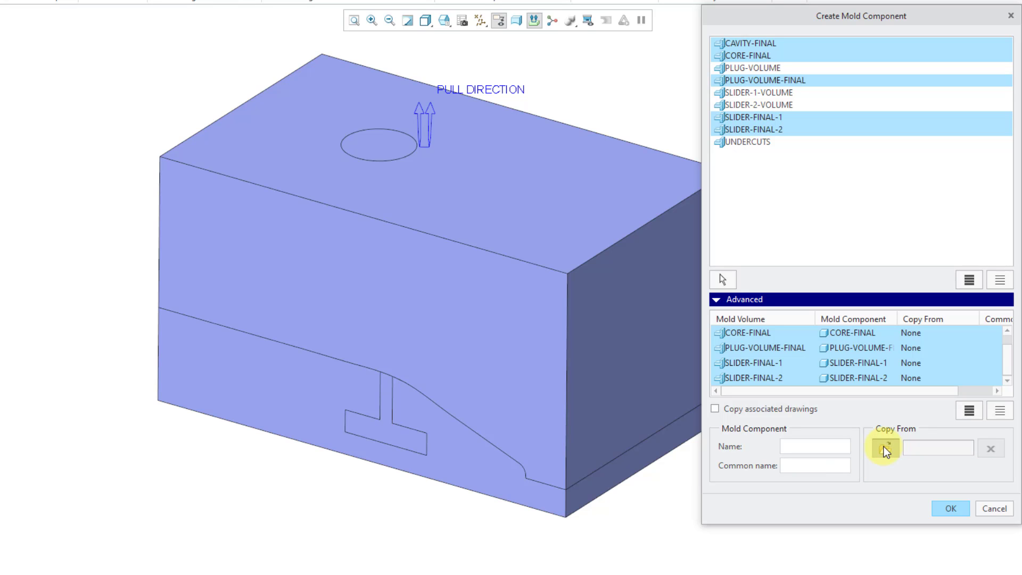
# Step: Use mcae_part_metric_mbd.prt as the start part to copy from
pyautogui.click(884, 447)
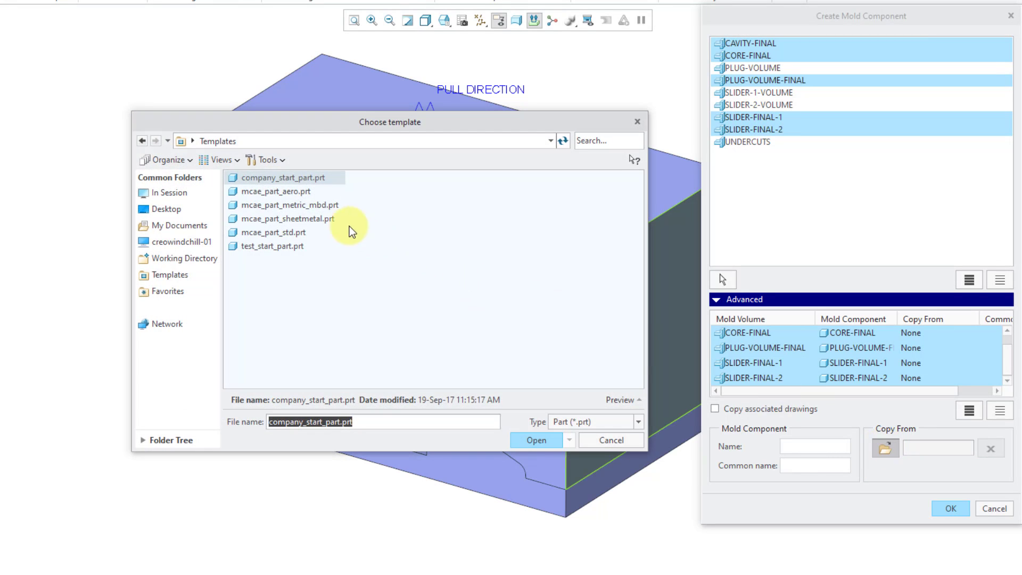
pyautogui.click(288, 204)
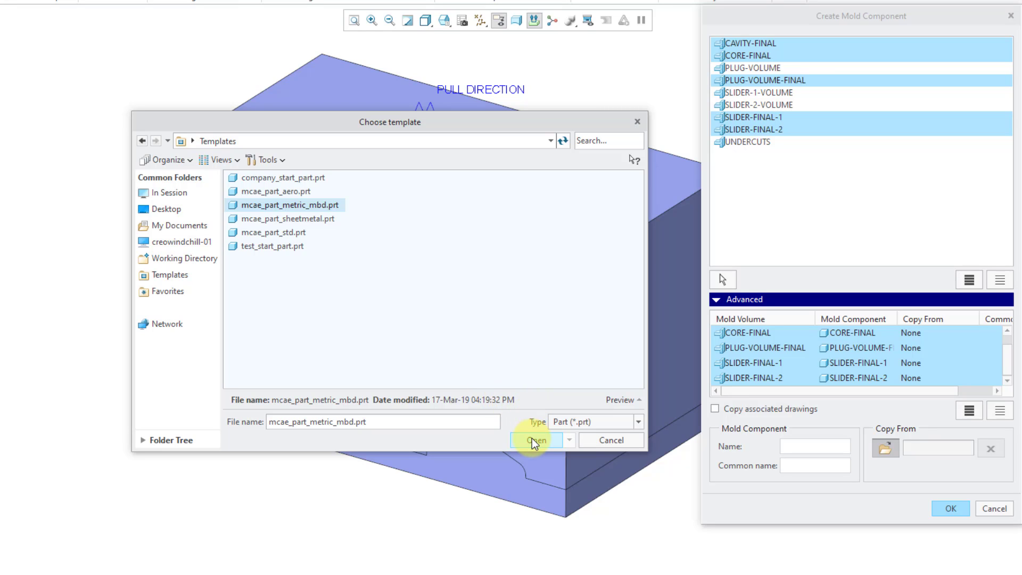
pyautogui.click(534, 441)
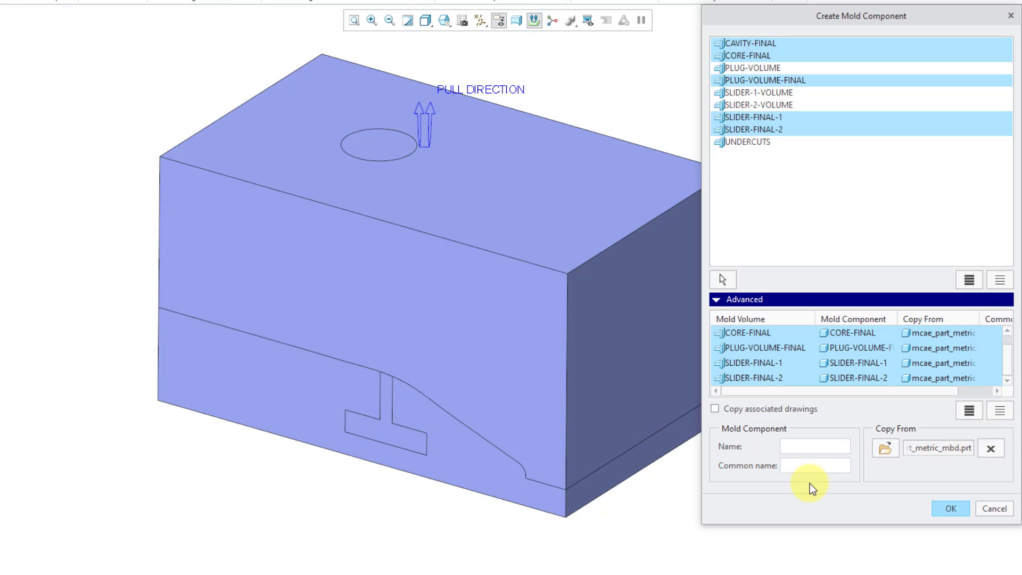
pyautogui.moveTo(774, 410)
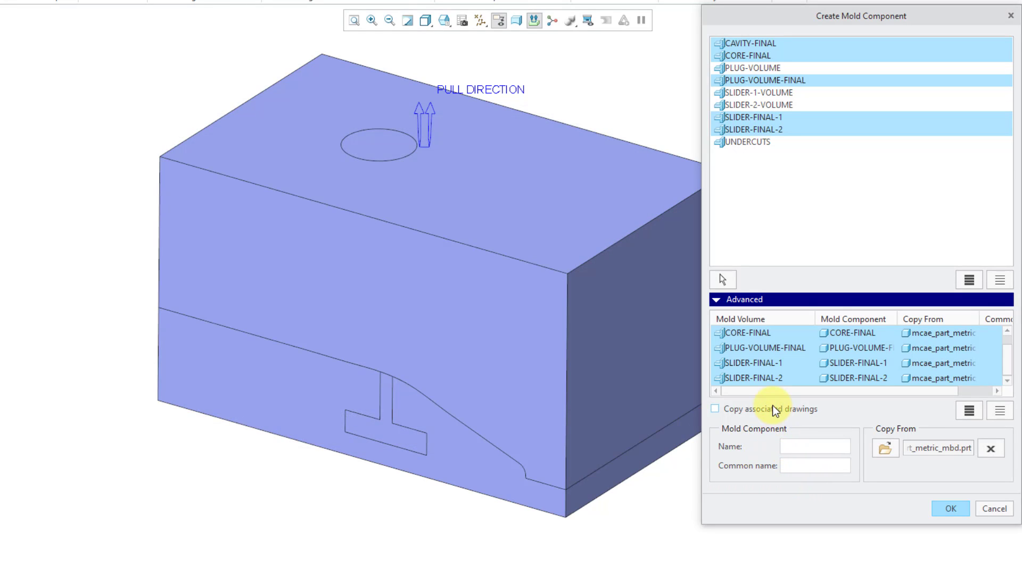
# Step: Name the cavity component 71010-mold-cavity
pyautogui.click(746, 333)
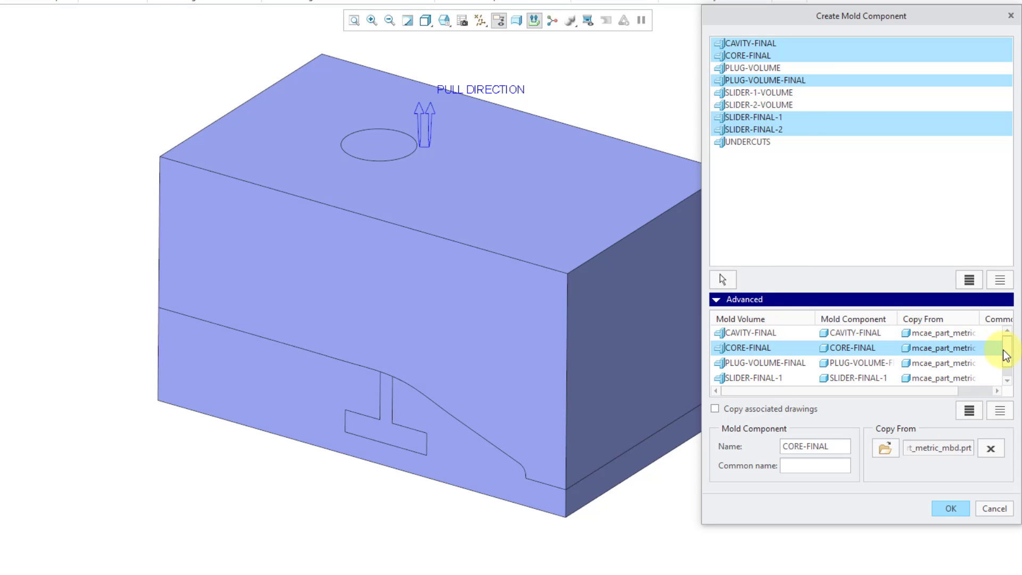
pyautogui.click(749, 332)
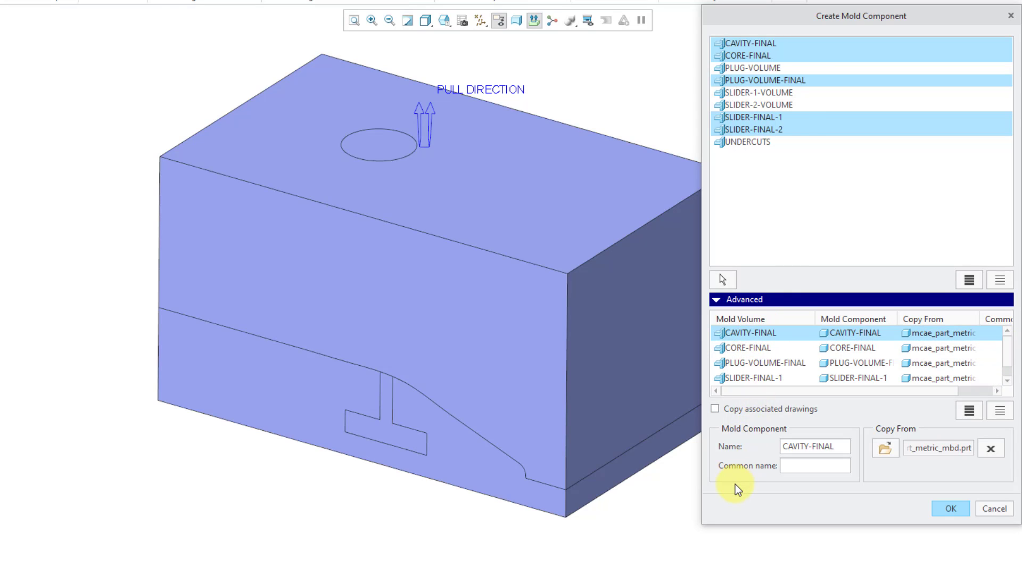
pyautogui.moveTo(748, 457)
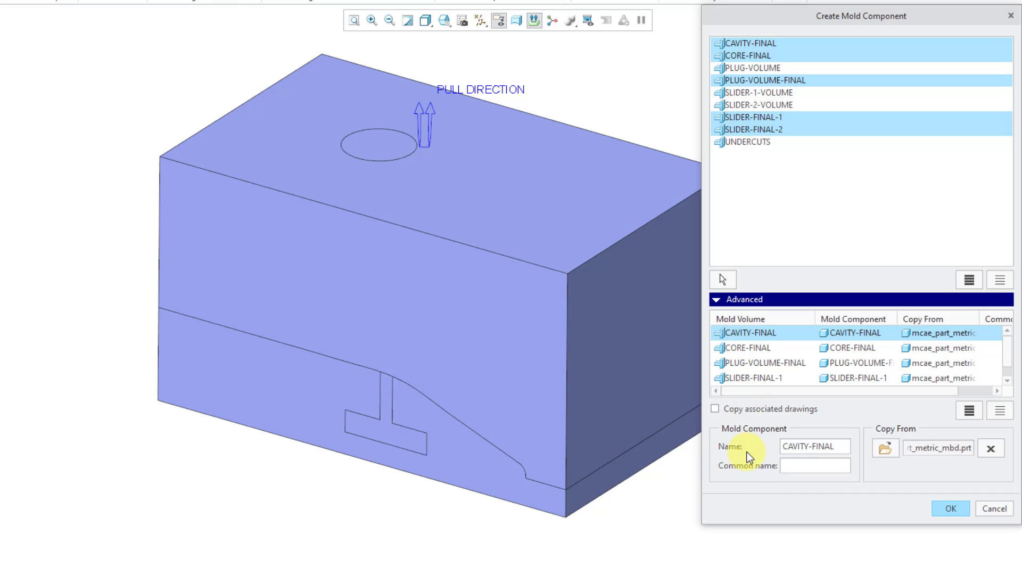
pyautogui.click(815, 446)
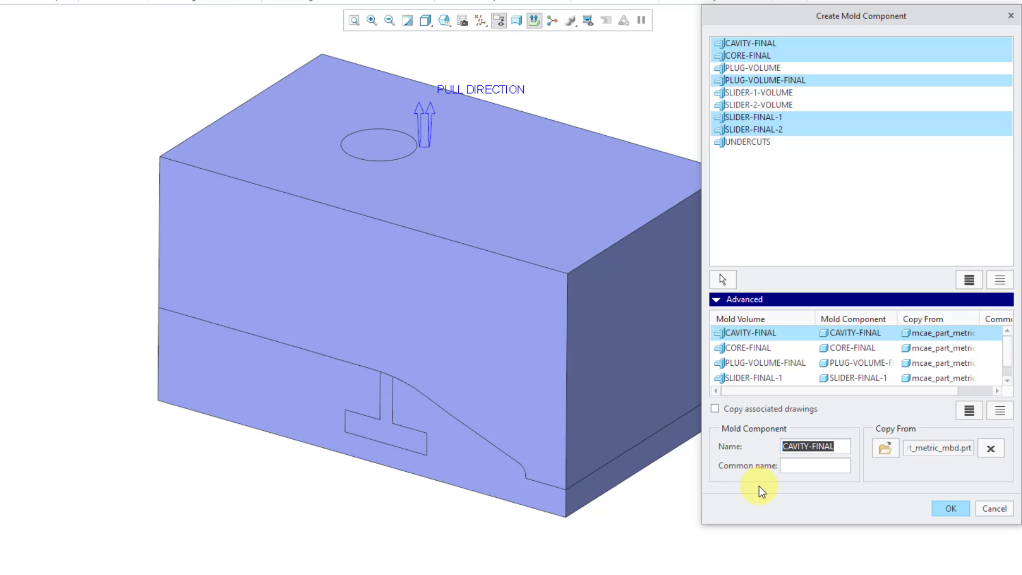
pyautogui.write('7')
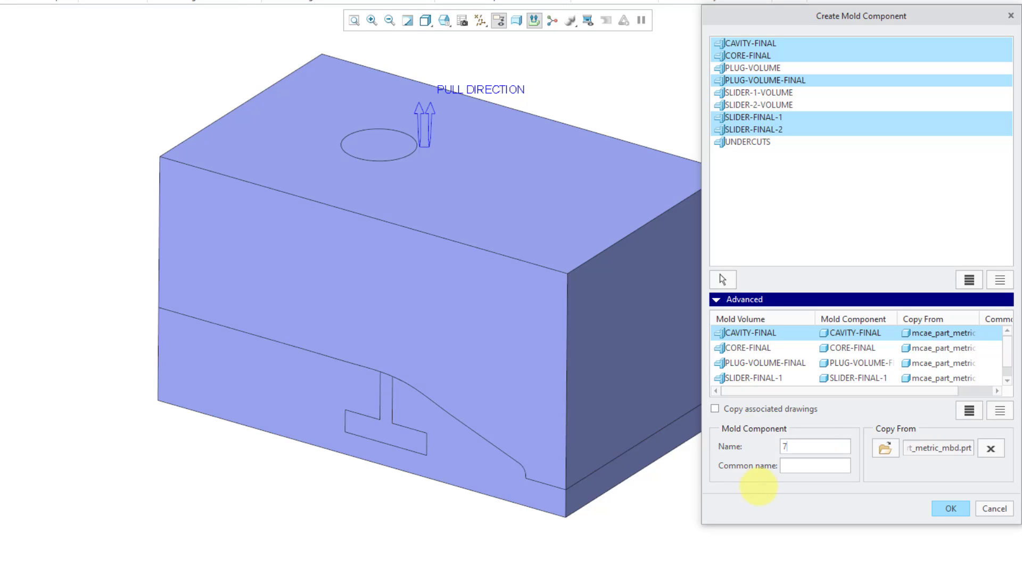
pyautogui.write('1010')
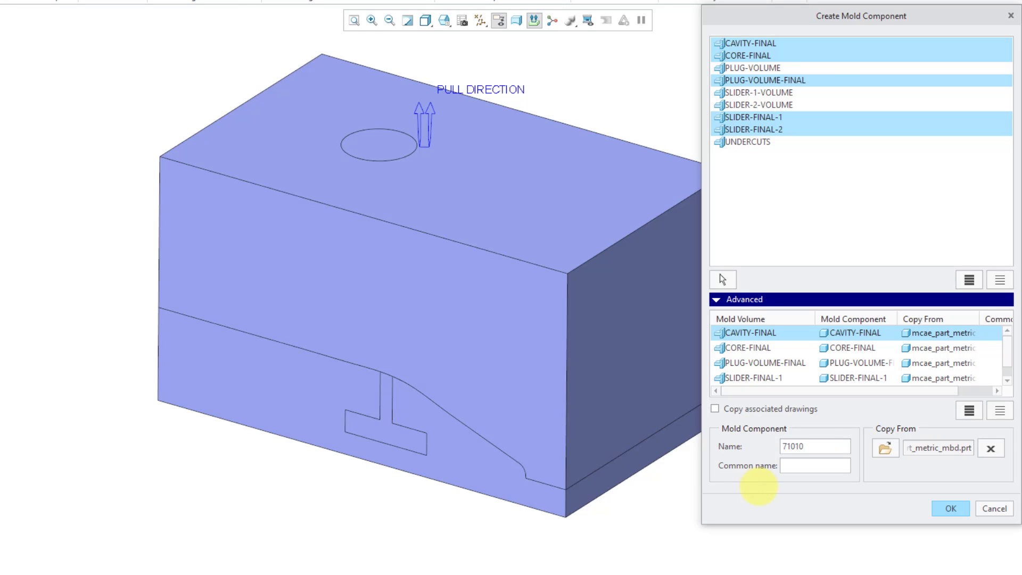
pyautogui.write('-mol')
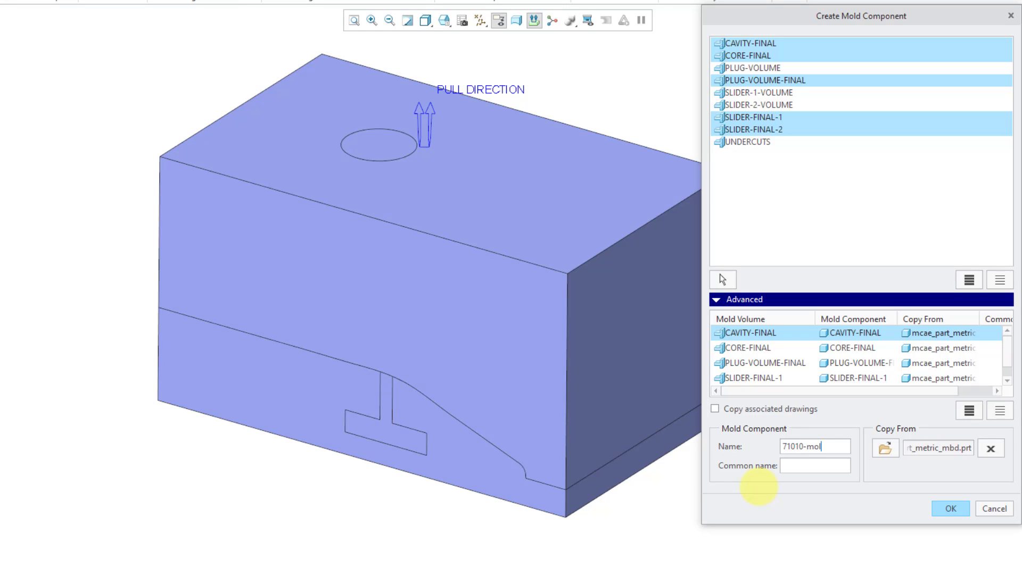
pyautogui.write('ld-cavity')
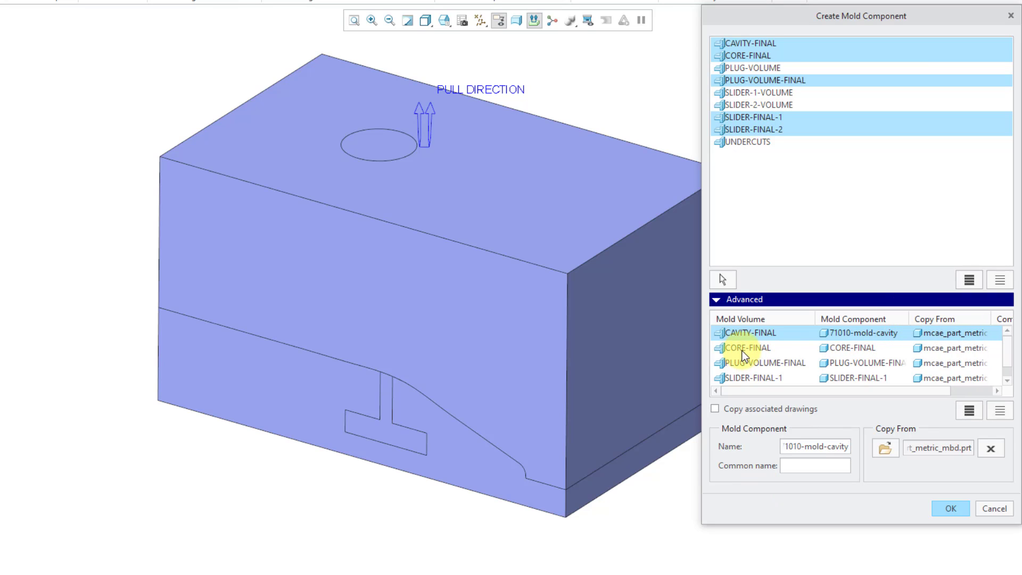
pyautogui.moveTo(742, 363)
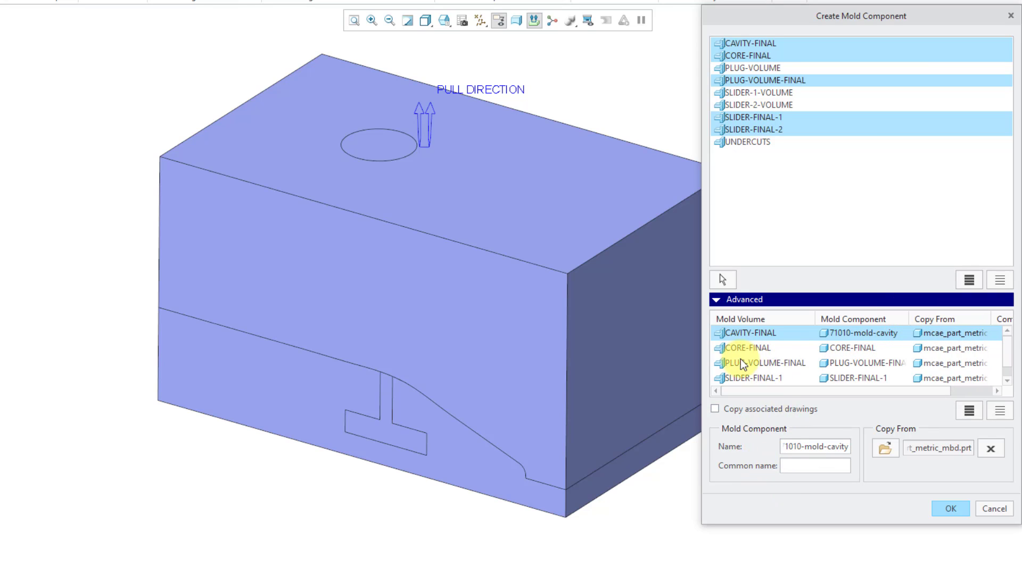
# Step: Name the core component 71010-mold-core
pyautogui.click(746, 348)
pyautogui.write('71')
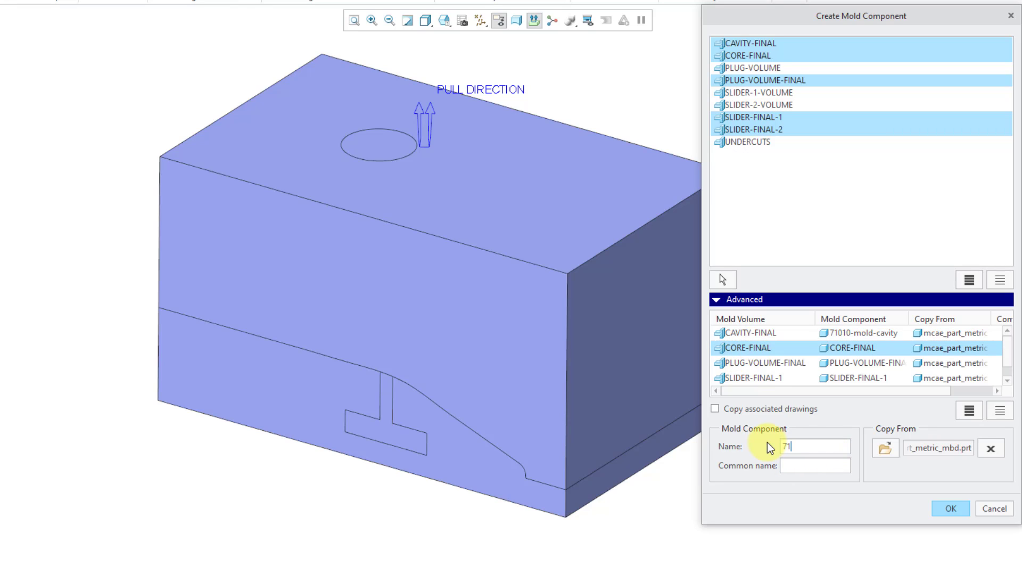
pyautogui.write('010')
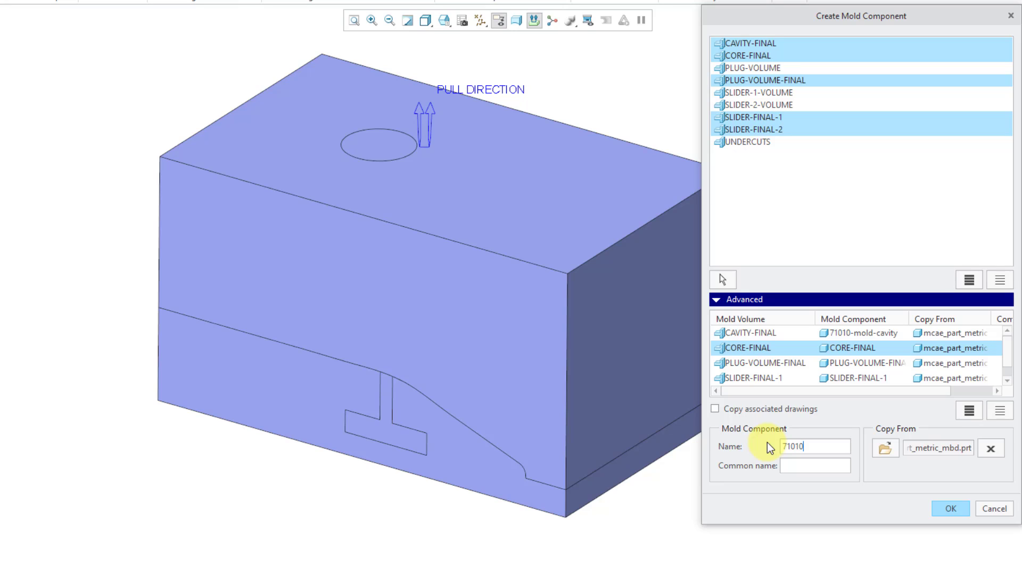
pyautogui.write('-core')
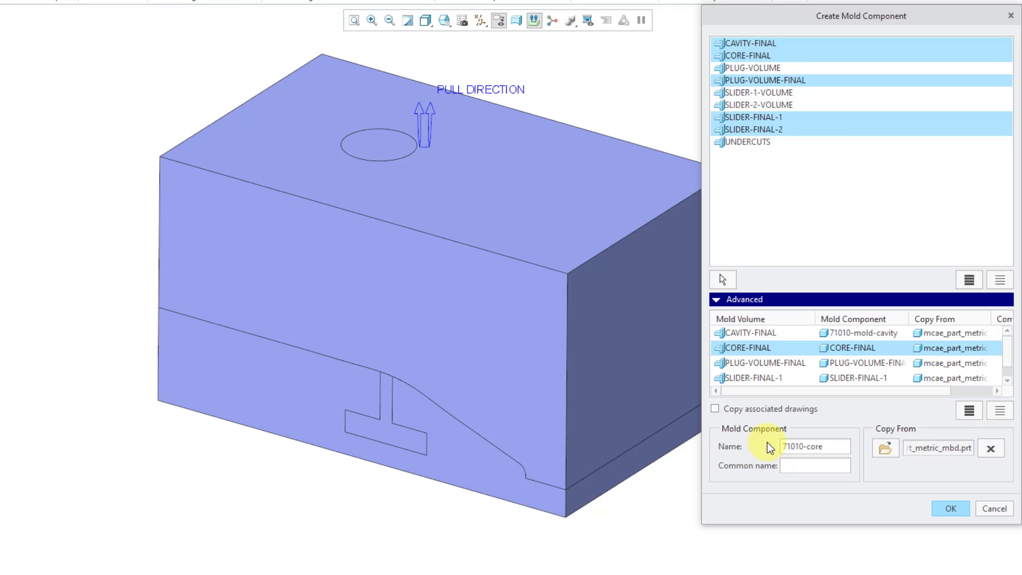
pyautogui.write('-final')
pyautogui.write('mold-')
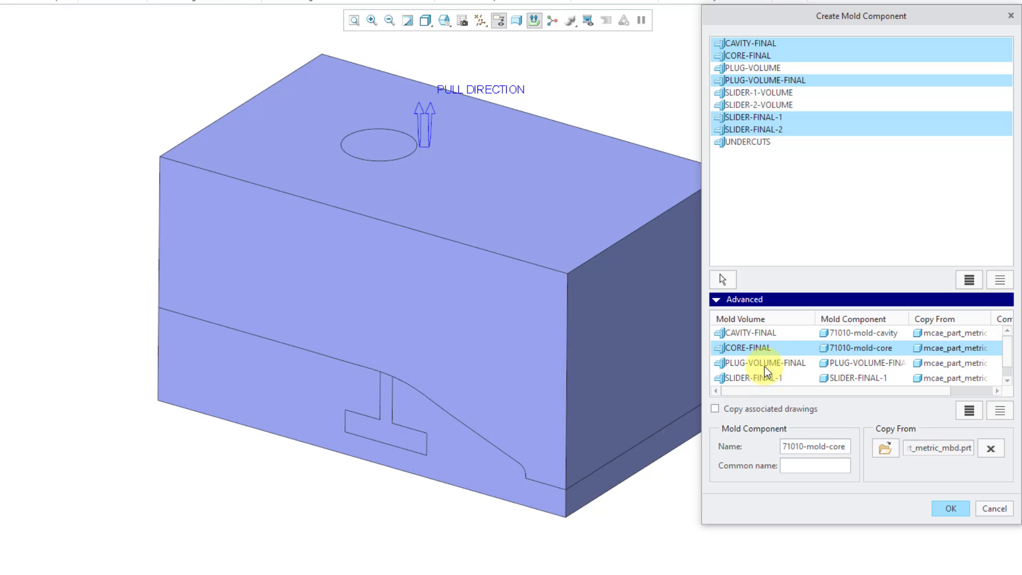
# Step: Name the plug component 71010-mold-plug
pyautogui.click(755, 378)
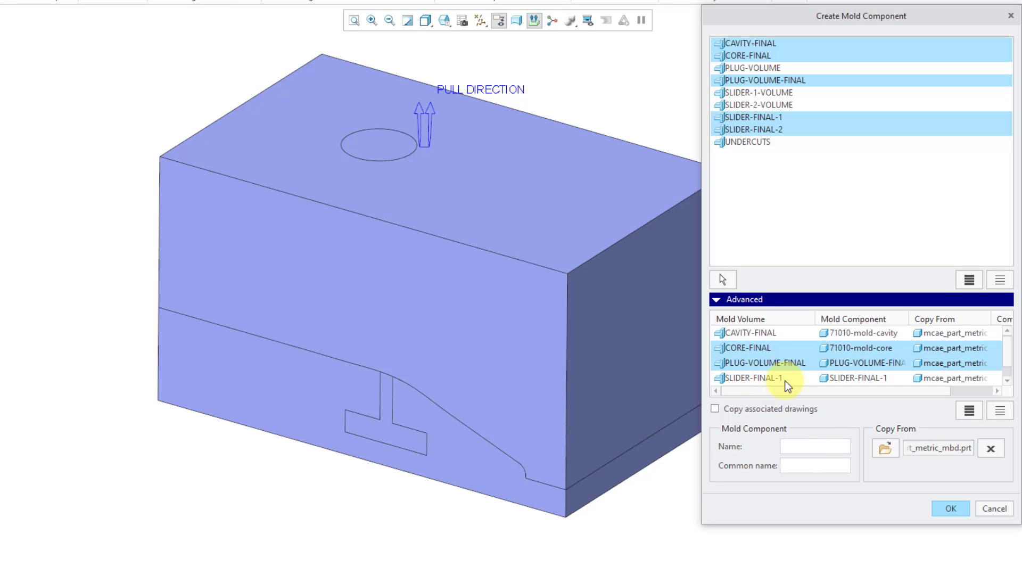
pyautogui.click(763, 363)
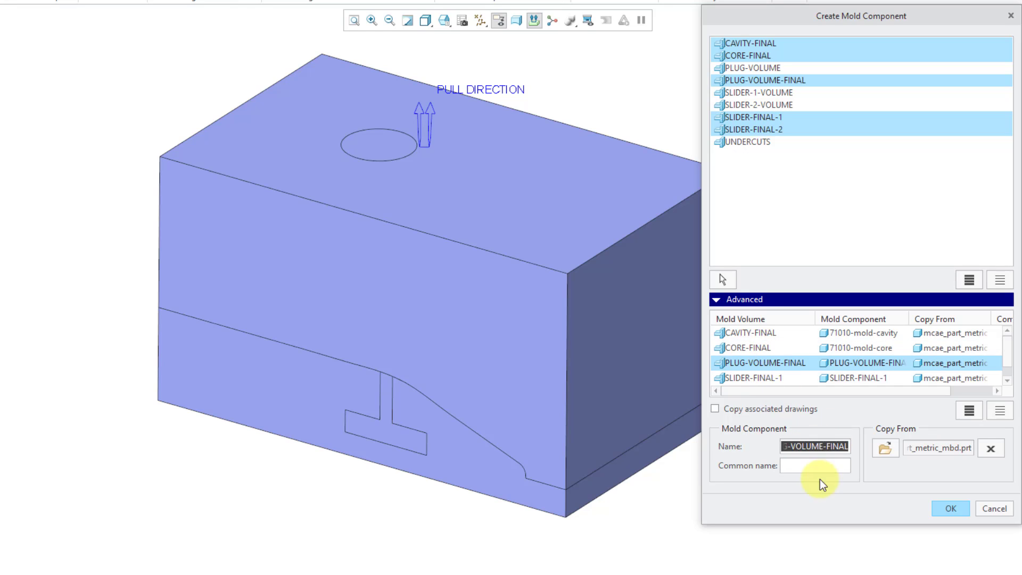
pyautogui.write('71010-mo')
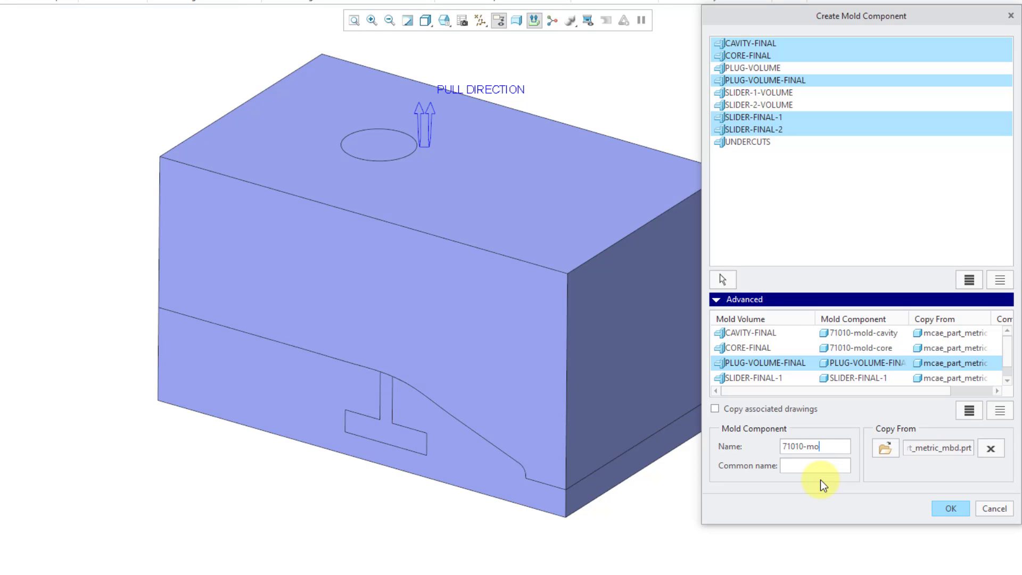
pyautogui.write('ld-plug')
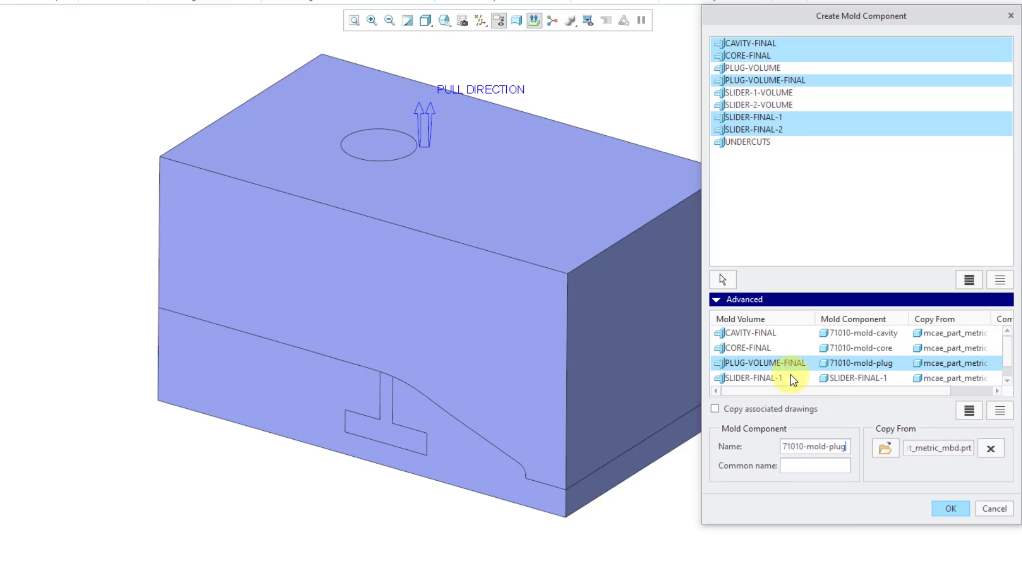
pyautogui.moveTo(769, 383)
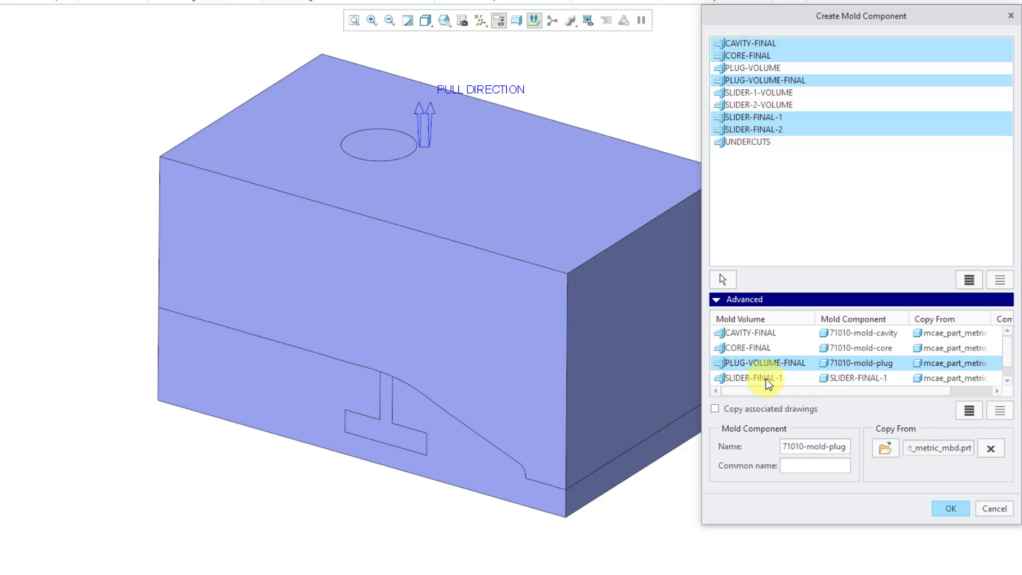
# Step: Name the sliders 71010-mold-slider-1 and slider-2, then create all five components
pyautogui.click(752, 377)
pyautogui.write('SLIDER-1')
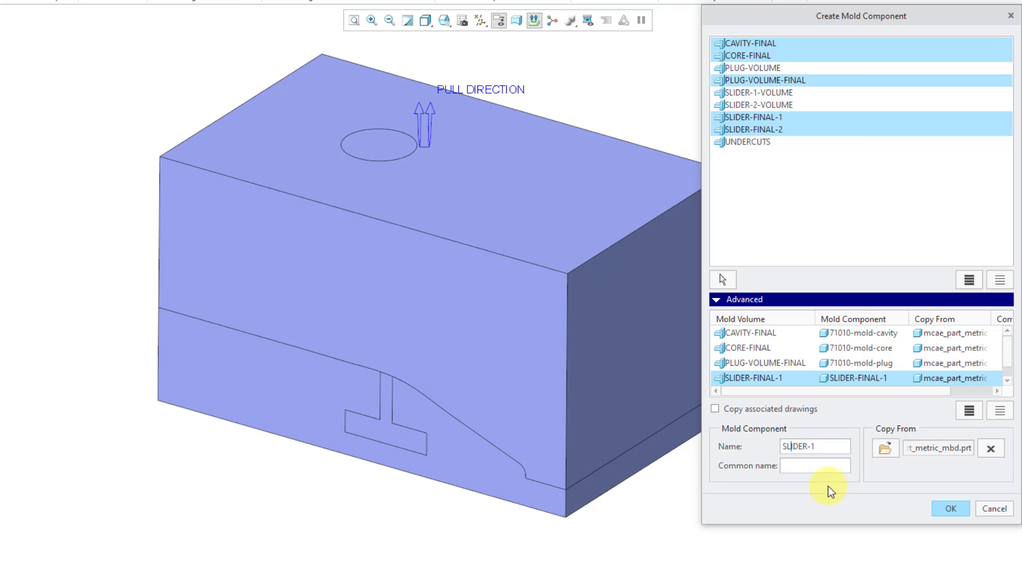
pyautogui.write('710')
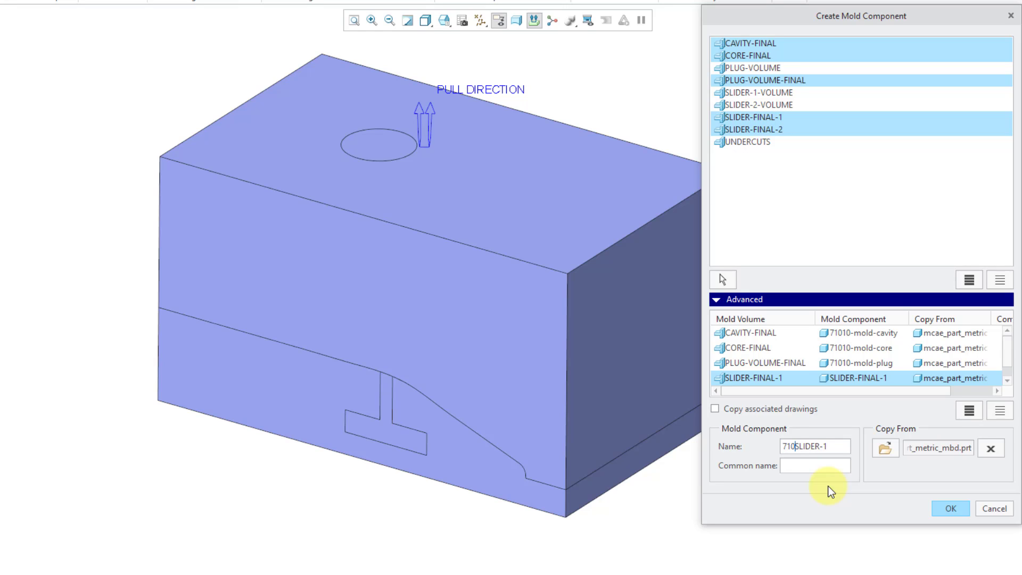
pyautogui.write('10-')
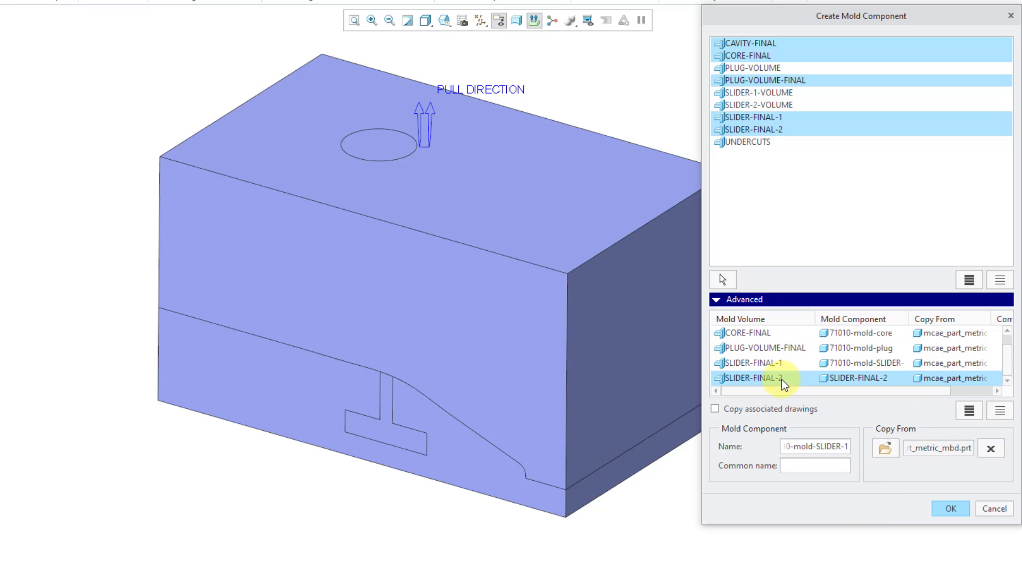
pyautogui.click(752, 378)
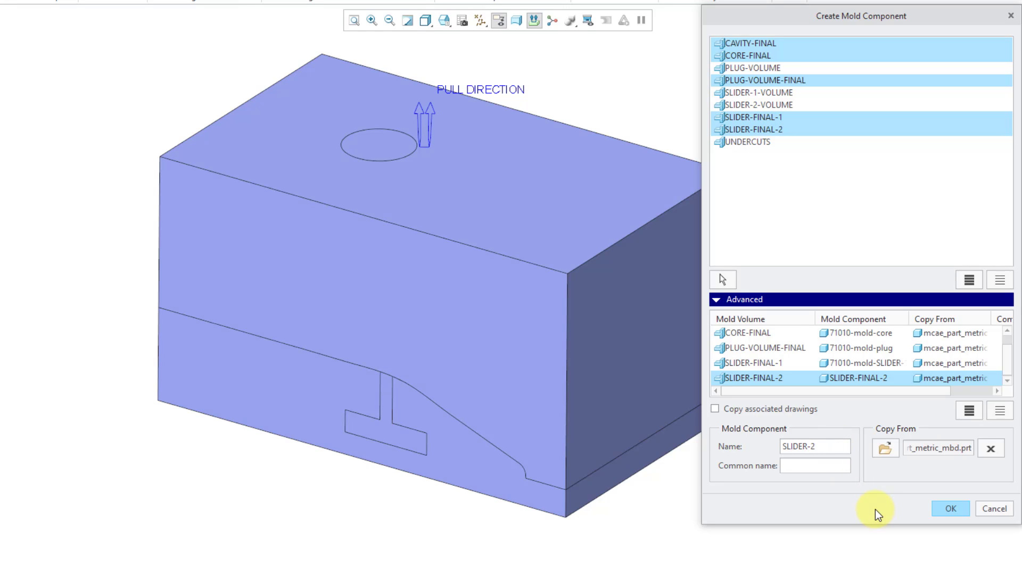
pyautogui.write('71010')
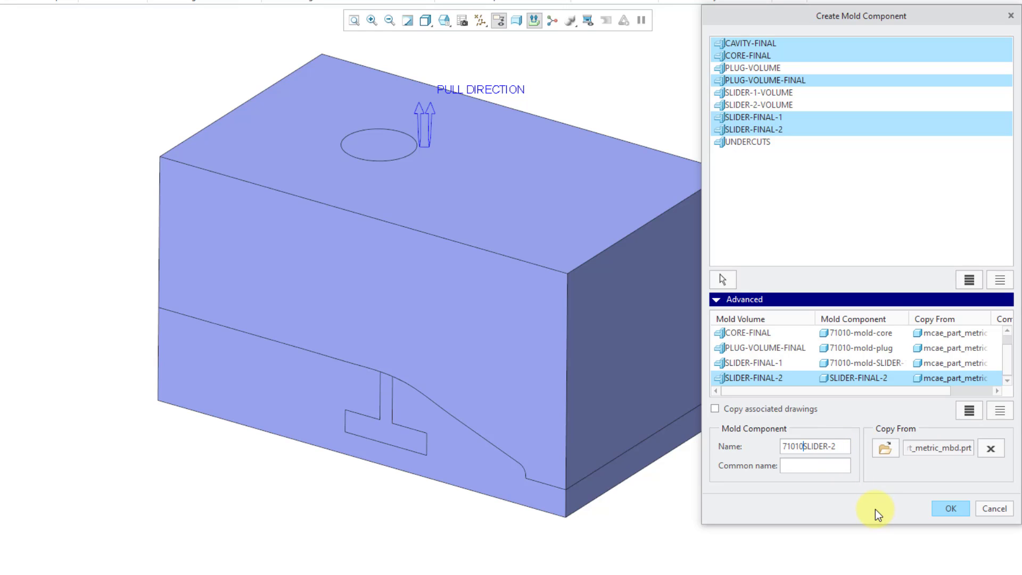
pyautogui.write('-mold-')
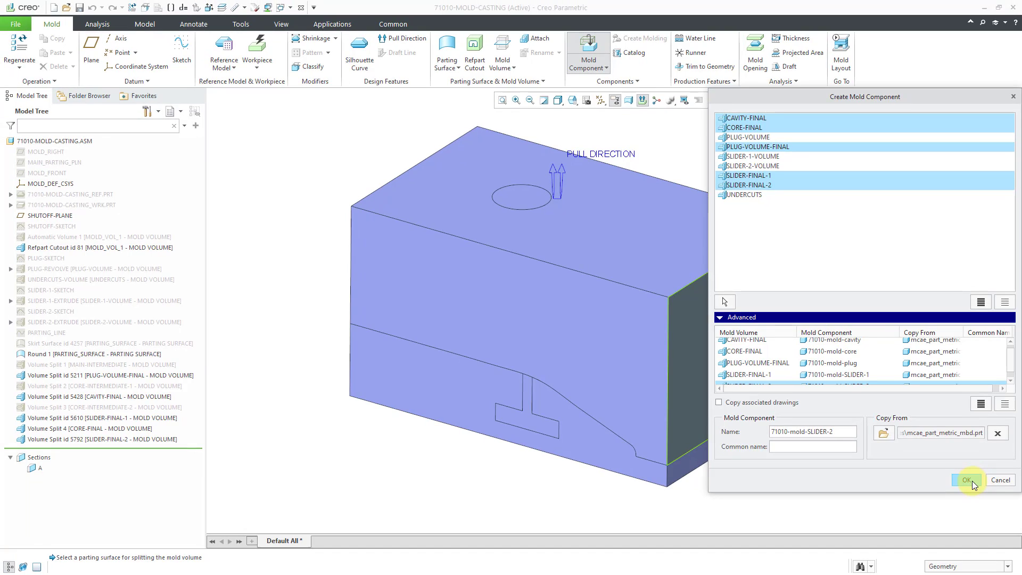
pyautogui.click(970, 480)
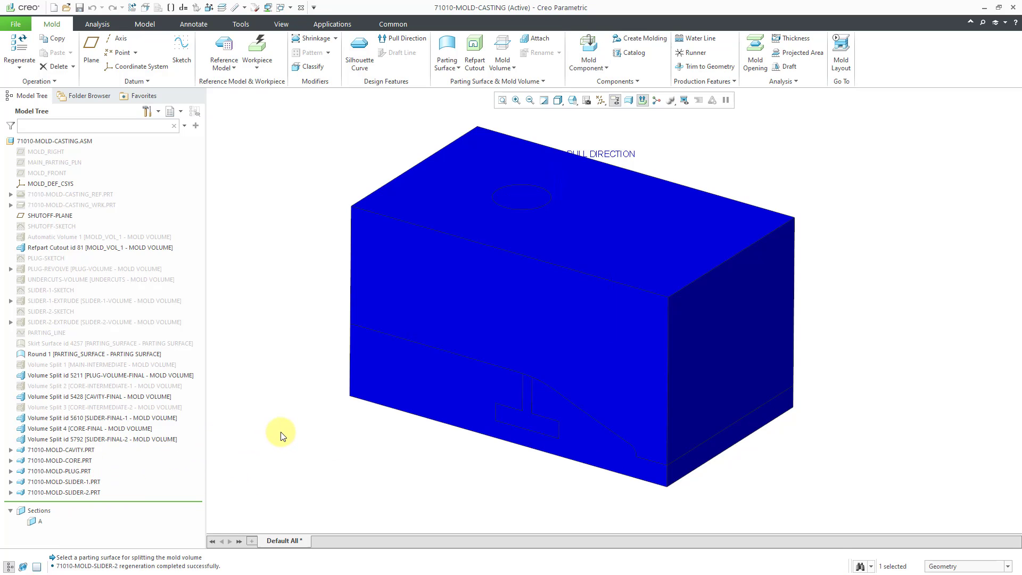
pyautogui.moveTo(226, 447)
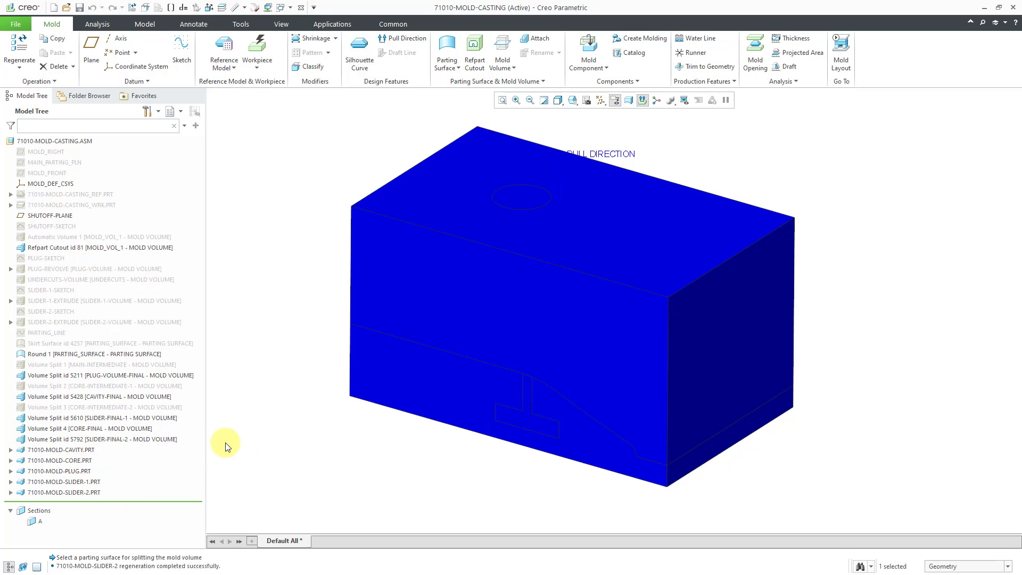
pyautogui.moveTo(244, 427)
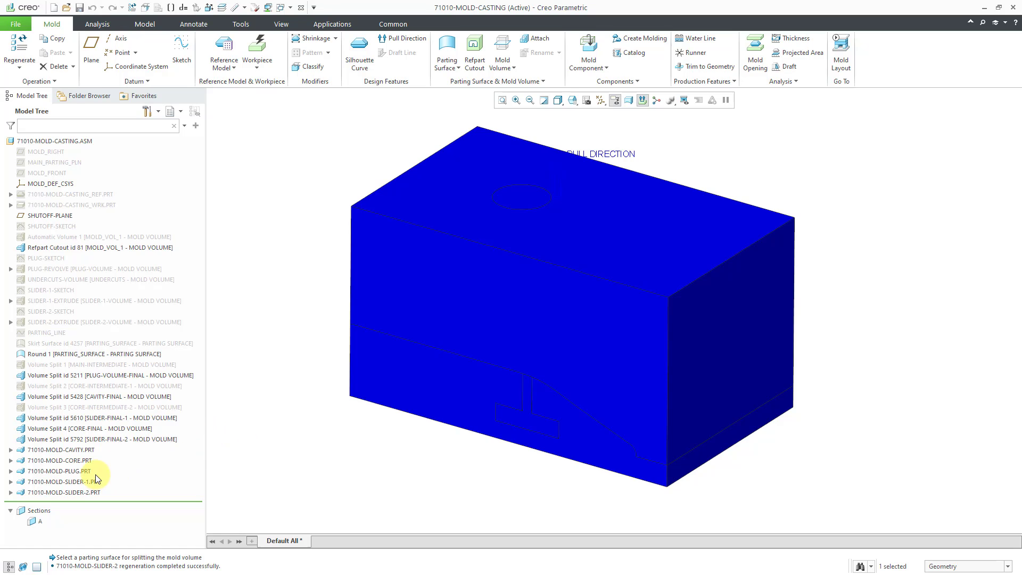
pyautogui.click(58, 471)
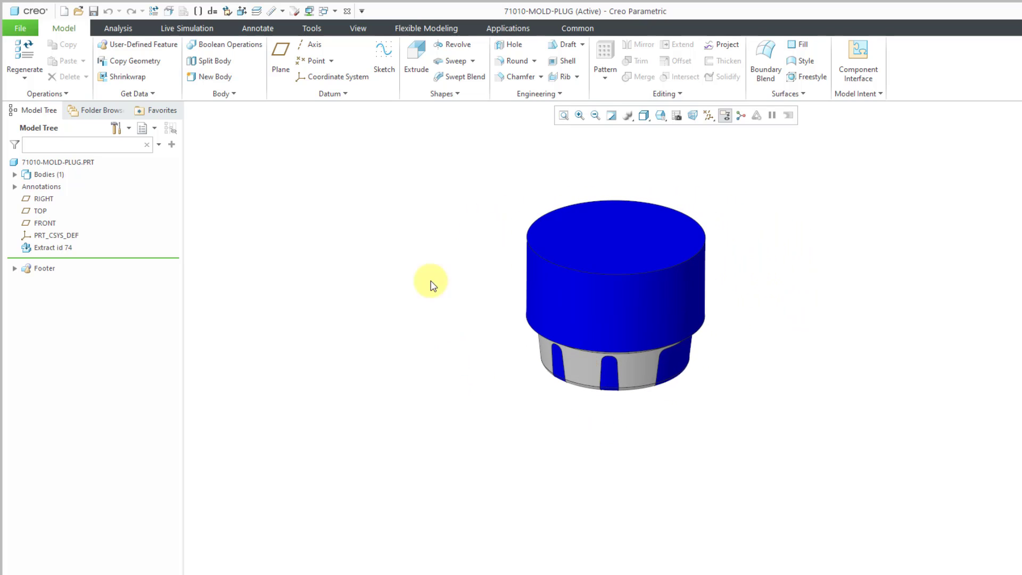
pyautogui.moveTo(348, 11)
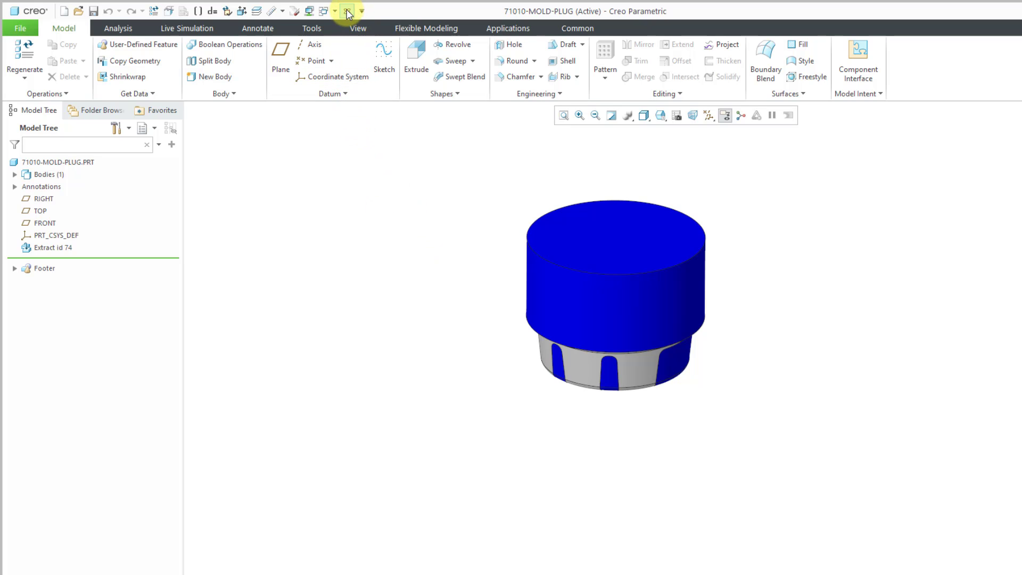
pyautogui.click(346, 11)
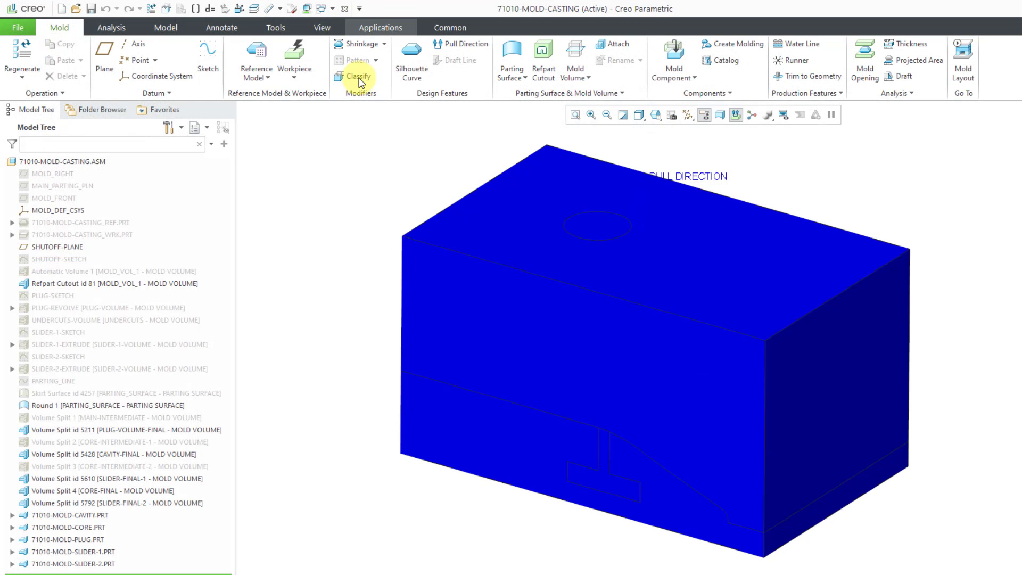
pyautogui.moveTo(340, 195)
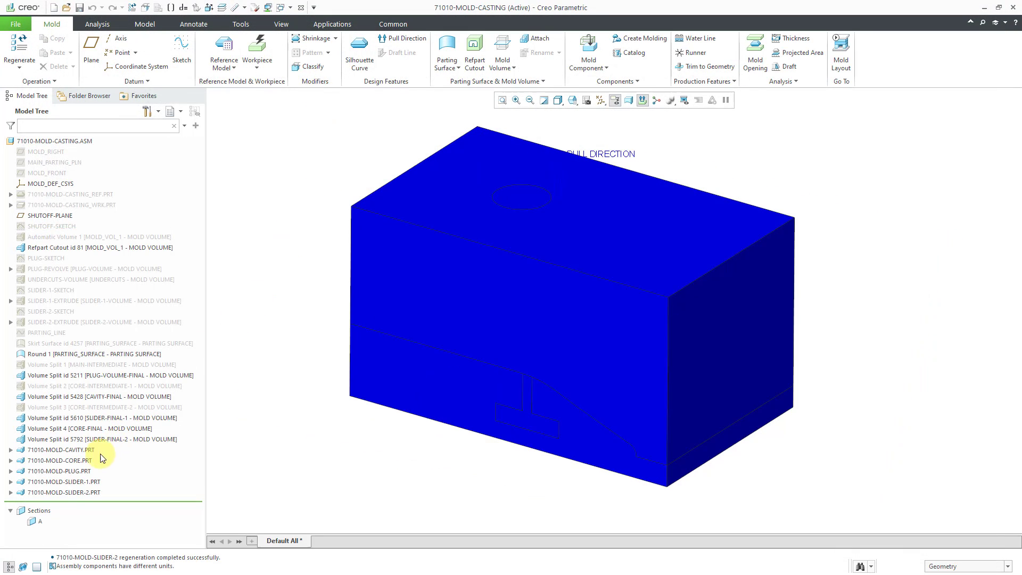
pyautogui.click(63, 481)
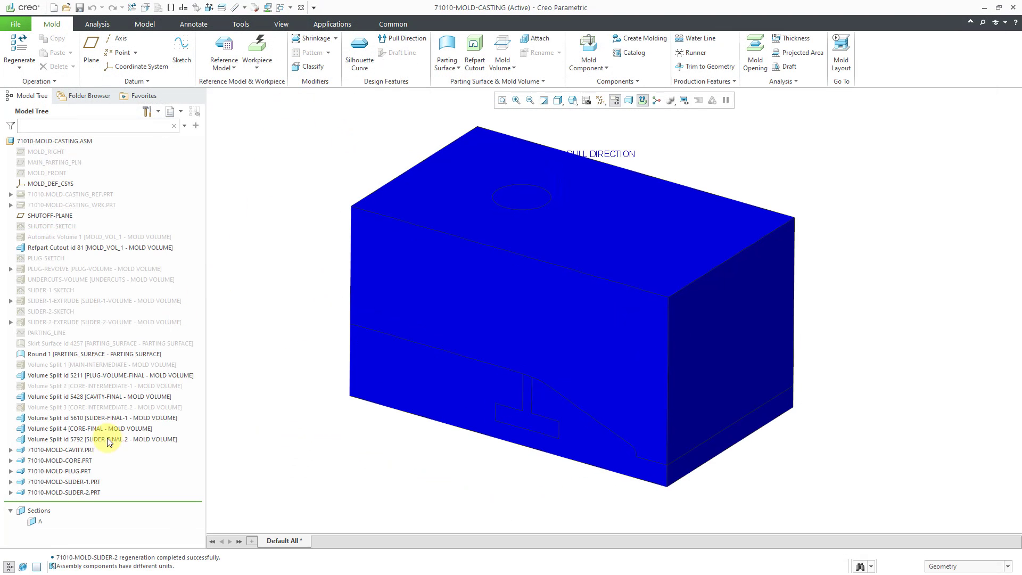
pyautogui.click(64, 492)
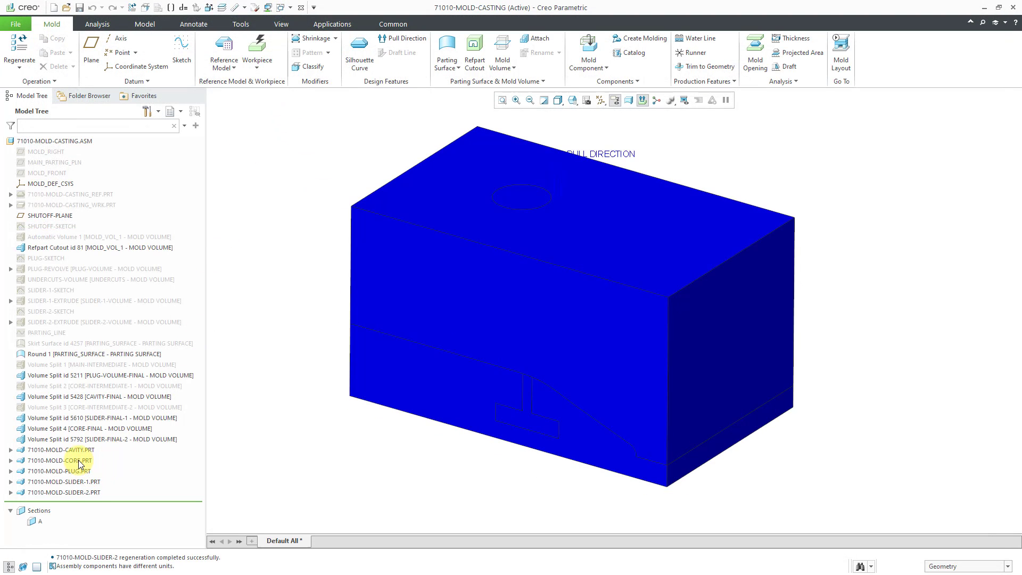
pyautogui.click(59, 460)
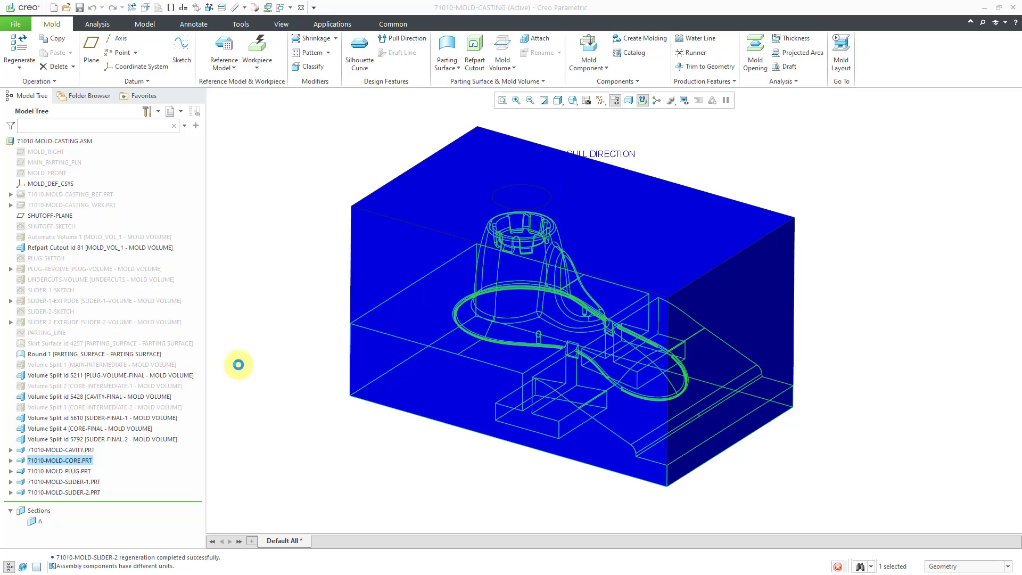
pyautogui.doubleClick(58, 459)
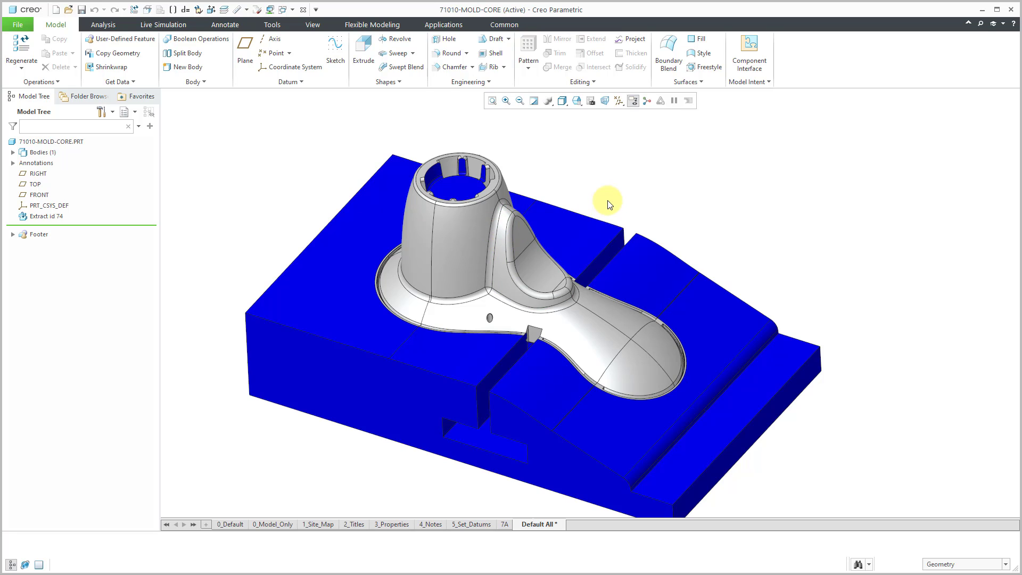
pyautogui.moveTo(363, 53)
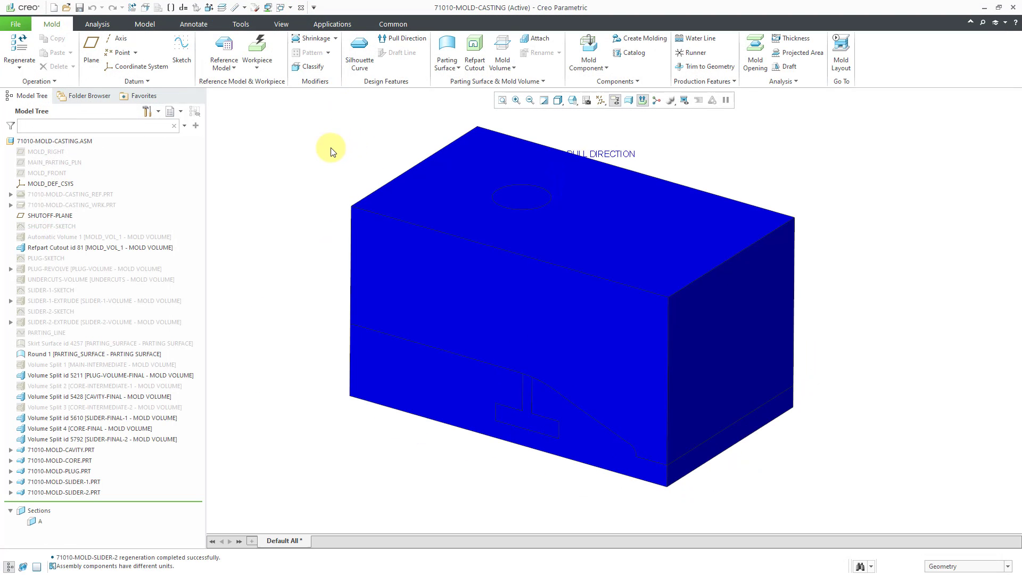
pyautogui.moveTo(106, 470)
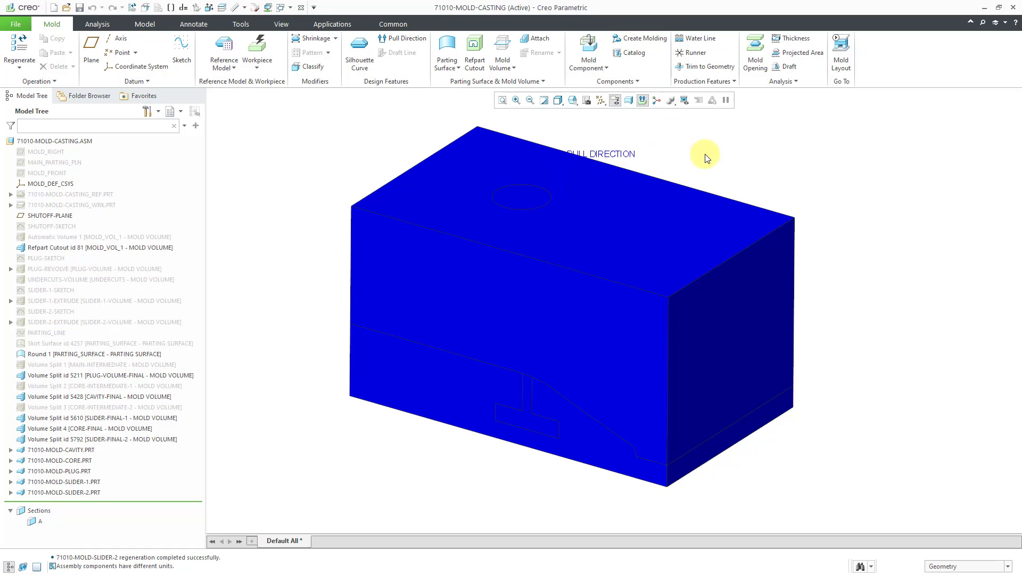
pyautogui.moveTo(708, 154)
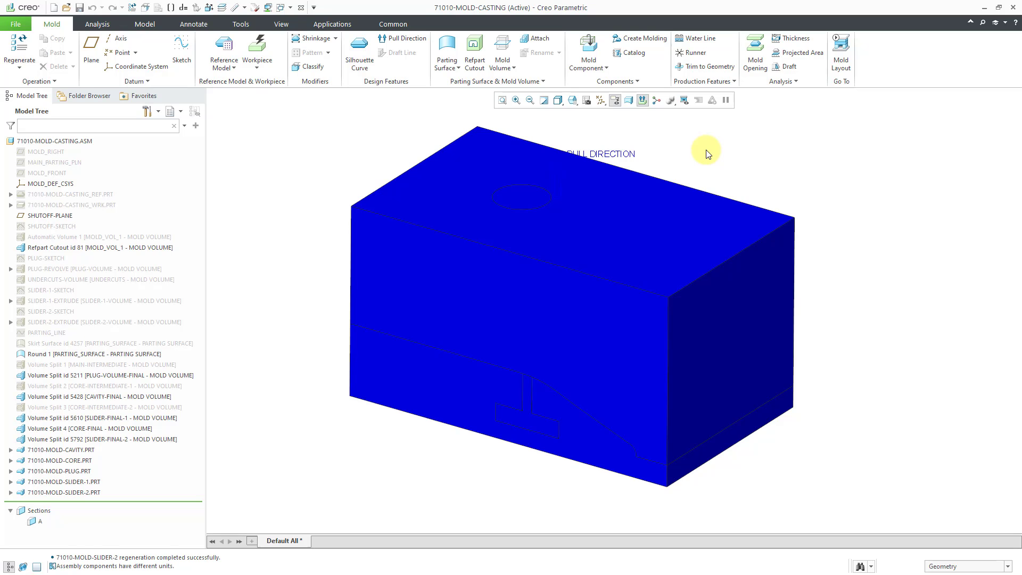
pyautogui.moveTo(750, 163)
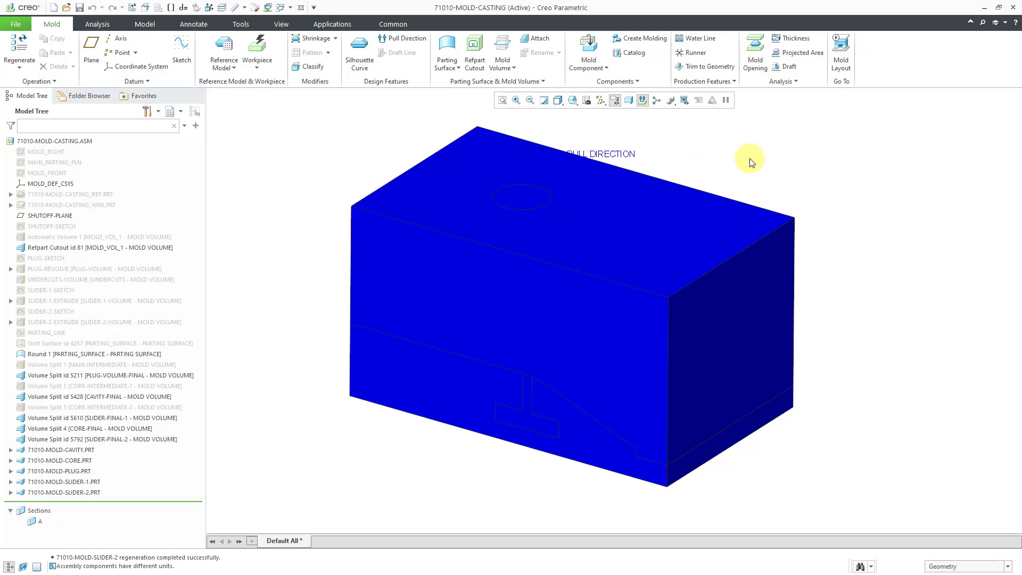